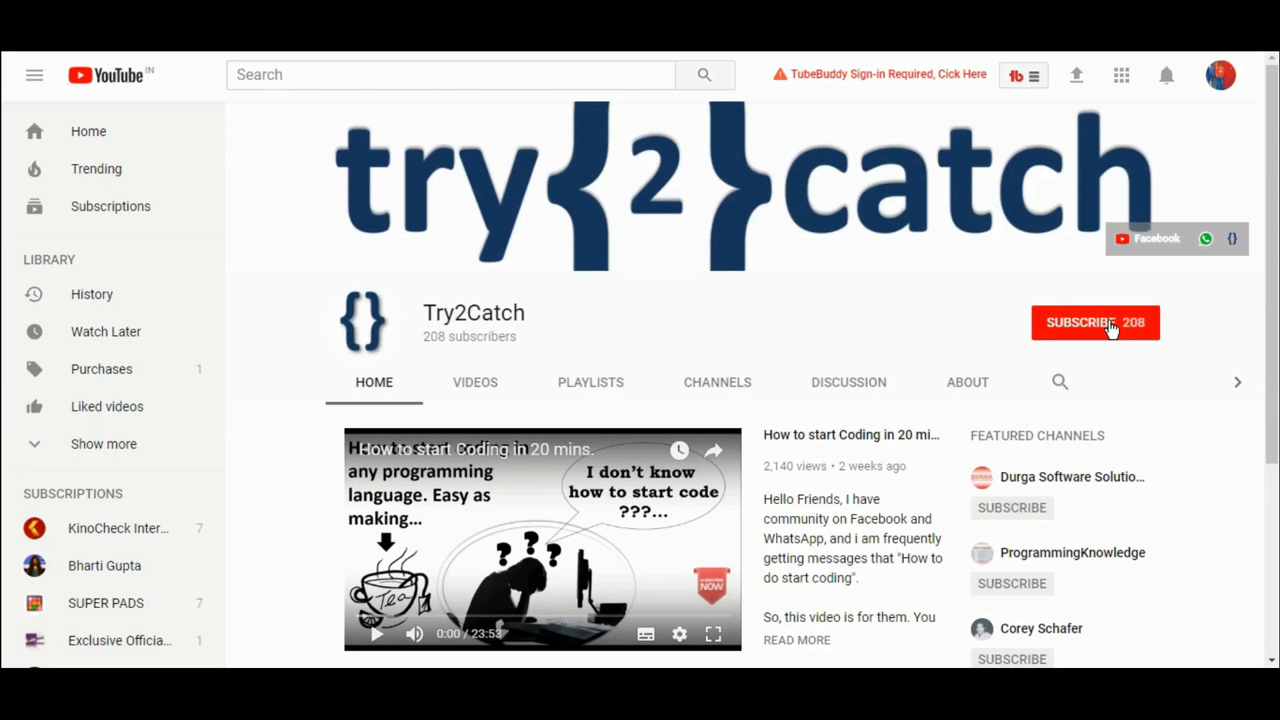
- Switch to the Google Cloud Translation API Client Libraries page on the Python tab
left_click(1094, 323)
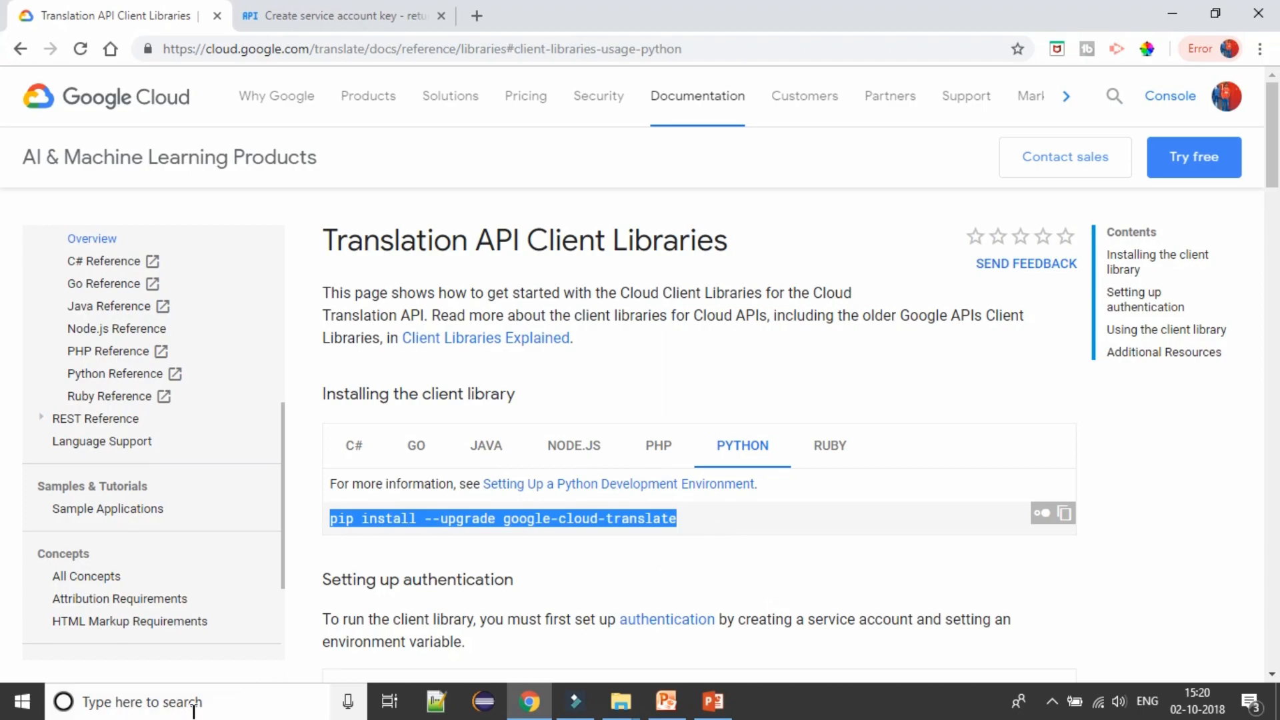
- Launch PyCharm and start a new project named translator with a Python 3.6 virtualenv
left_click(19, 701)
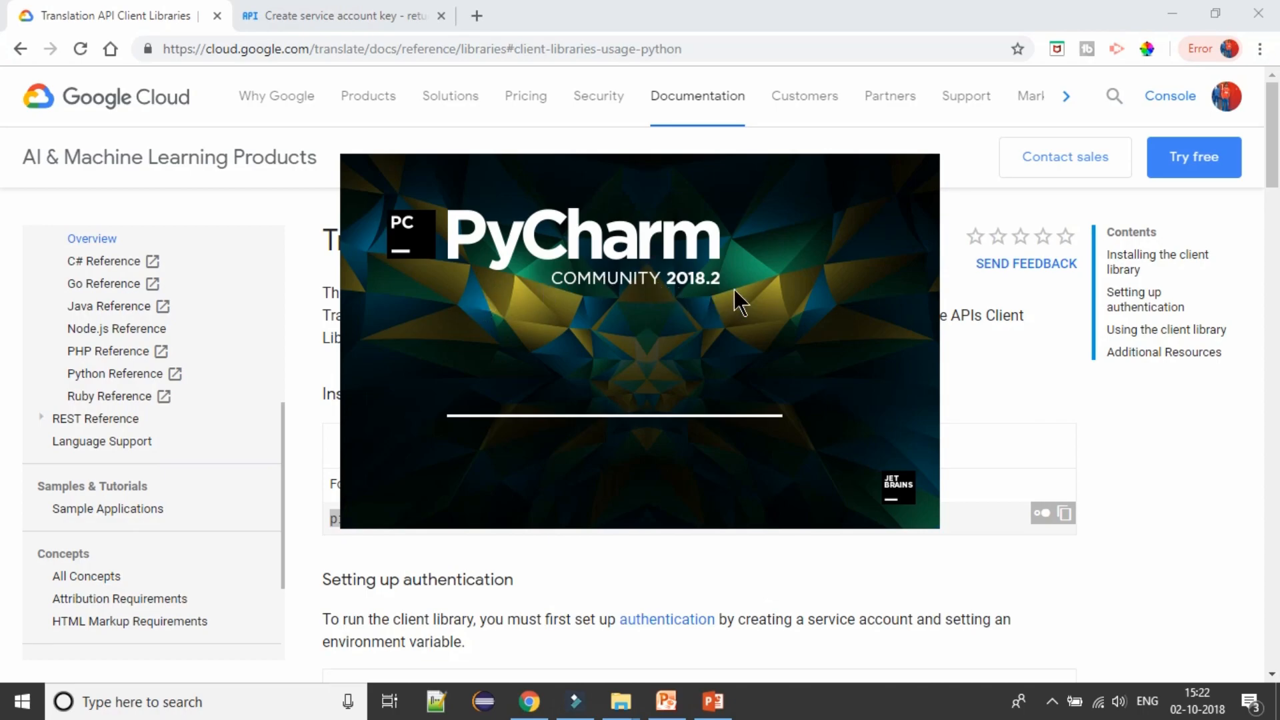
mouse_move(701, 301)
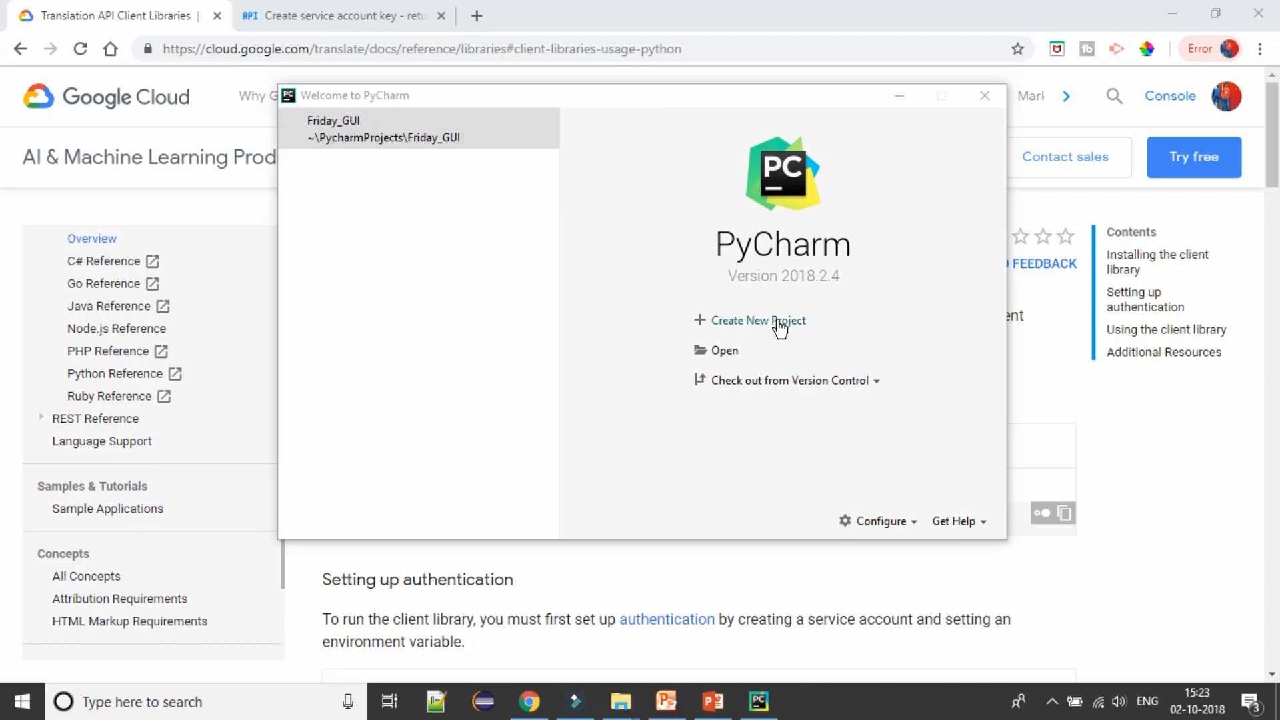
left_click(757, 320)
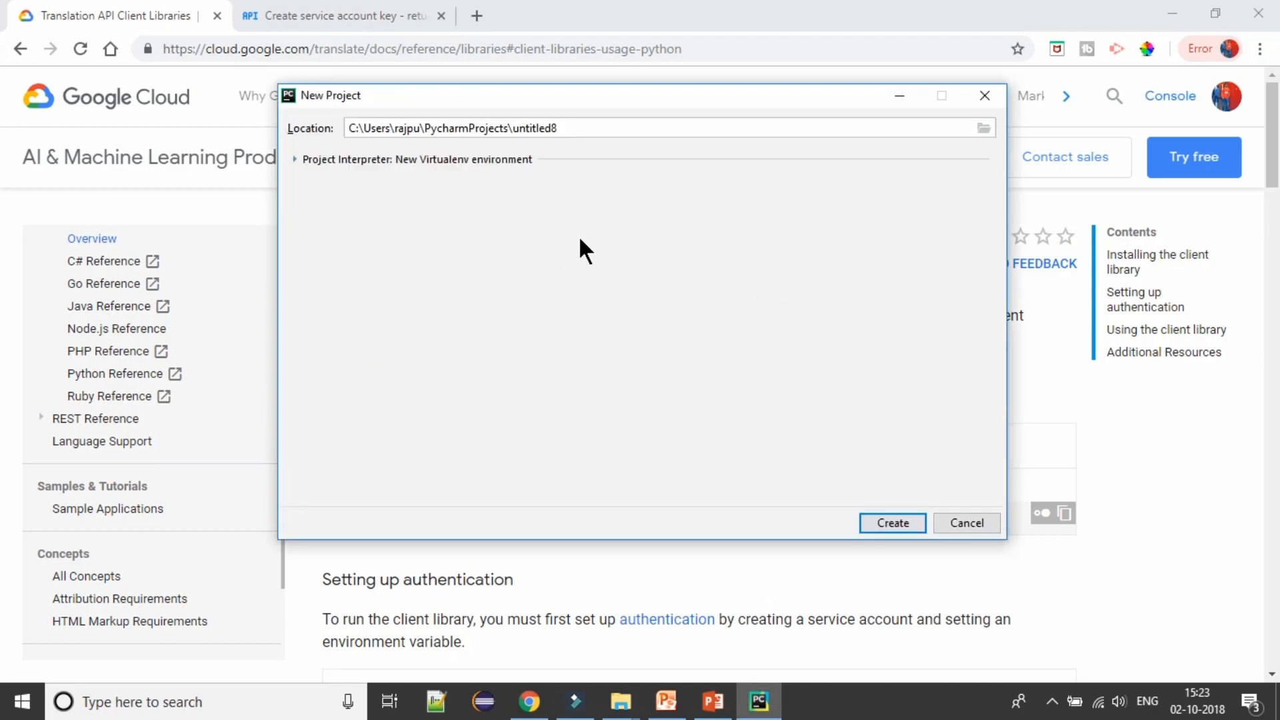
double_click(533, 128)
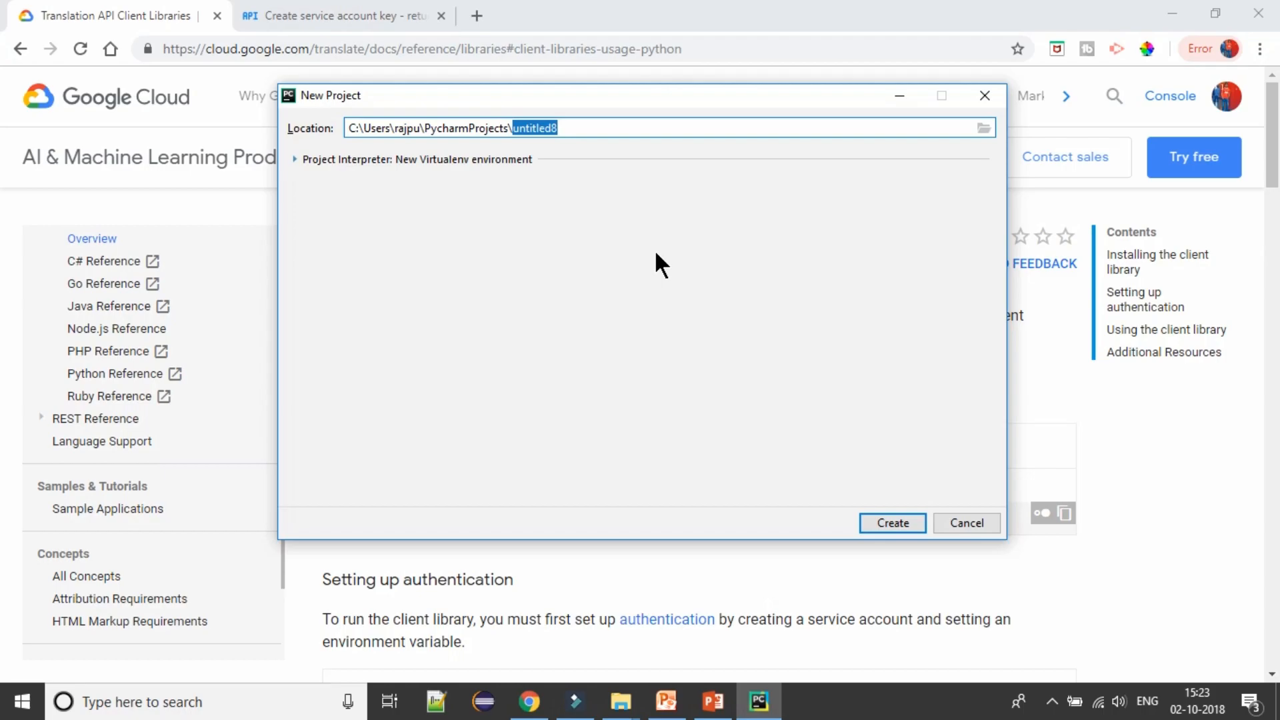
type("trab")
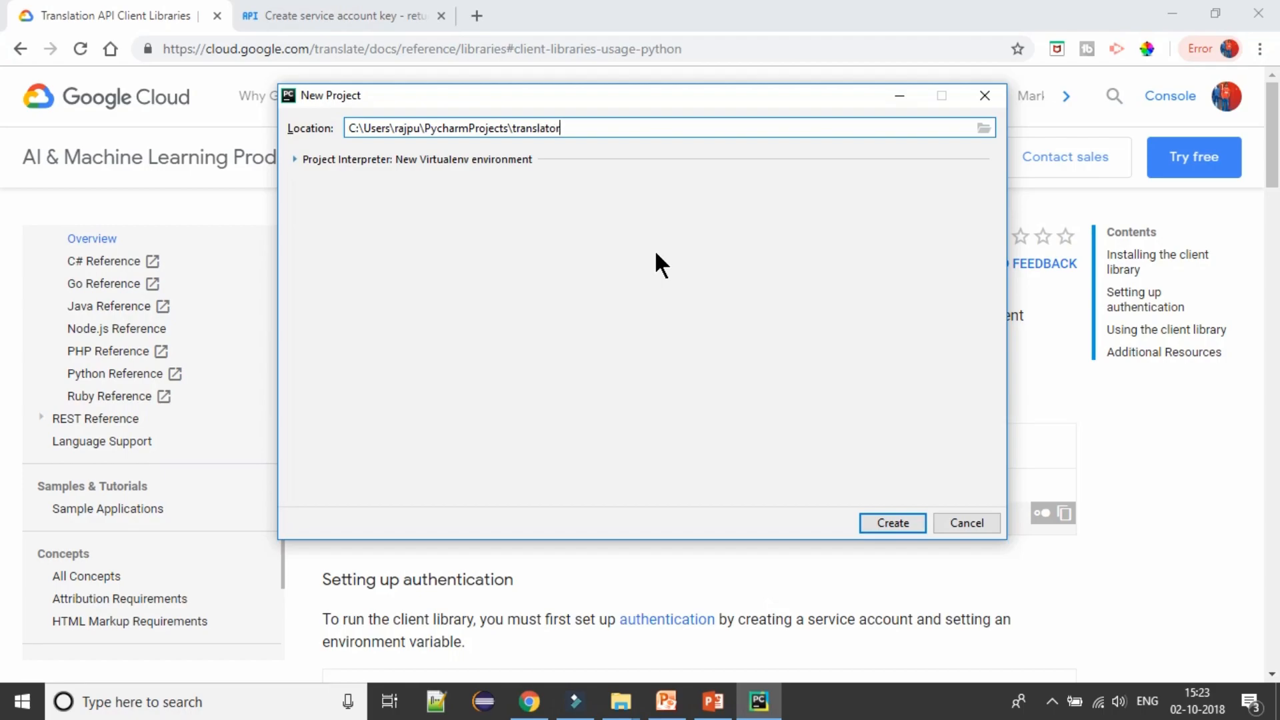
left_click(295, 159)
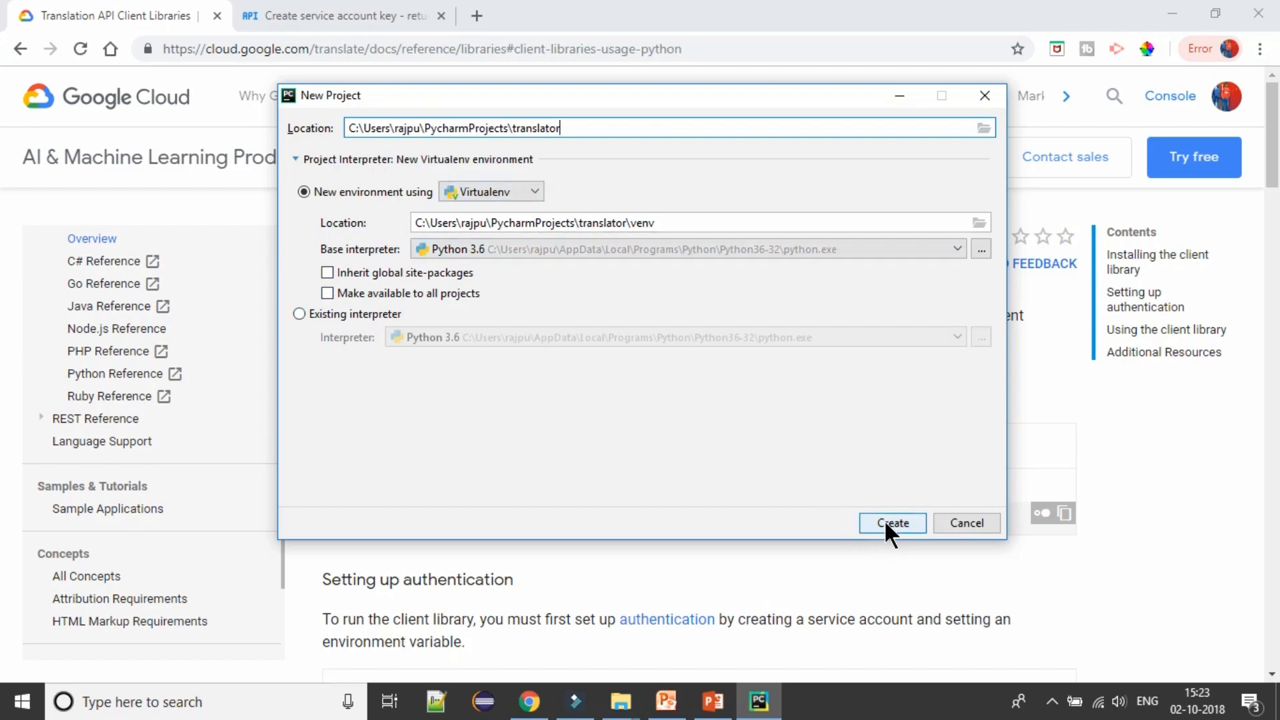
- Create the translator project and select the pip install command in the docs
left_click(891, 523)
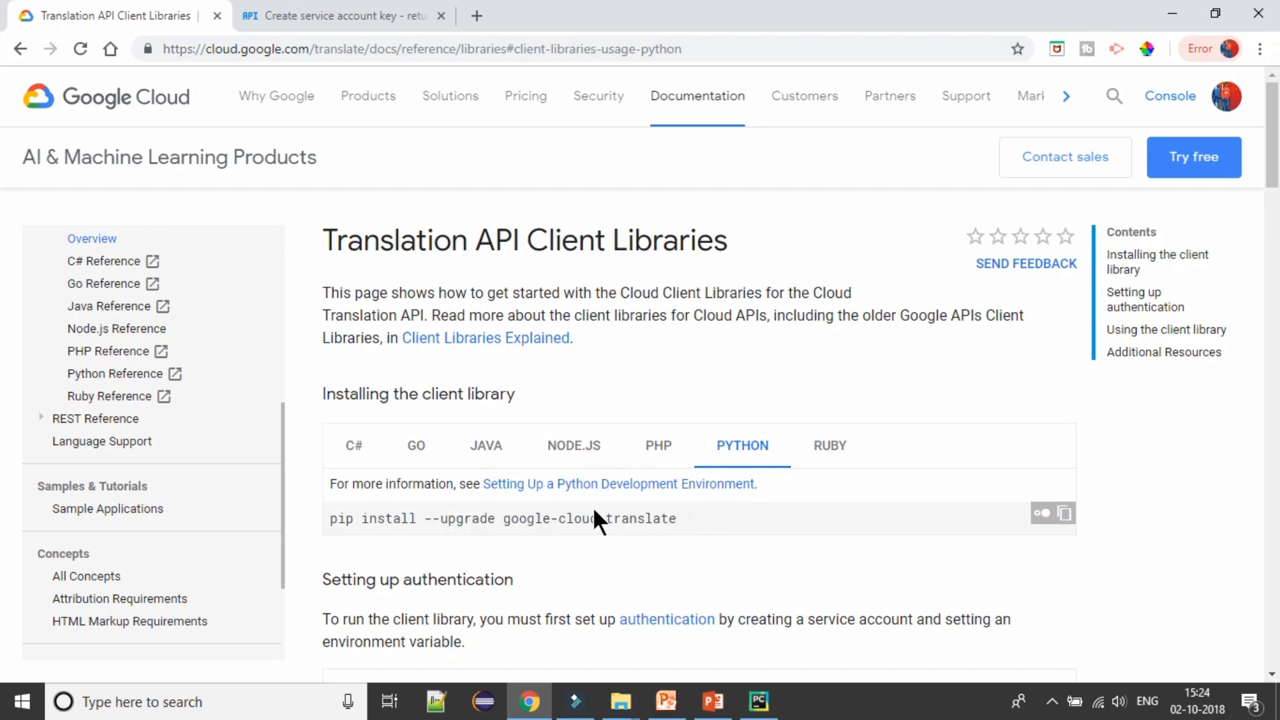
double_click(616, 518)
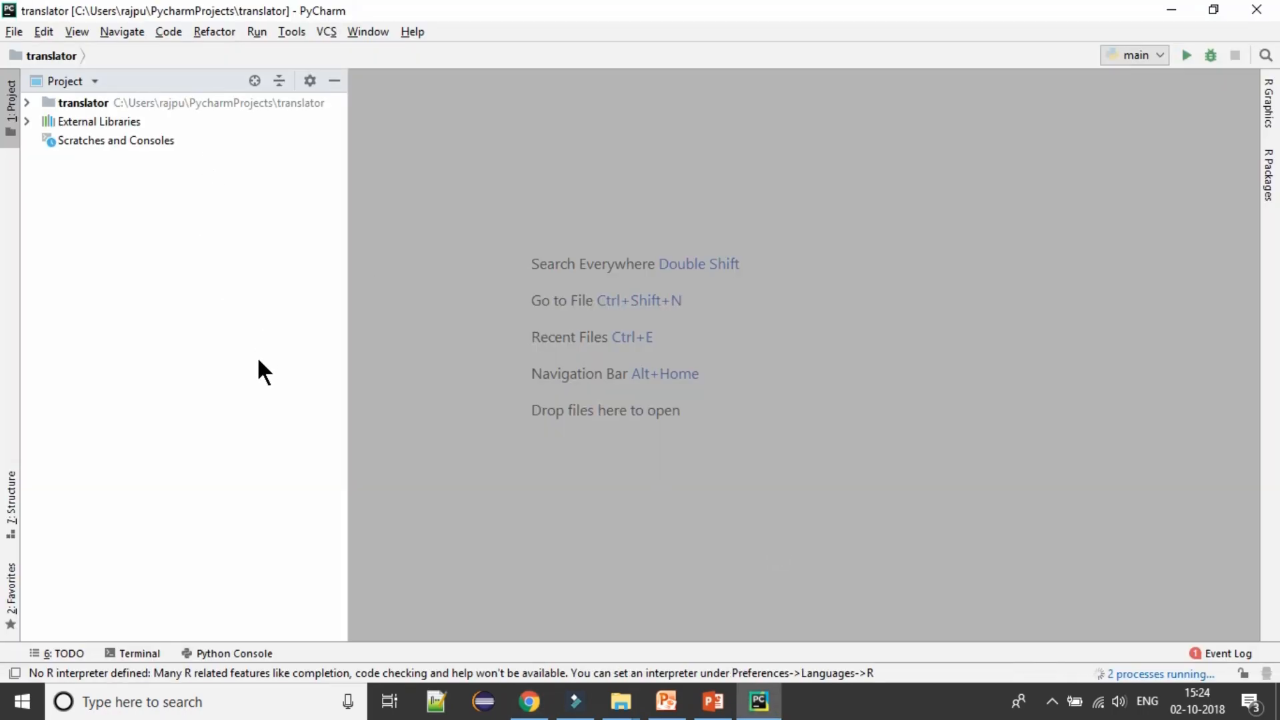
- Install google-cloud-translate through terminal pip and the Project Interpreter package list
key("ctrl+tab")
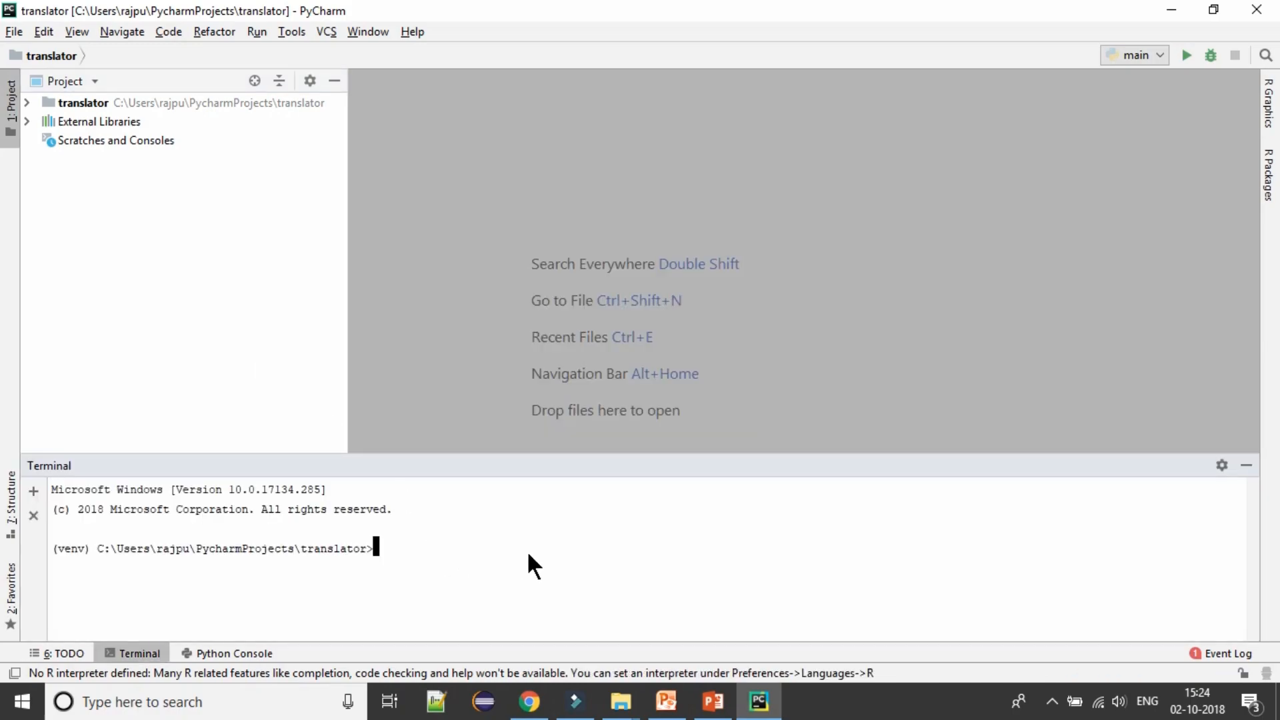
type("pip install --upgrade google-cloud-translate")
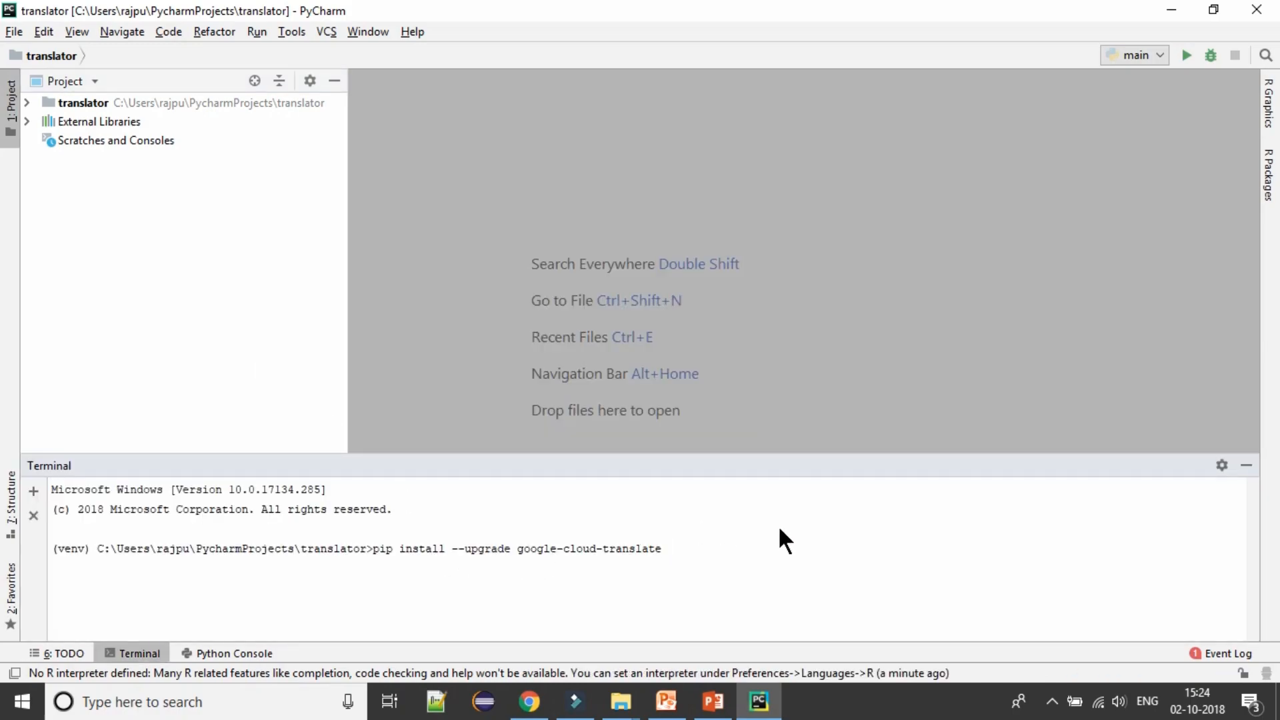
left_click(13, 32)
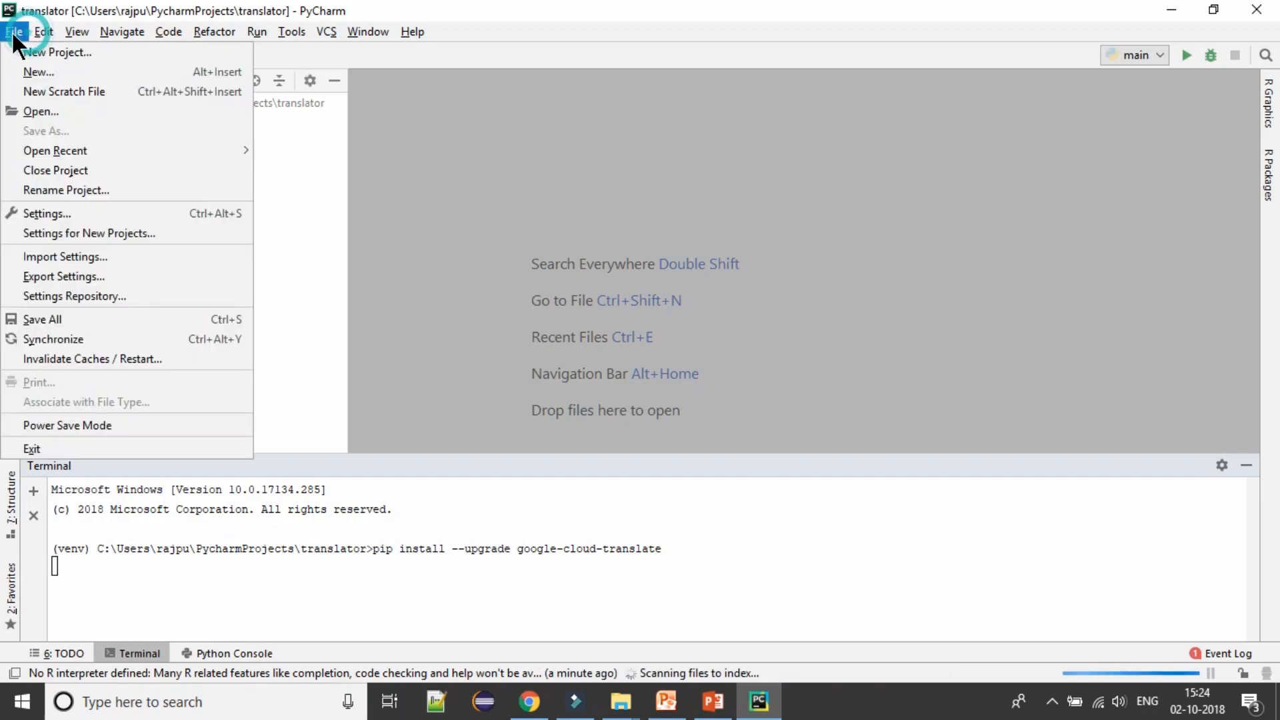
left_click(55, 208)
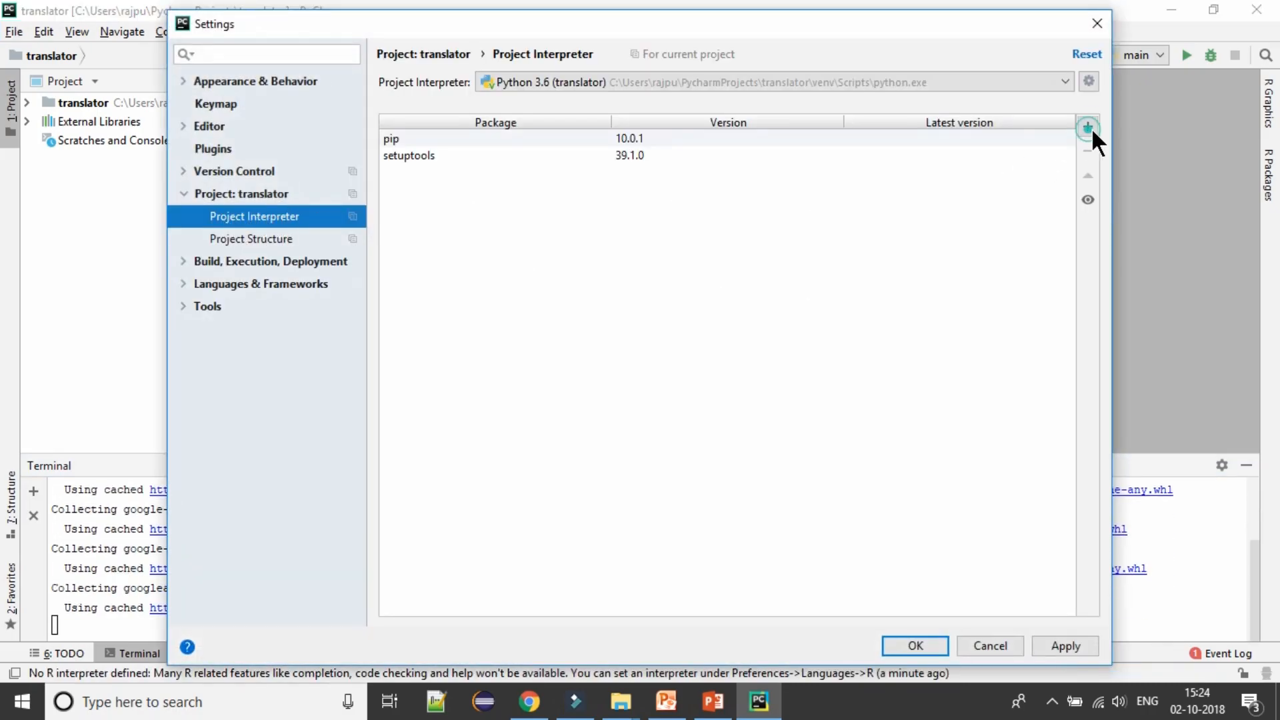
left_click(1087, 127)
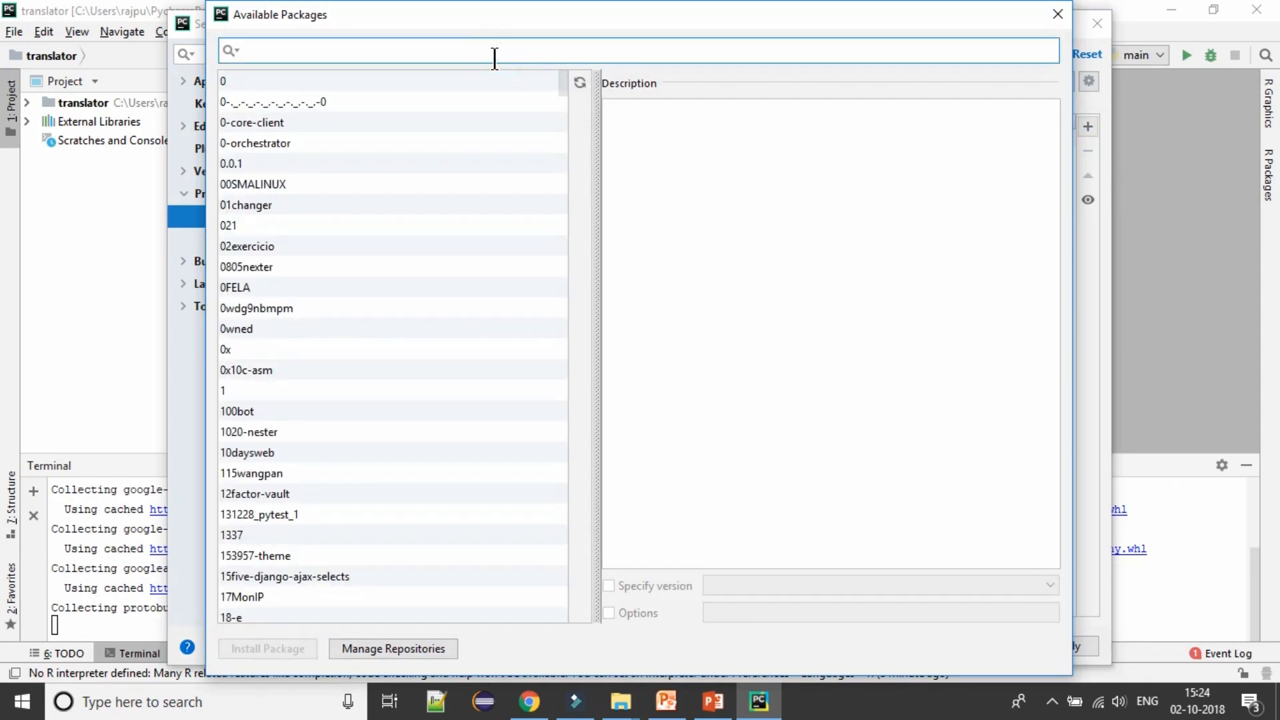
type("pip install --upgrade google-cloud-translate")
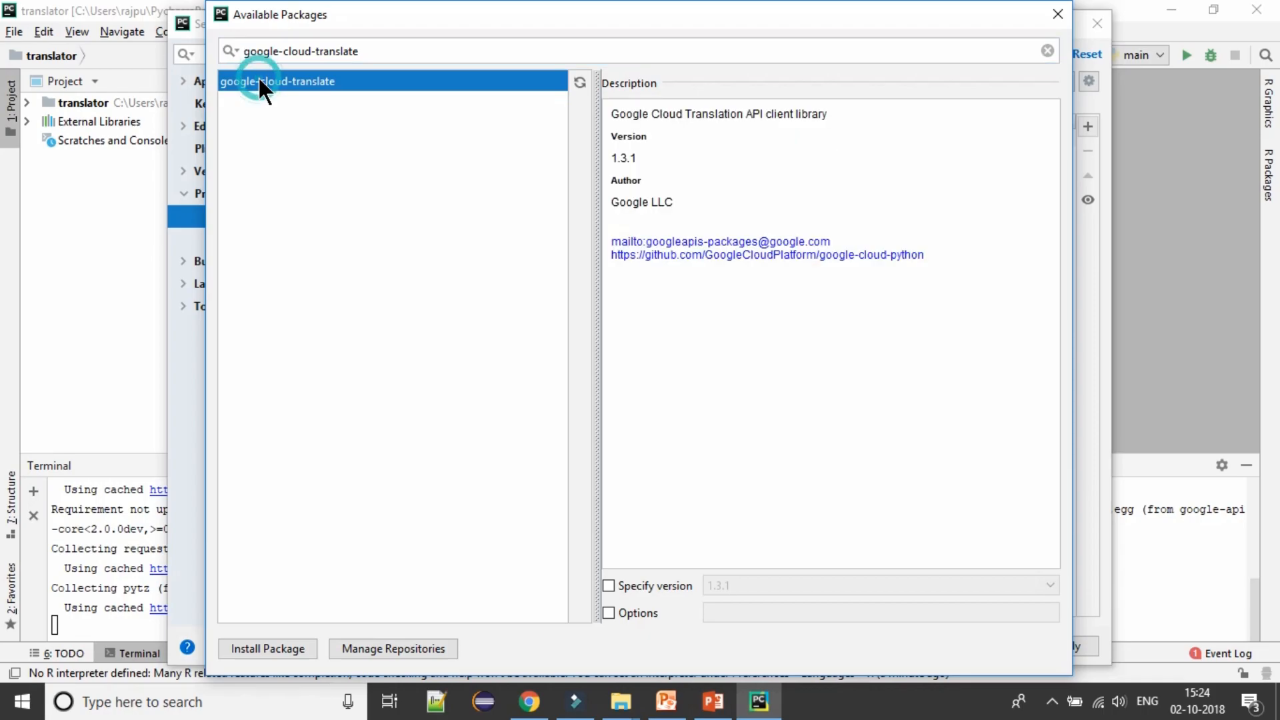
left_click(267, 648)
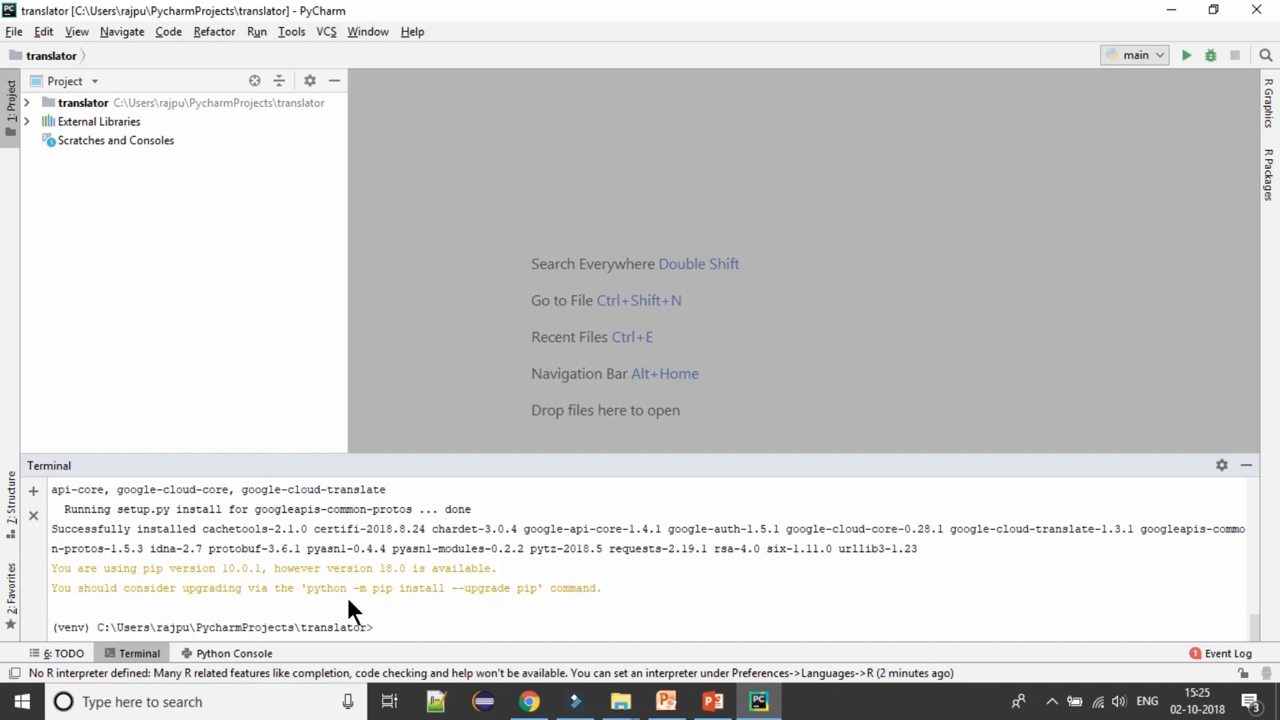
- Create a new Python file named main in the translator folder
left_click(83, 102)
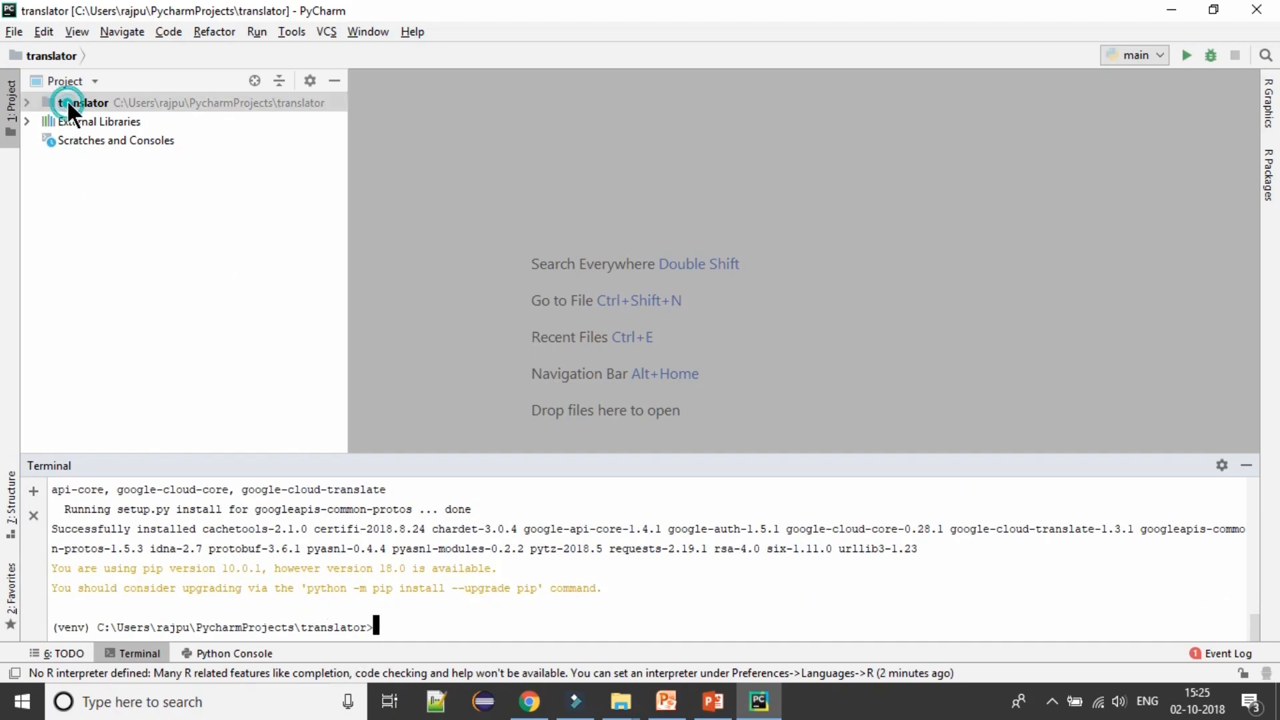
right_click(81, 102)
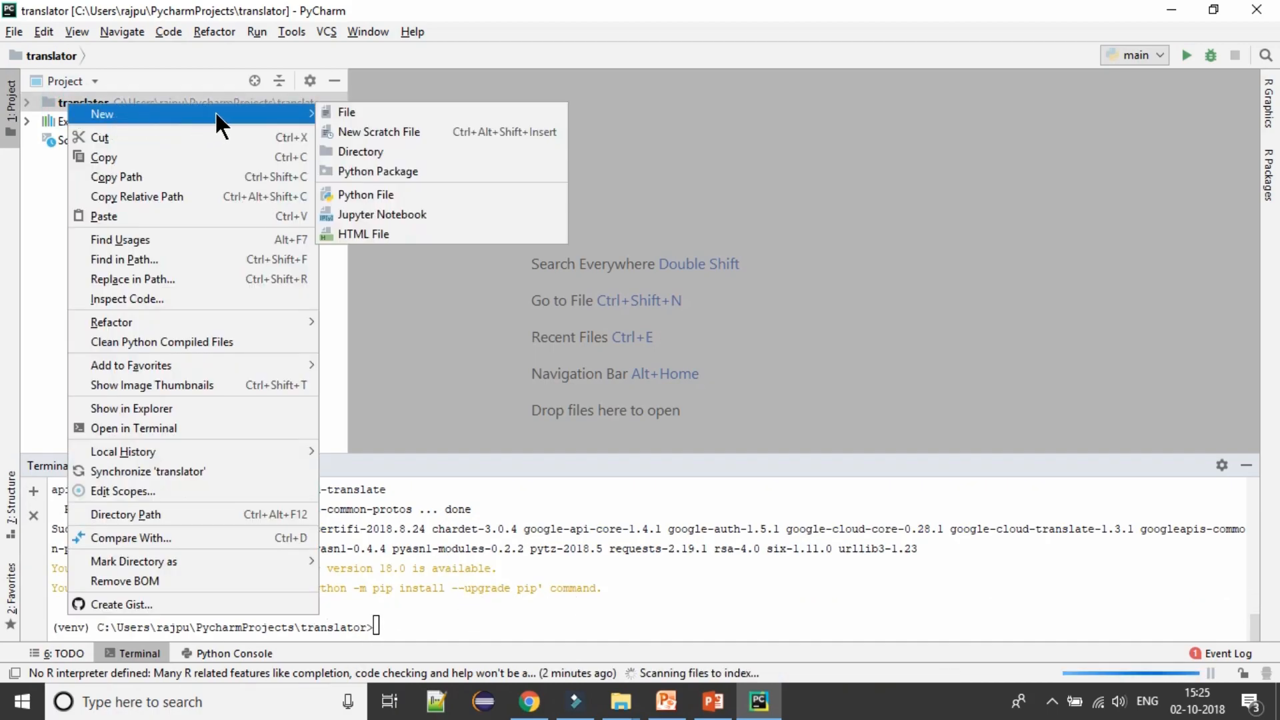
left_click(364, 194)
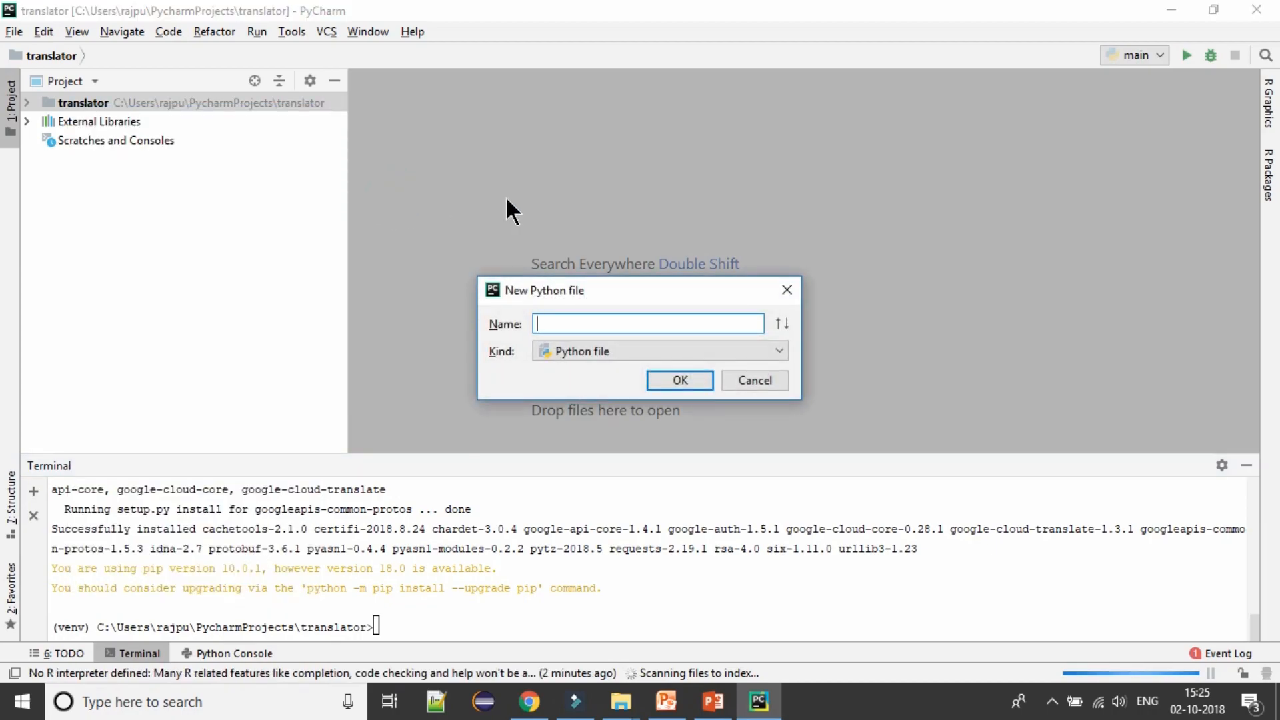
type("main")
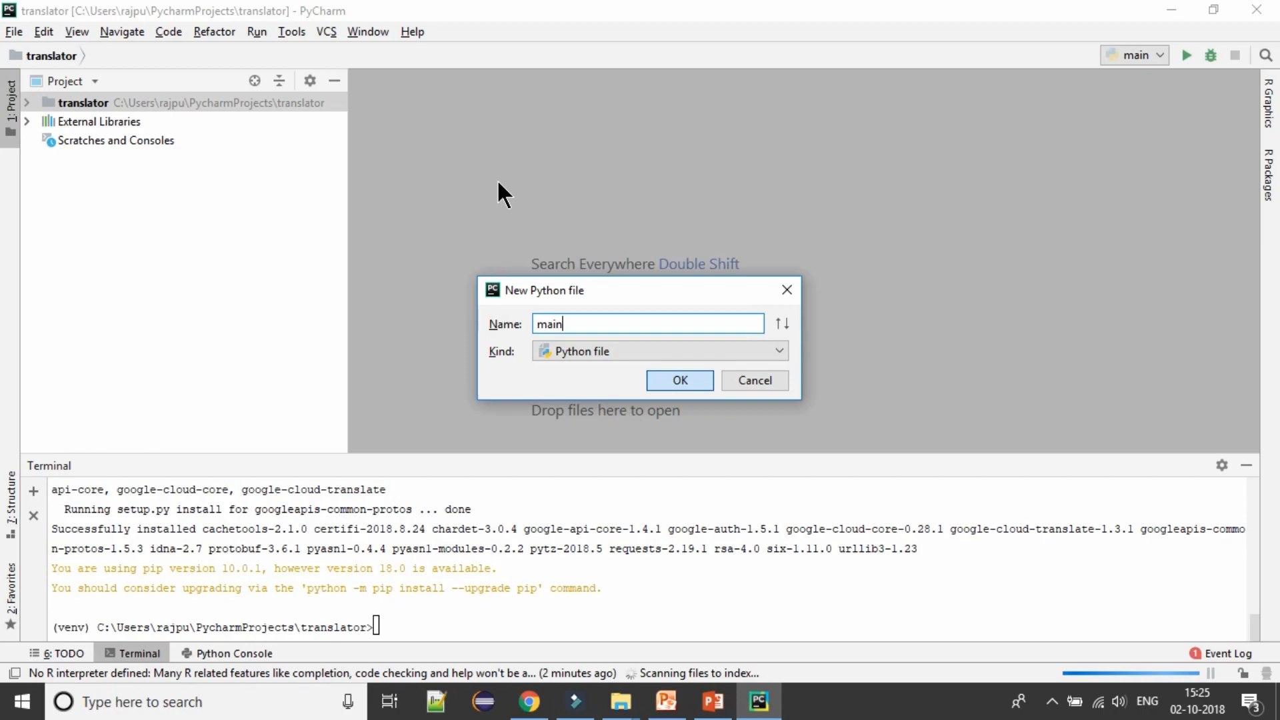
left_click(678, 380)
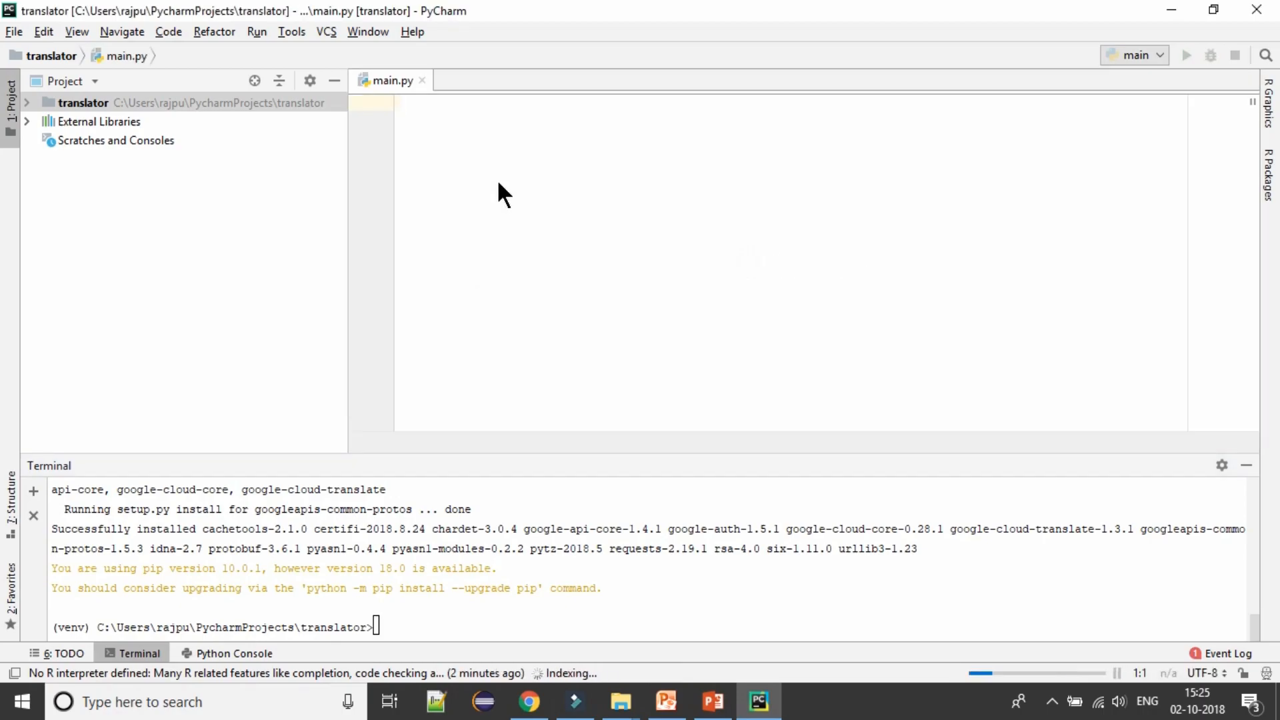
- Copy the Python translation sample code from the Using the client library section
left_click(529, 701)
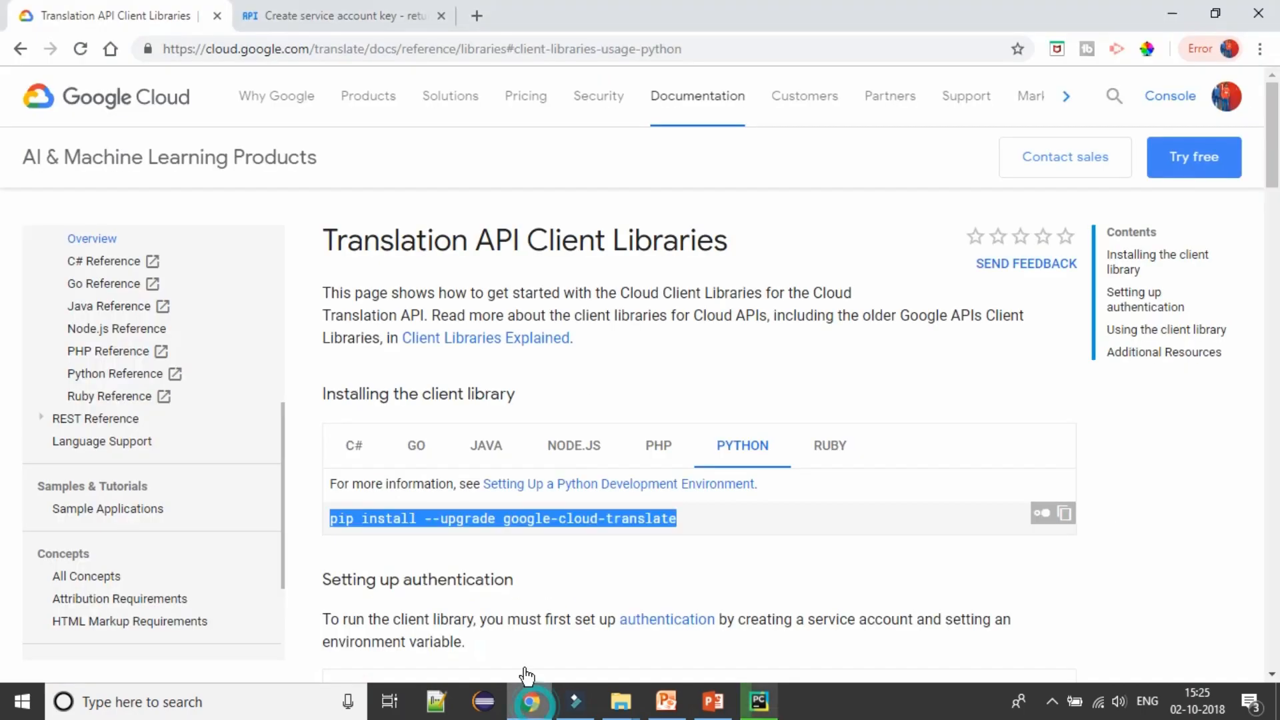
scroll("down", 3)
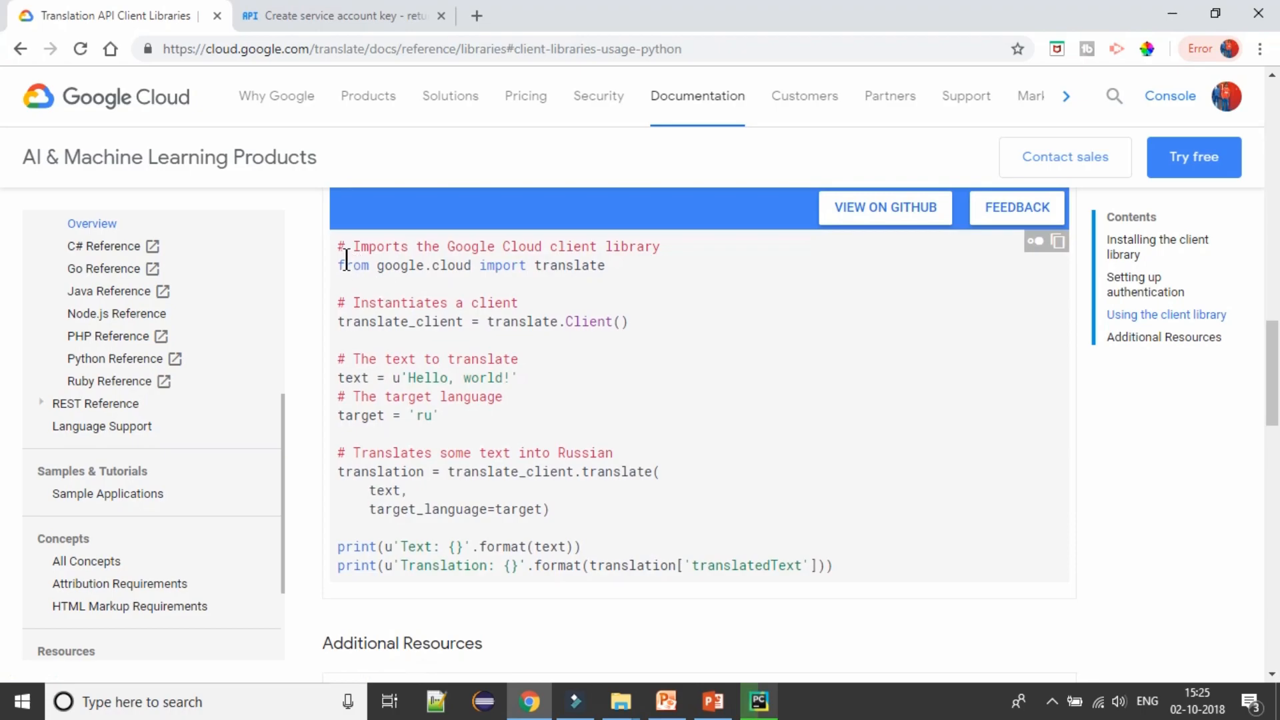
left_click_drag(343, 246, 828, 565)
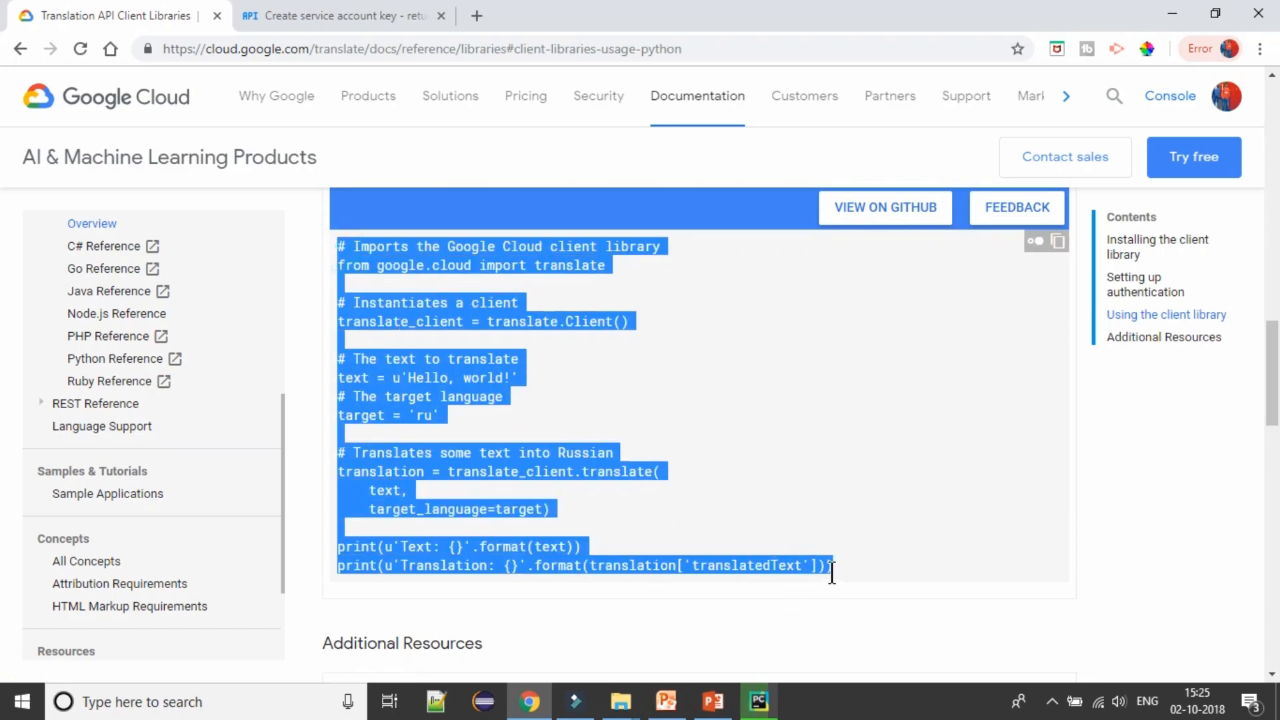
left_click(757, 702)
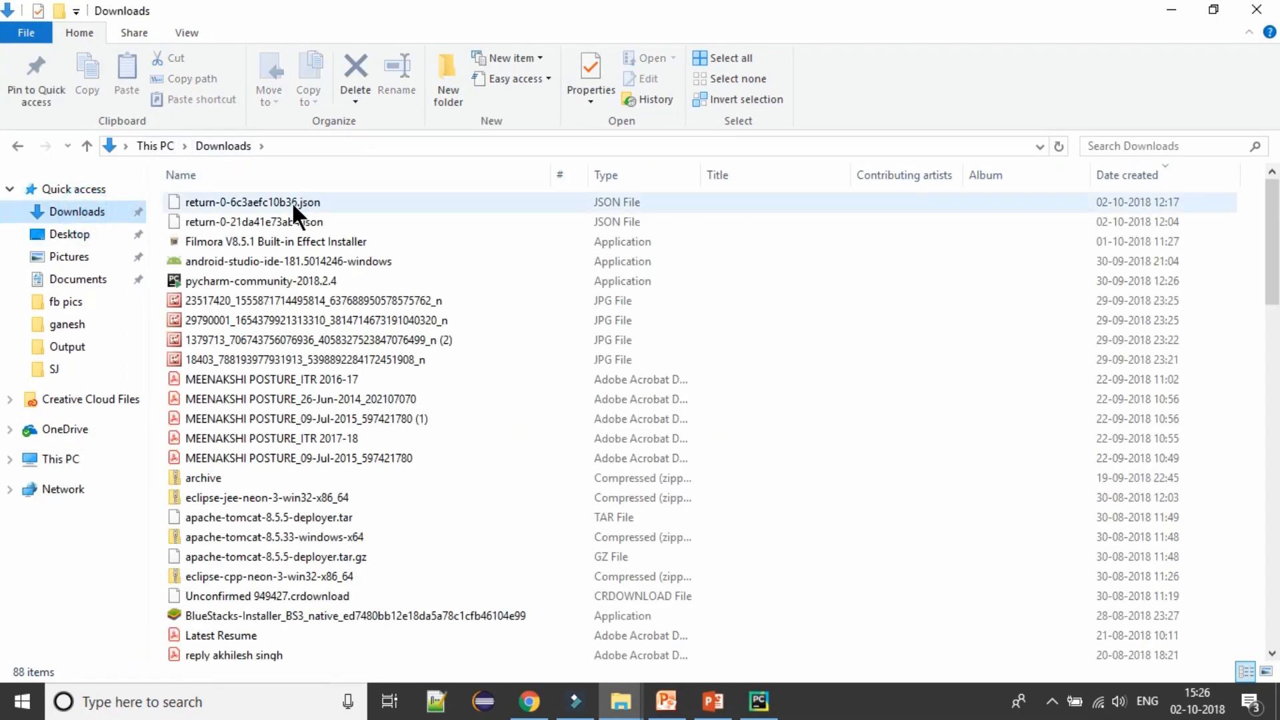
- Copy the service account JSON key into the translator folder as key.json
left_click(254, 201)
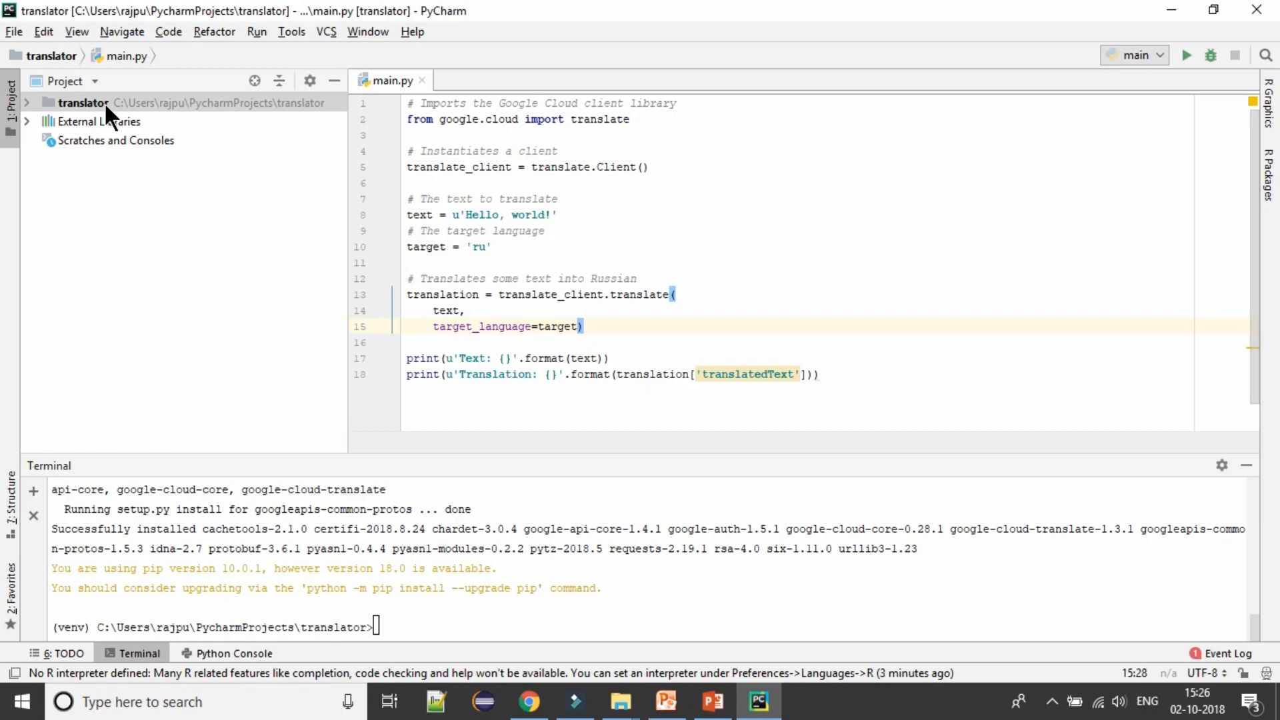
left_click(83, 102)
type("key.json")
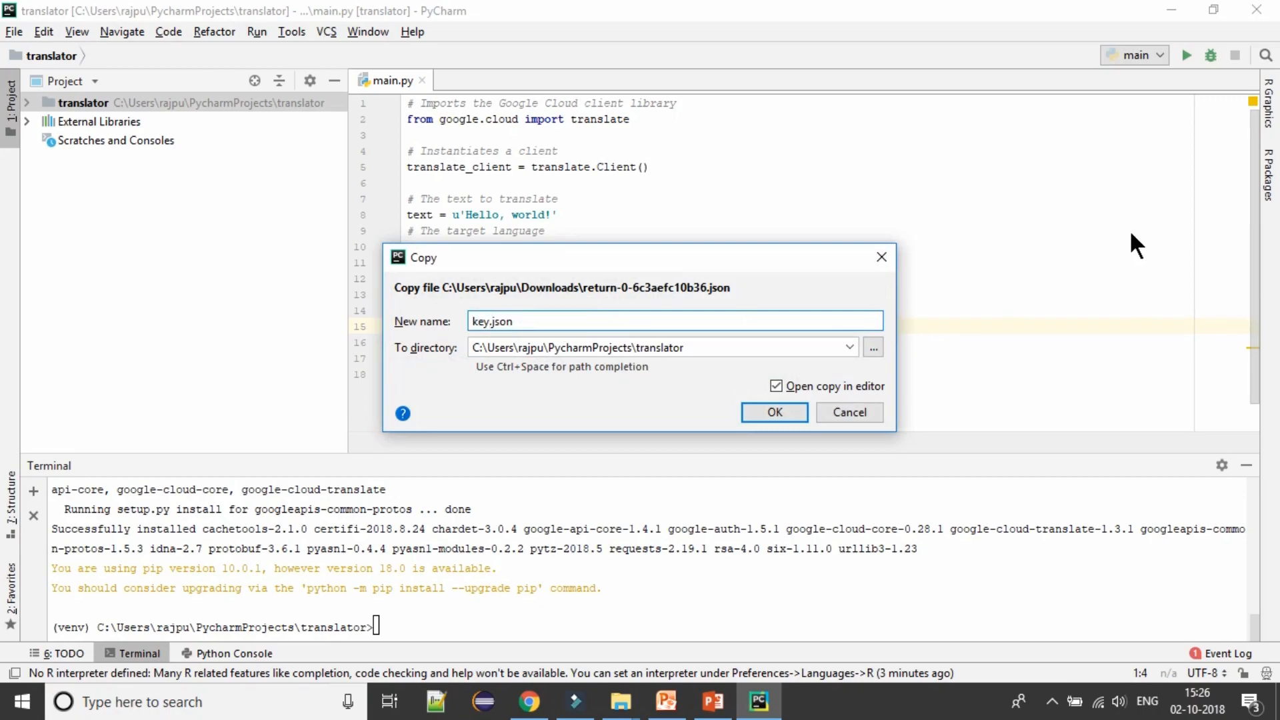
left_click(772, 411)
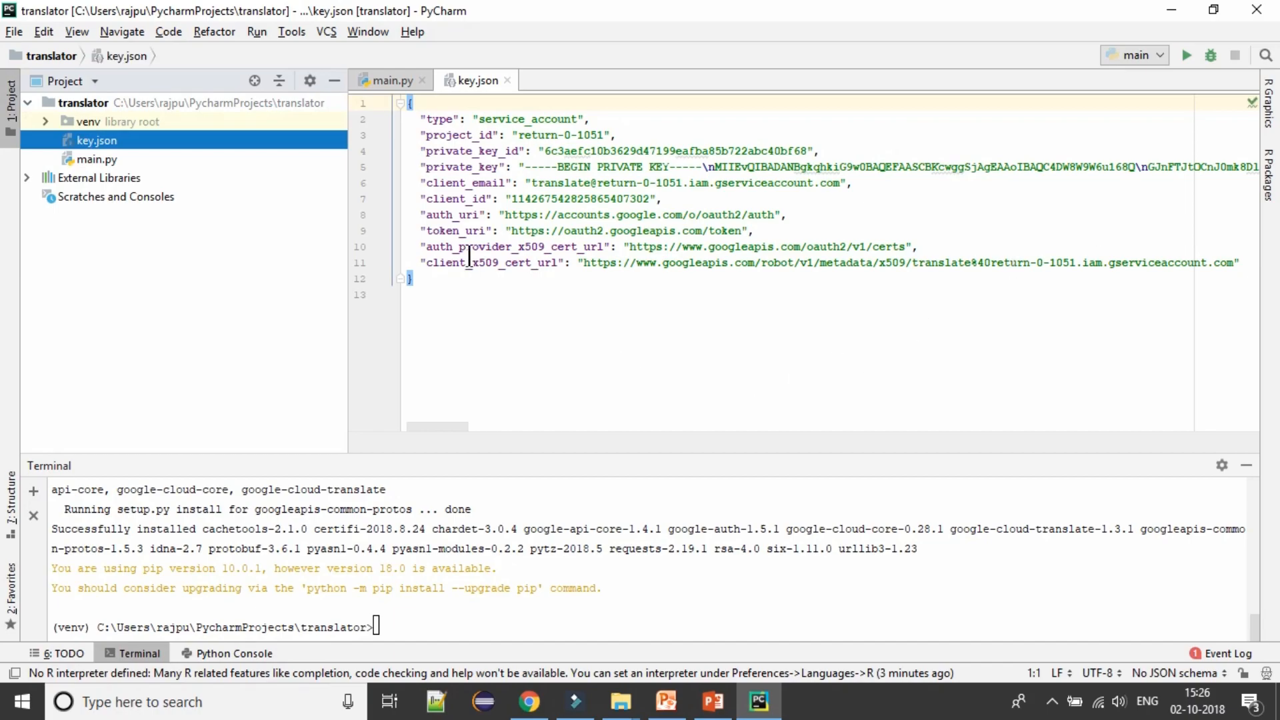
left_click(393, 80)
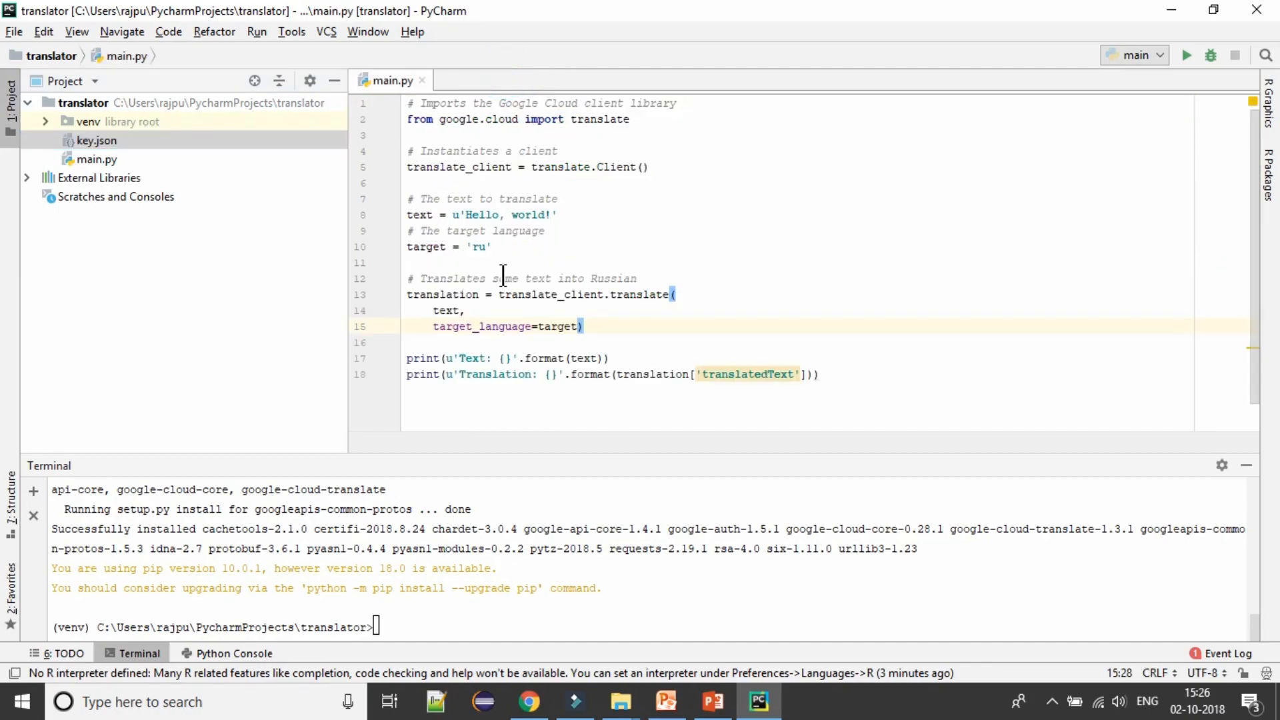
- Check that GOOGLE_APPLICATION_CREDENTIALS points to key.json, then close the dialogs
left_click(22, 702)
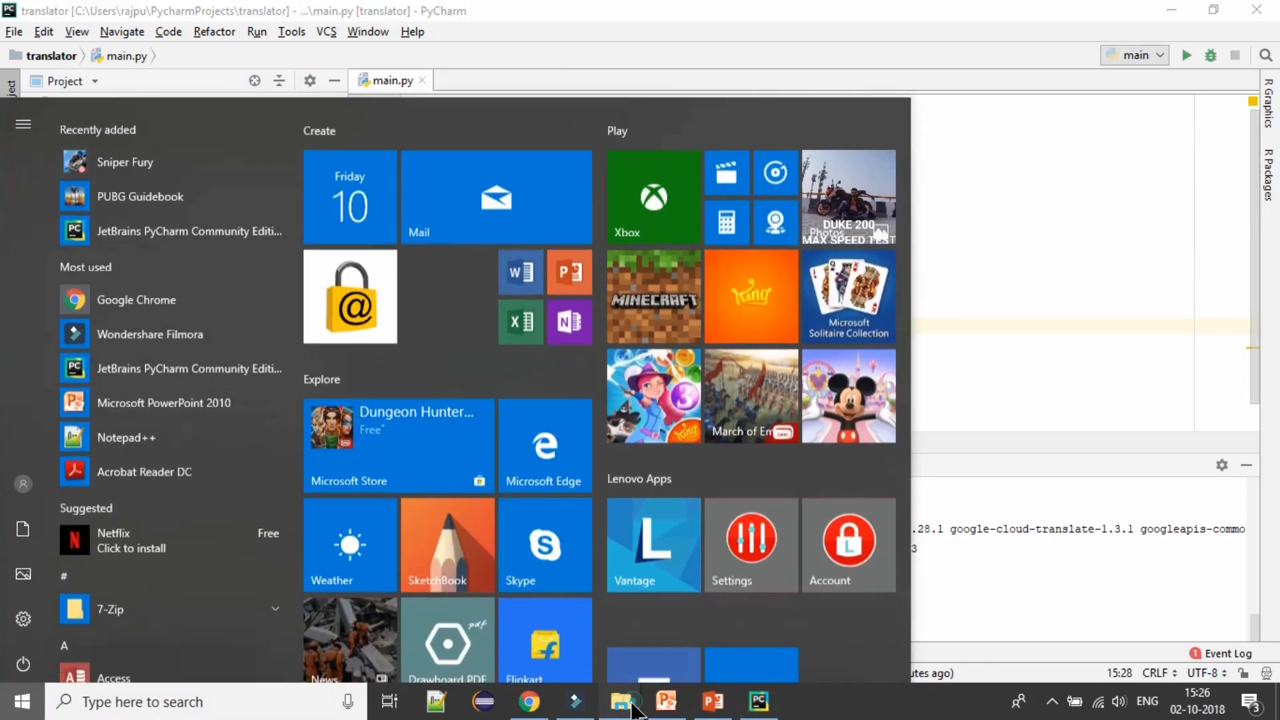
left_click(622, 702)
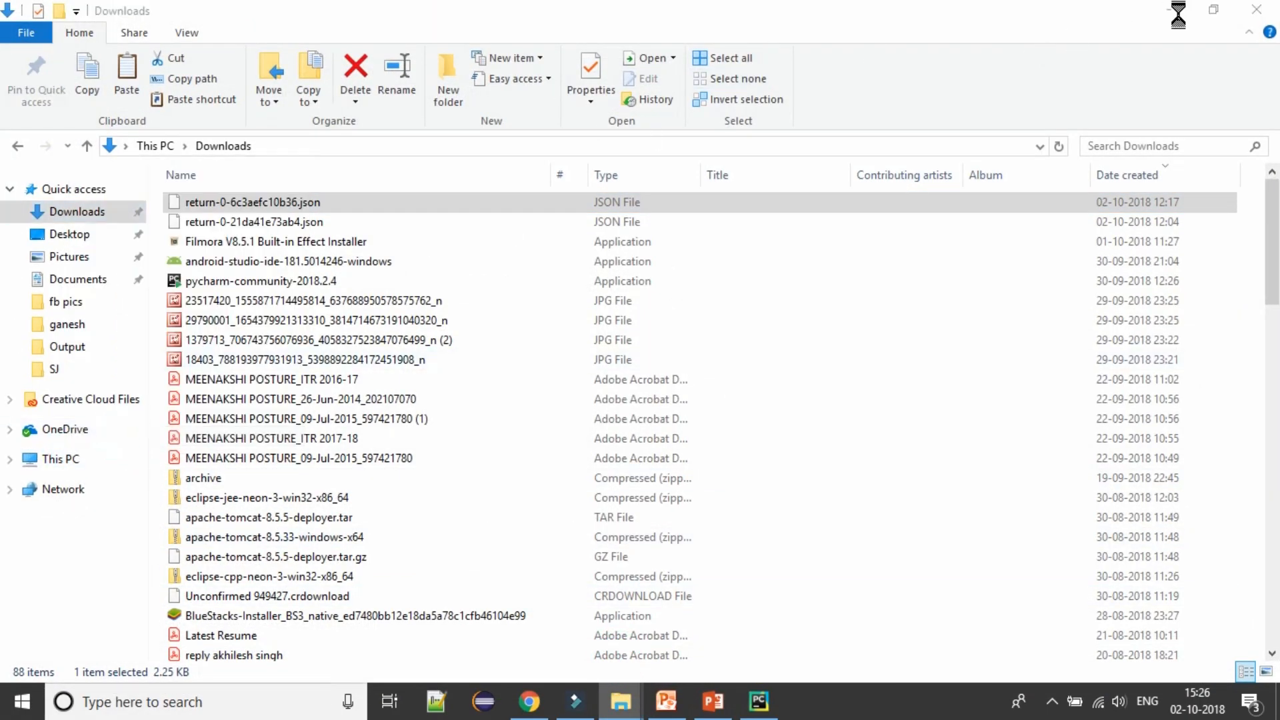
left_click(804, 700)
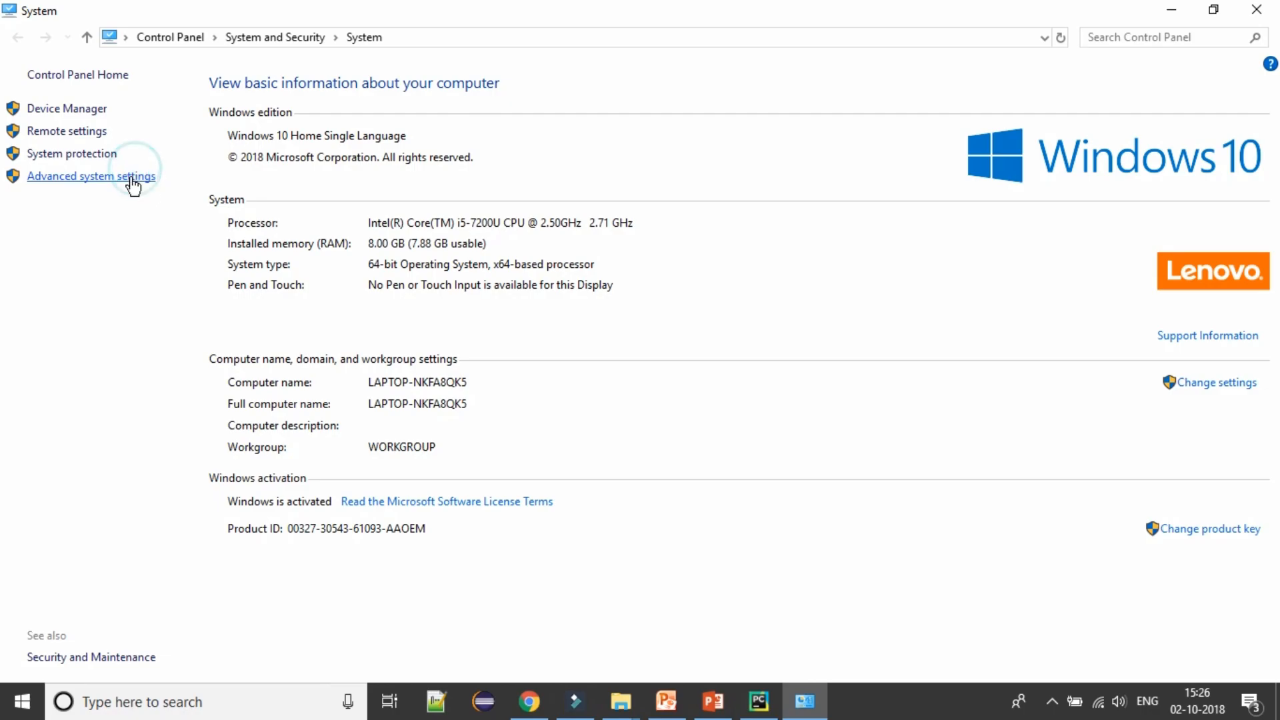
left_click(92, 175)
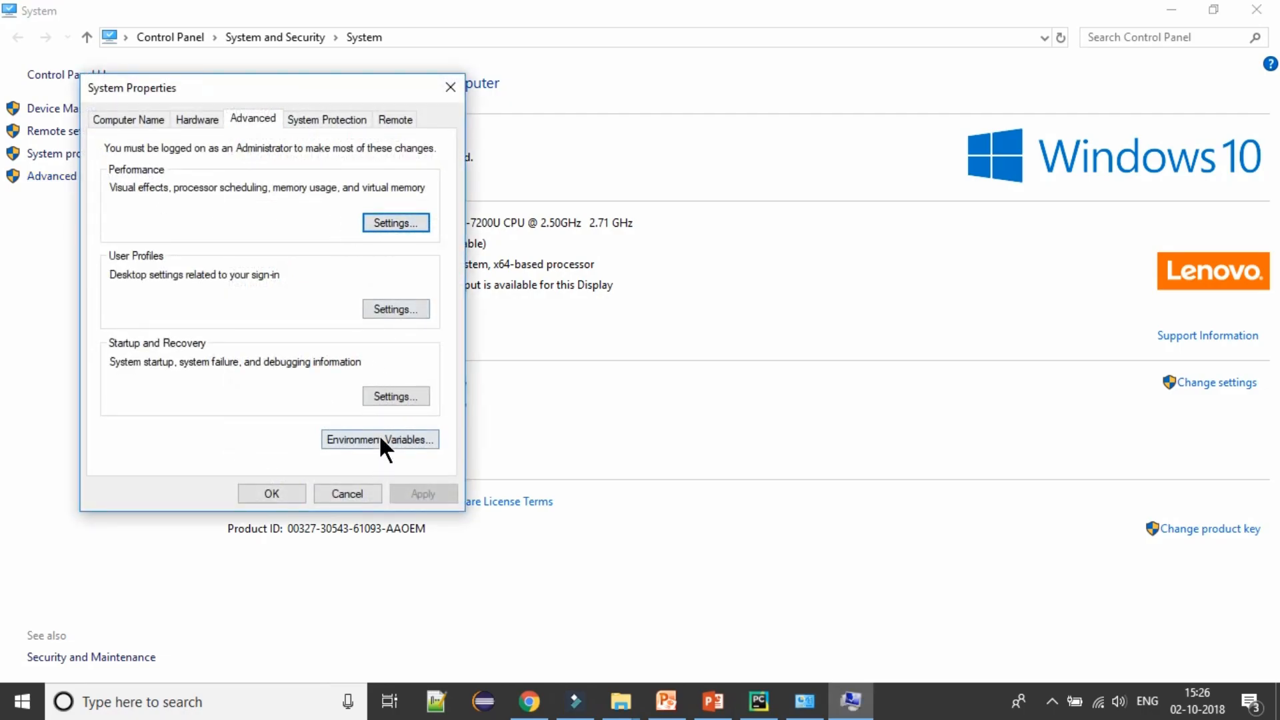
left_click(378, 439)
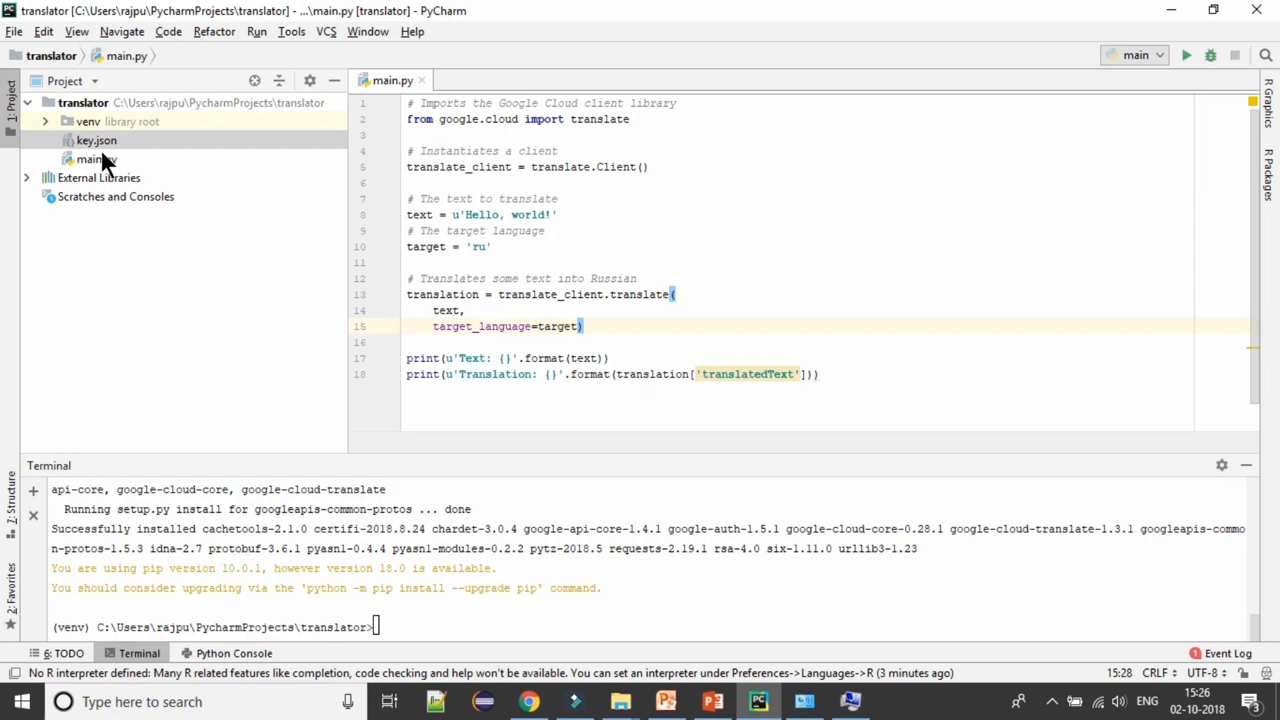
right_click(95, 141)
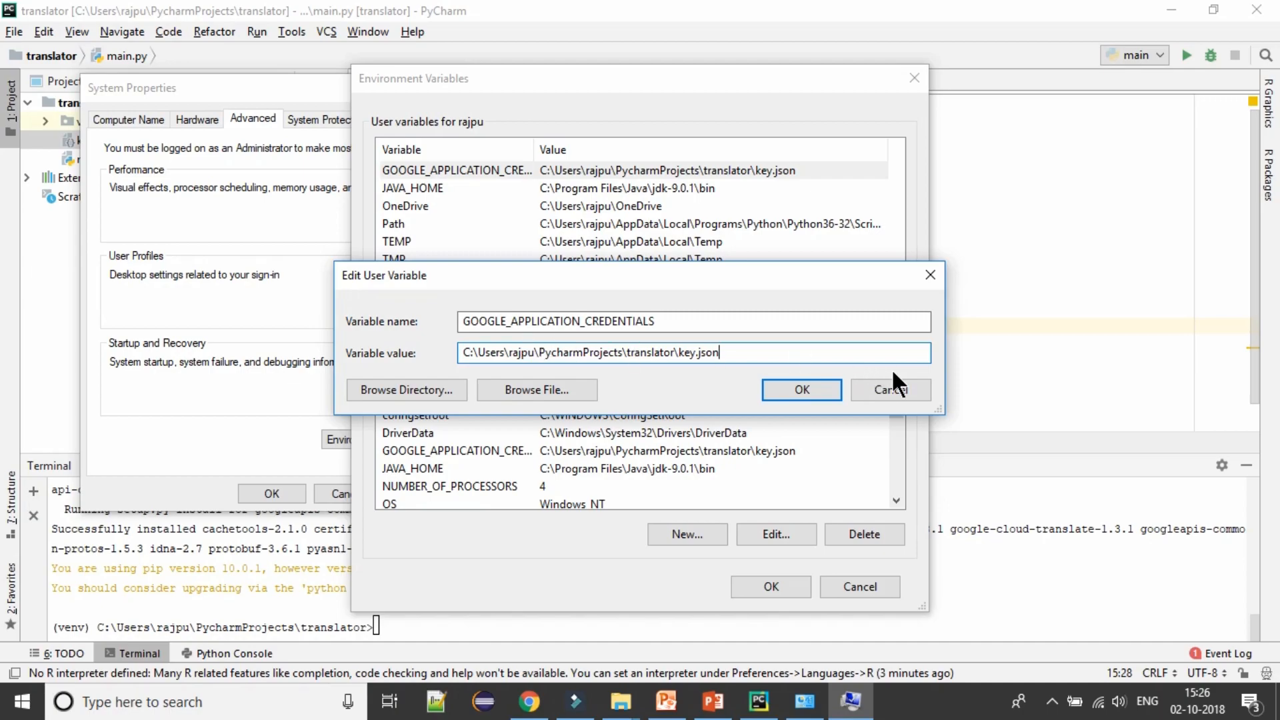
left_click(801, 390)
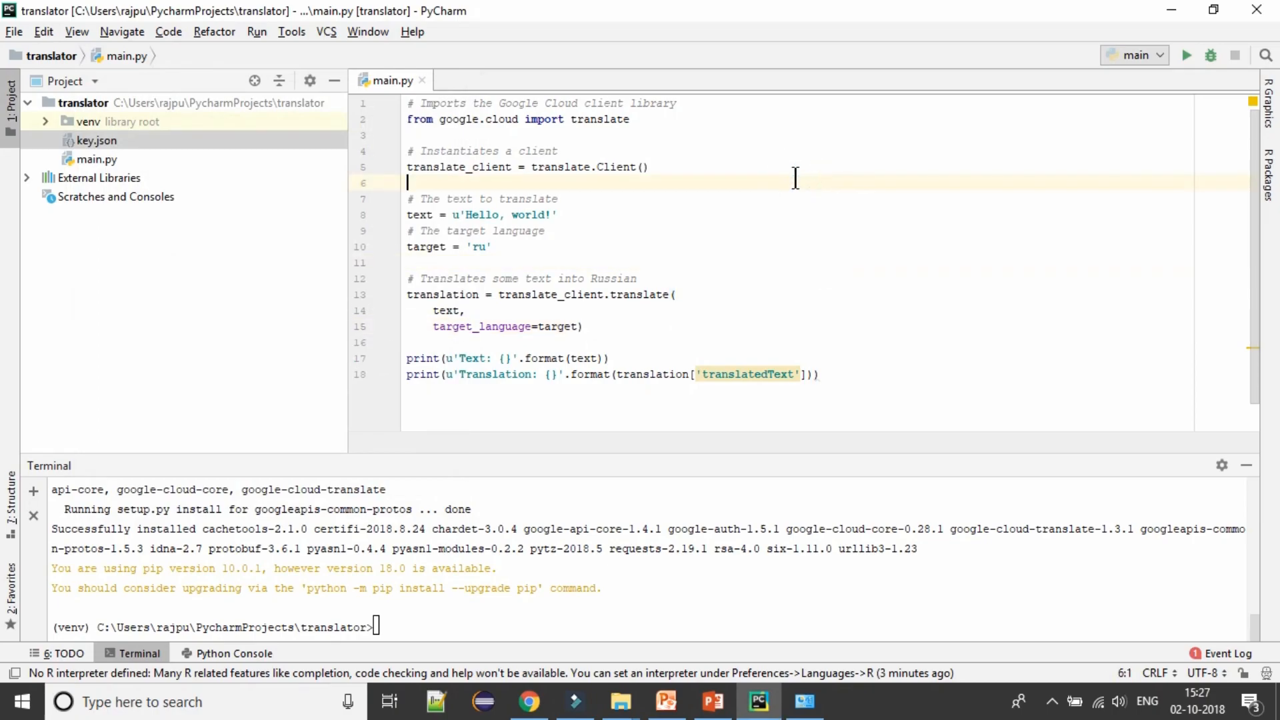
- Run main.py, translating 'Hello, world!' into Russian 'Привет мир!'
right_click(794, 174)
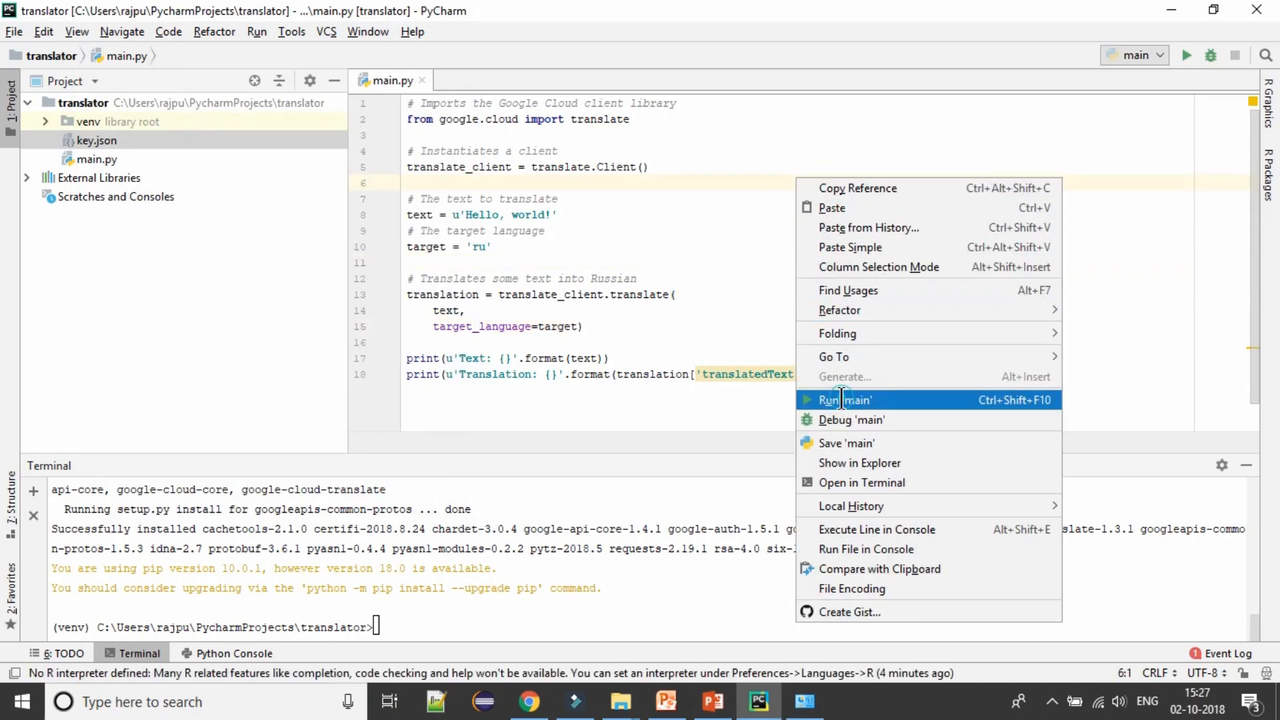
left_click(844, 399)
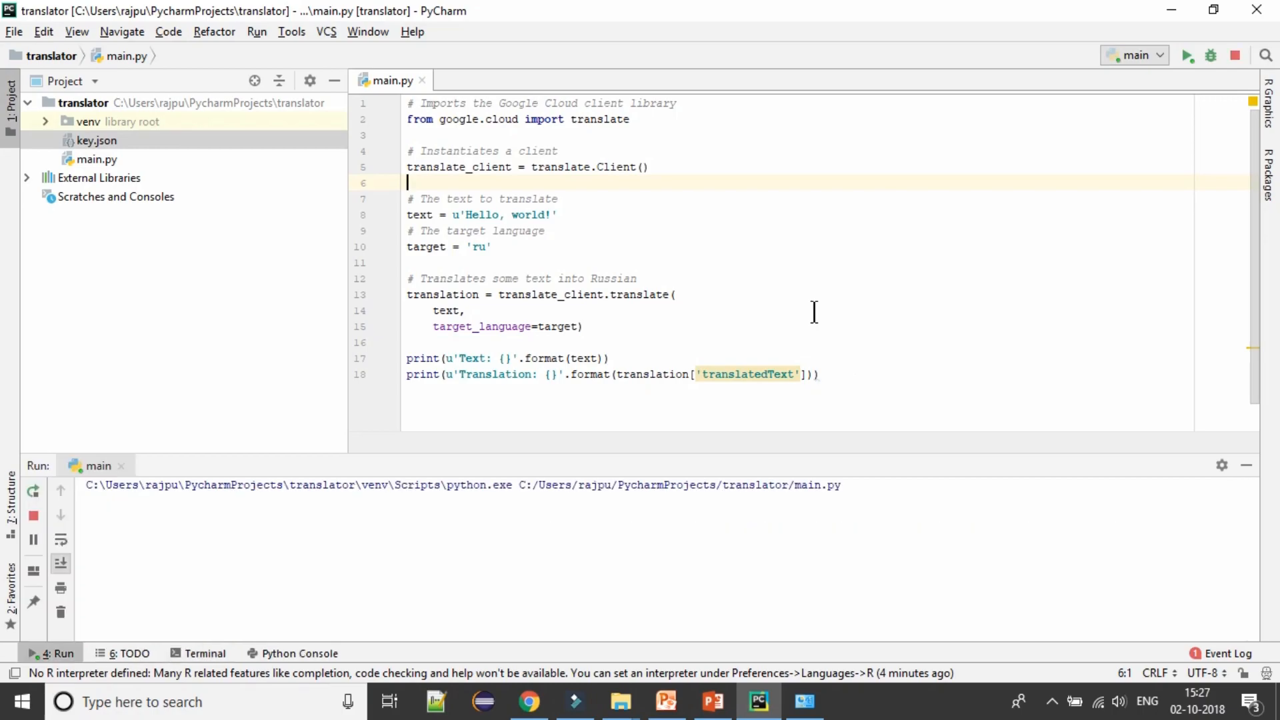
left_click(1187, 56)
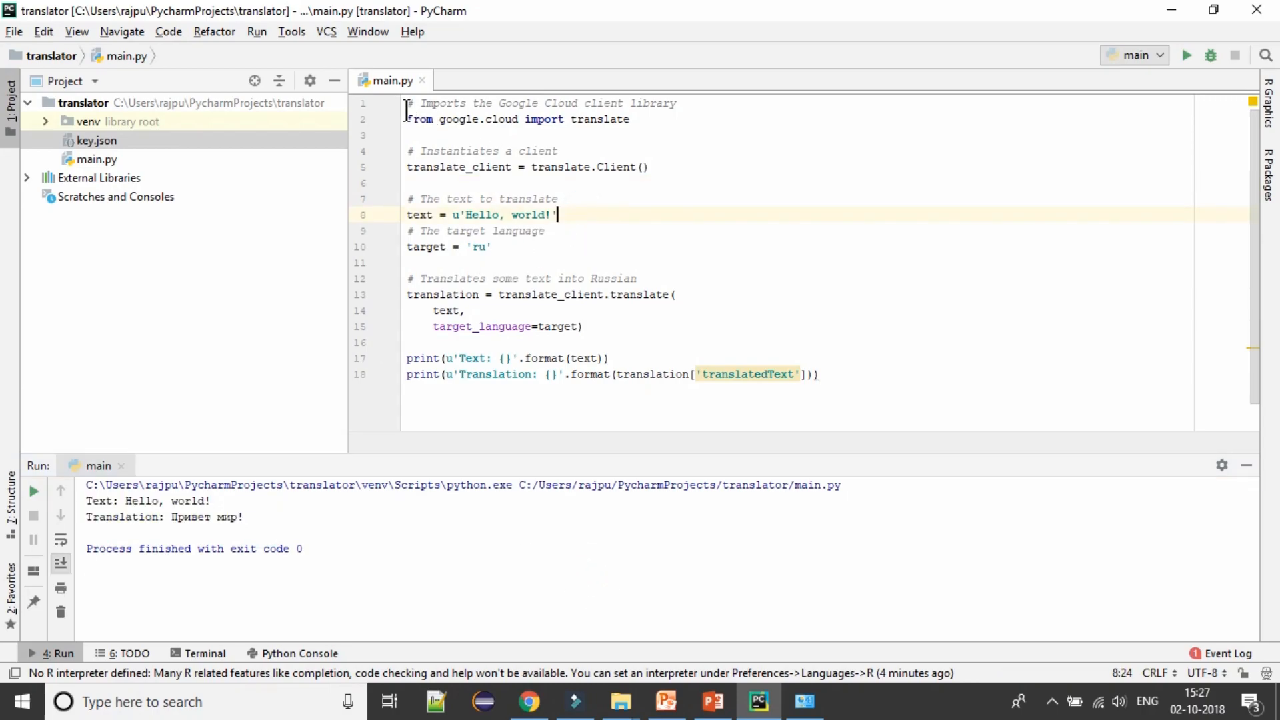
- Highlight the text to translate, the client creation and the translate call
double_click(600, 120)
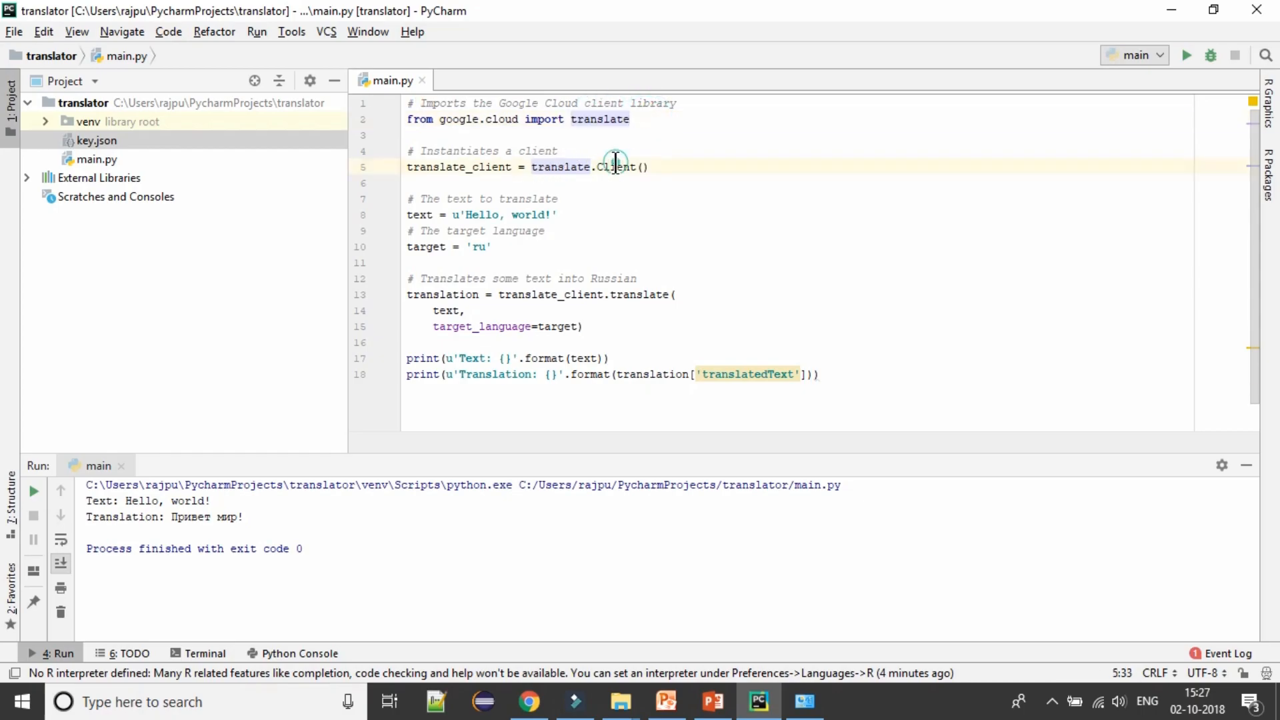
double_click(437, 167)
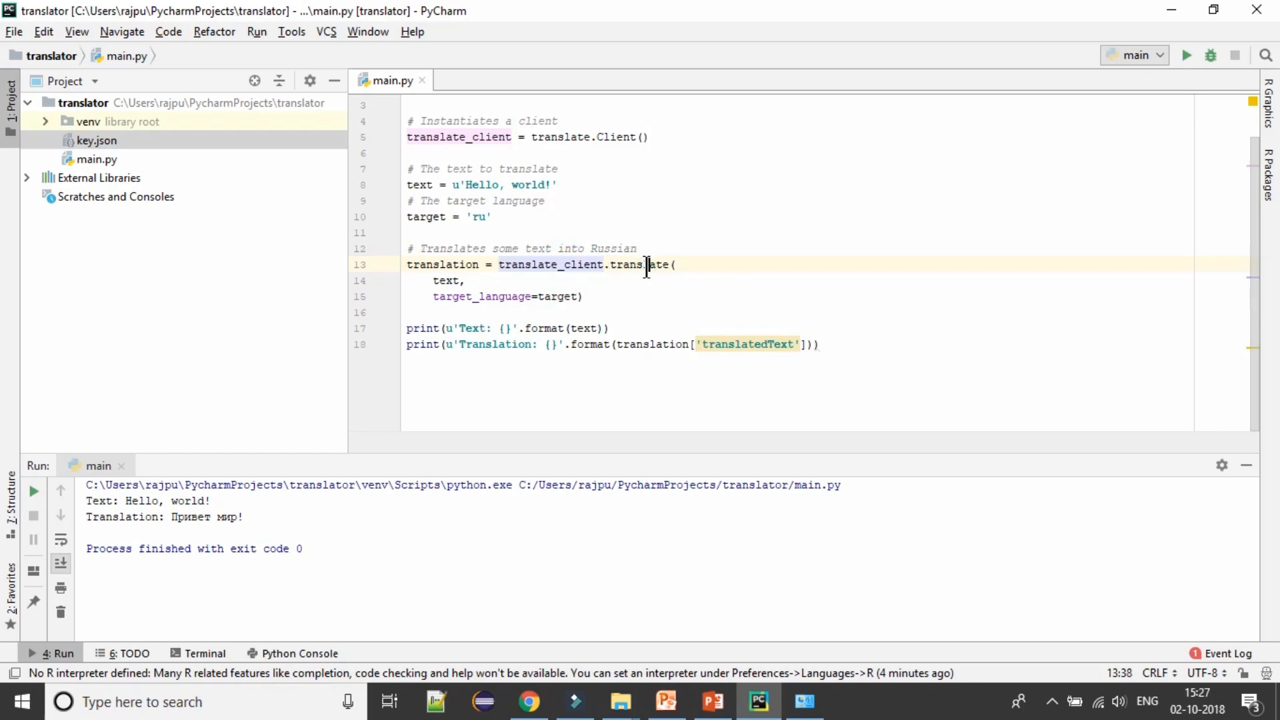
left_click(676, 265)
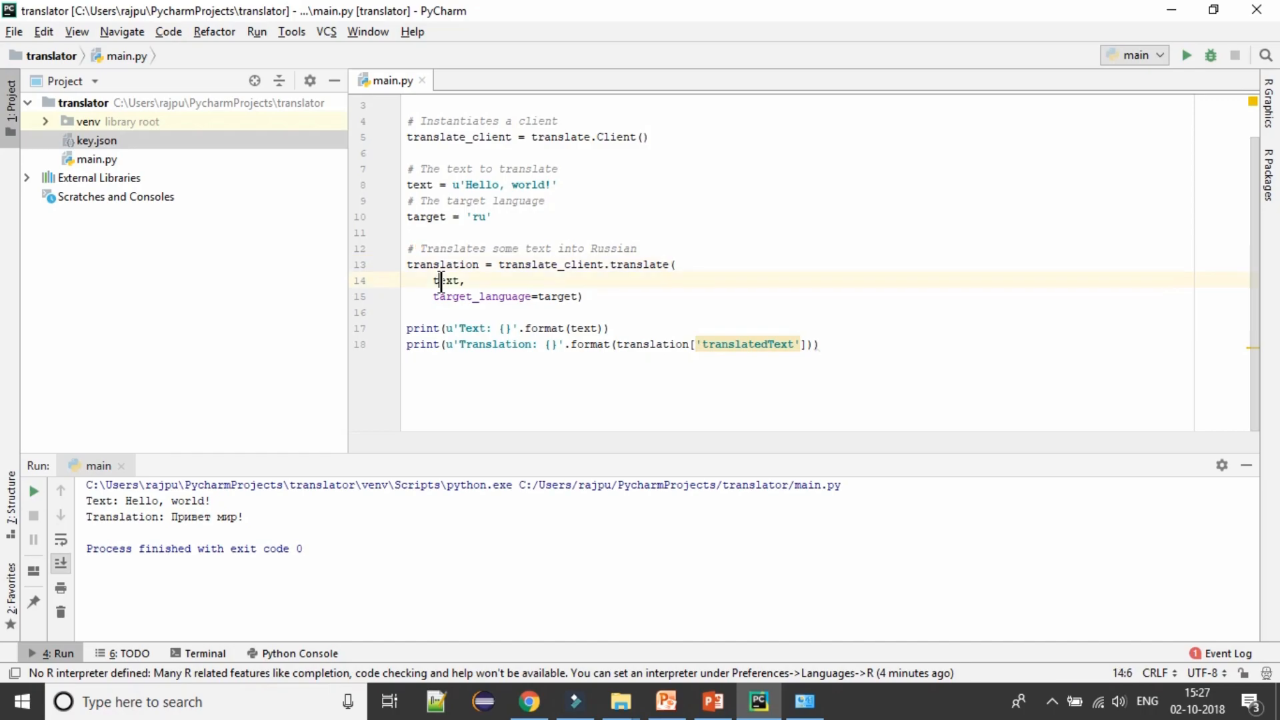
left_click(448, 296)
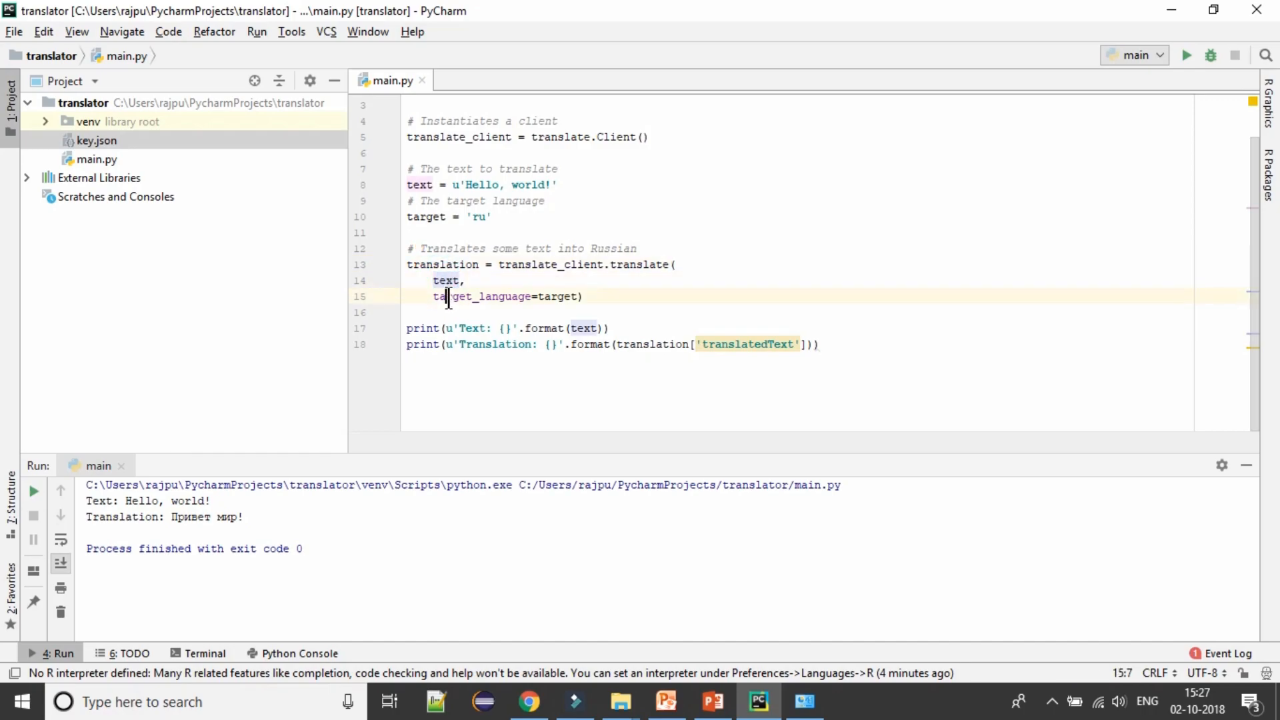
double_click(558, 296)
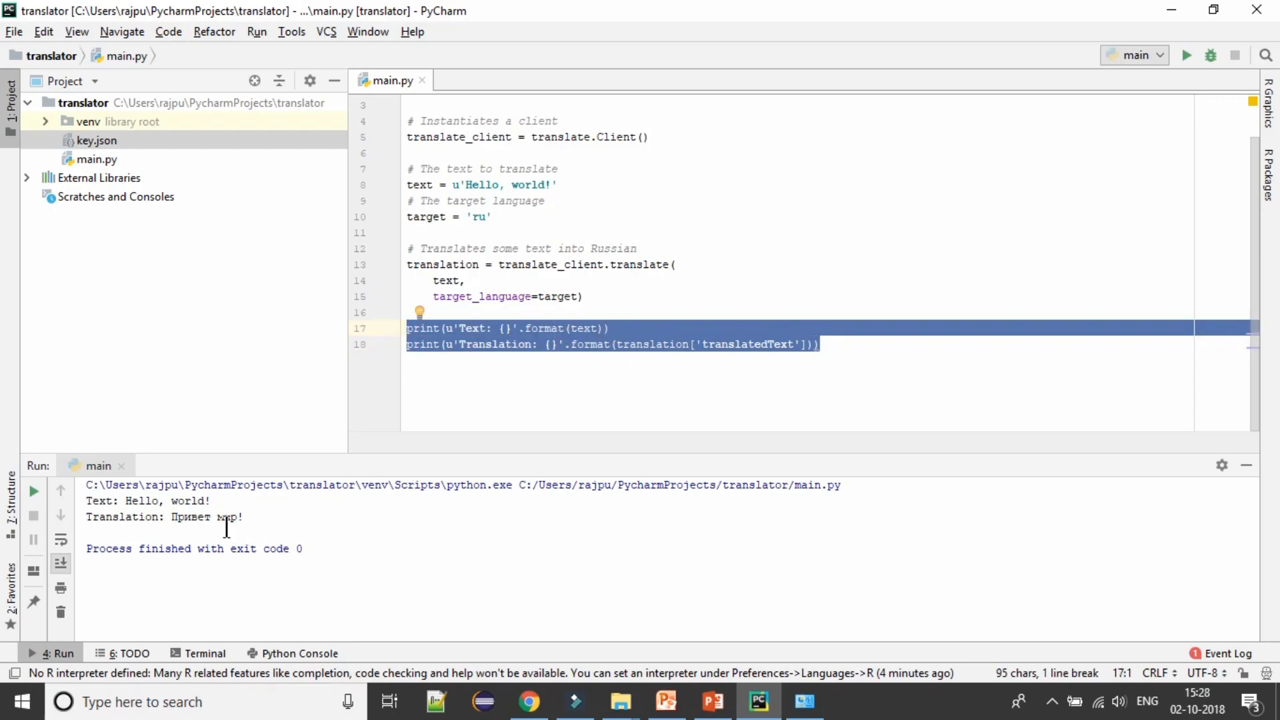
double_click(747, 344)
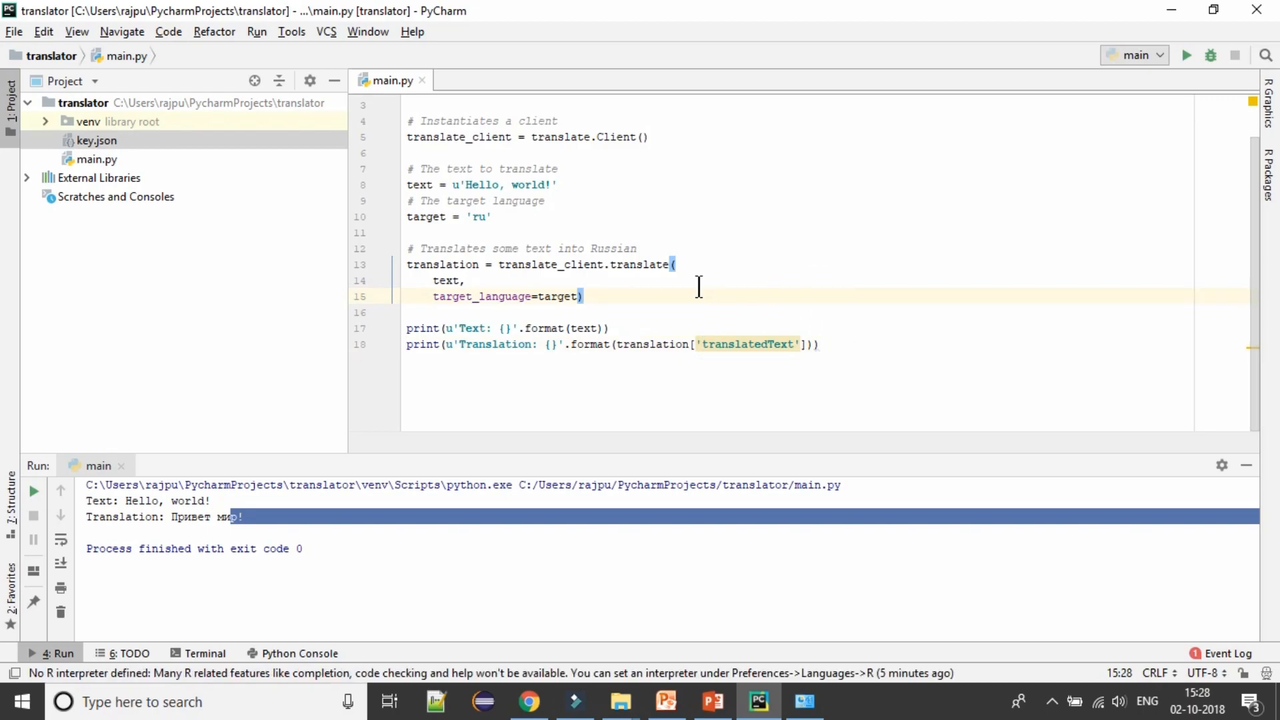
mouse_move(710, 253)
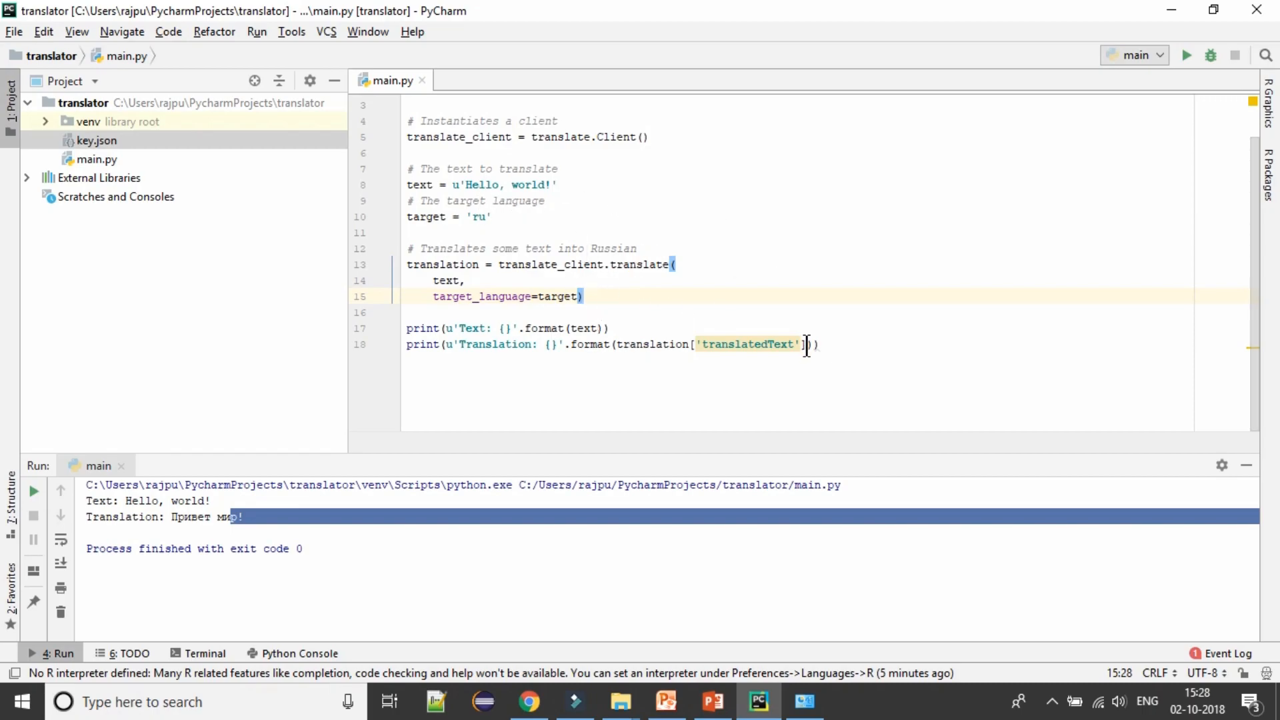
- Define translate(text, target) and remove the translate call lines to move into it
key("Enter")
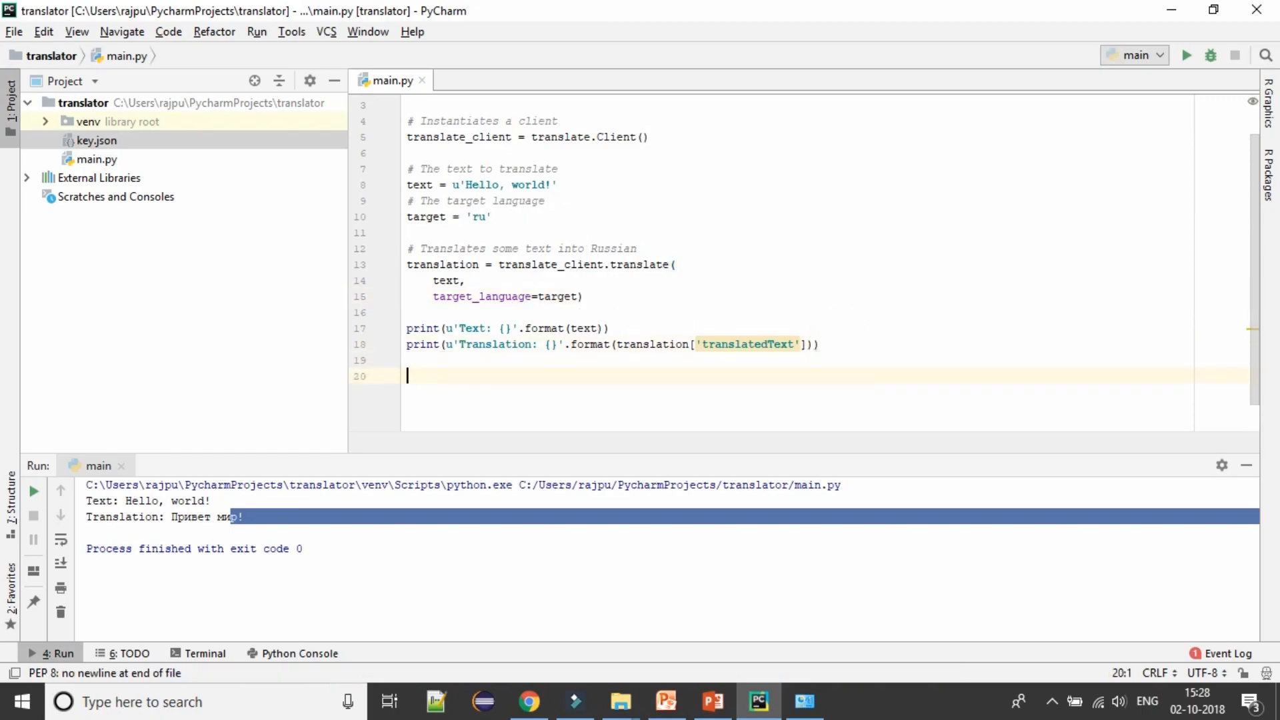
type("def trabs")
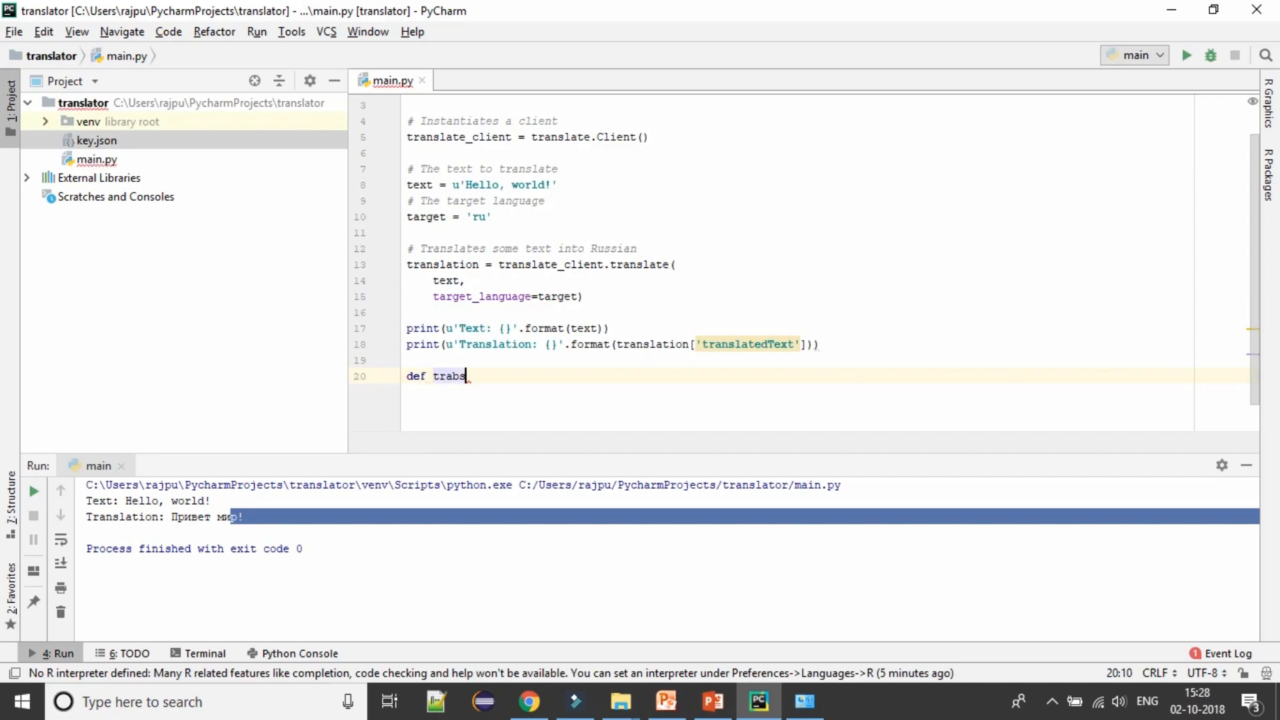
key("Backspace")
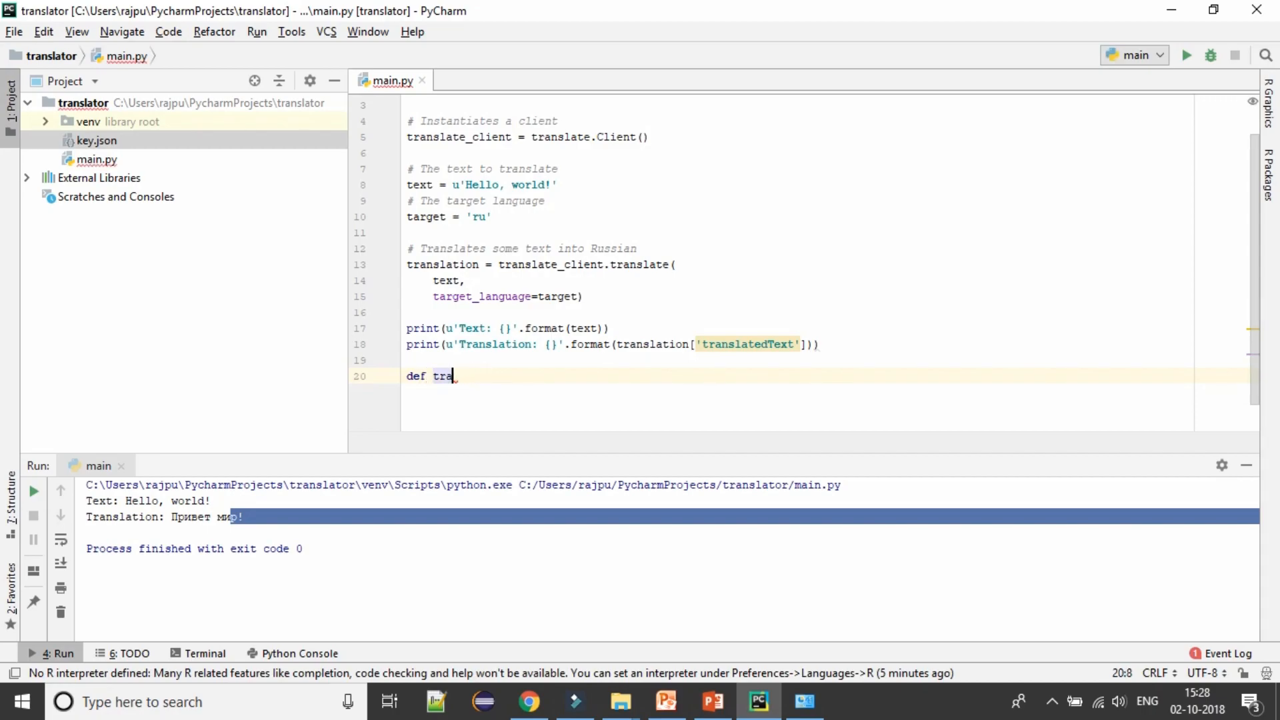
type("nslate():")
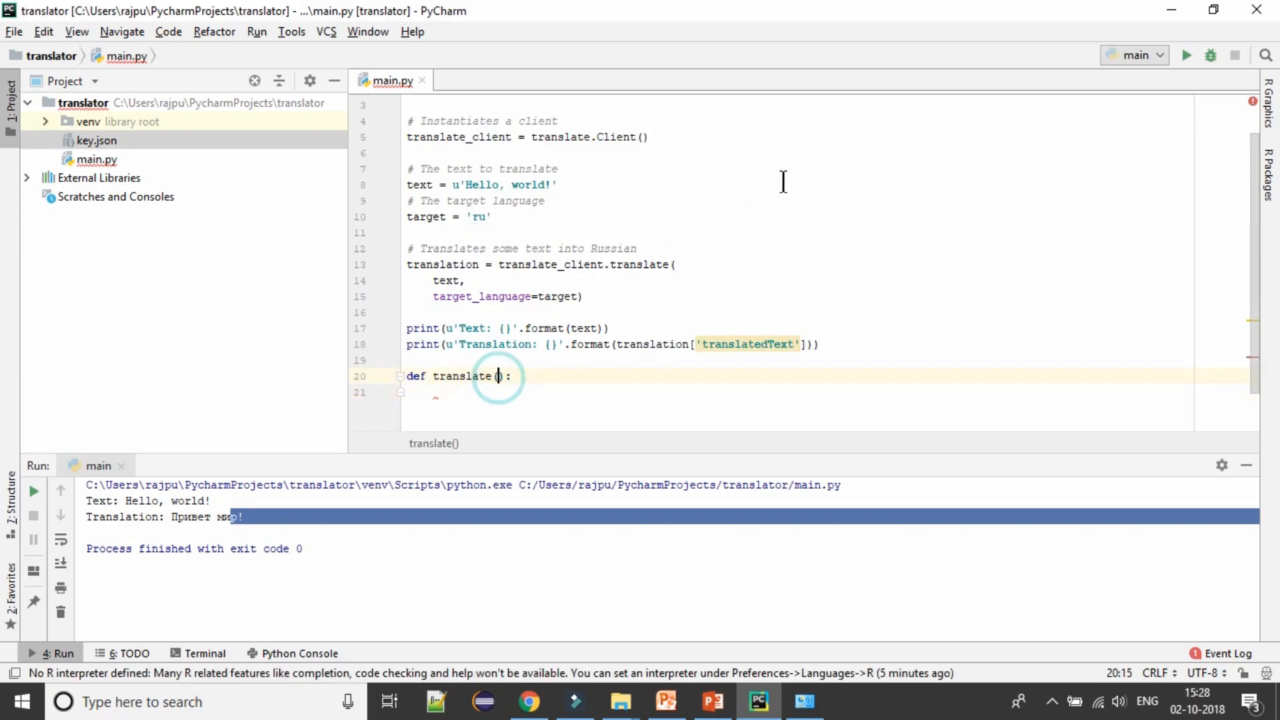
type("text")
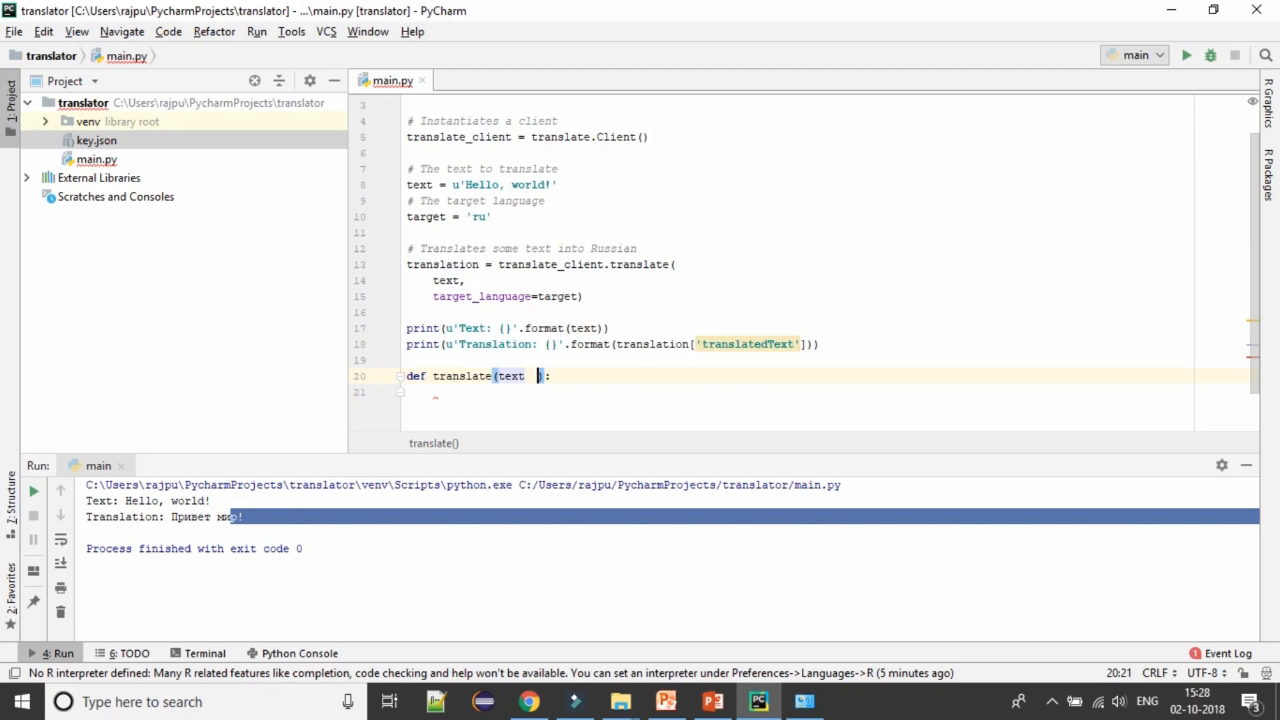
type(", target")
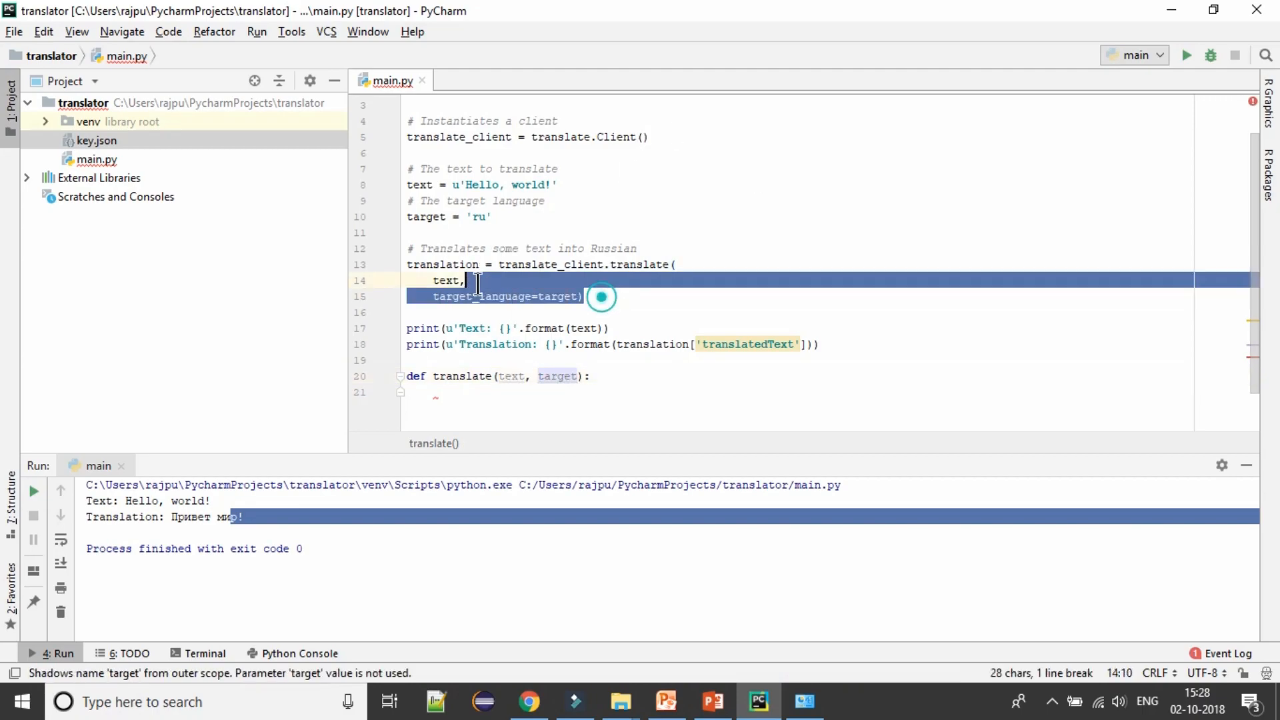
key("Delete")
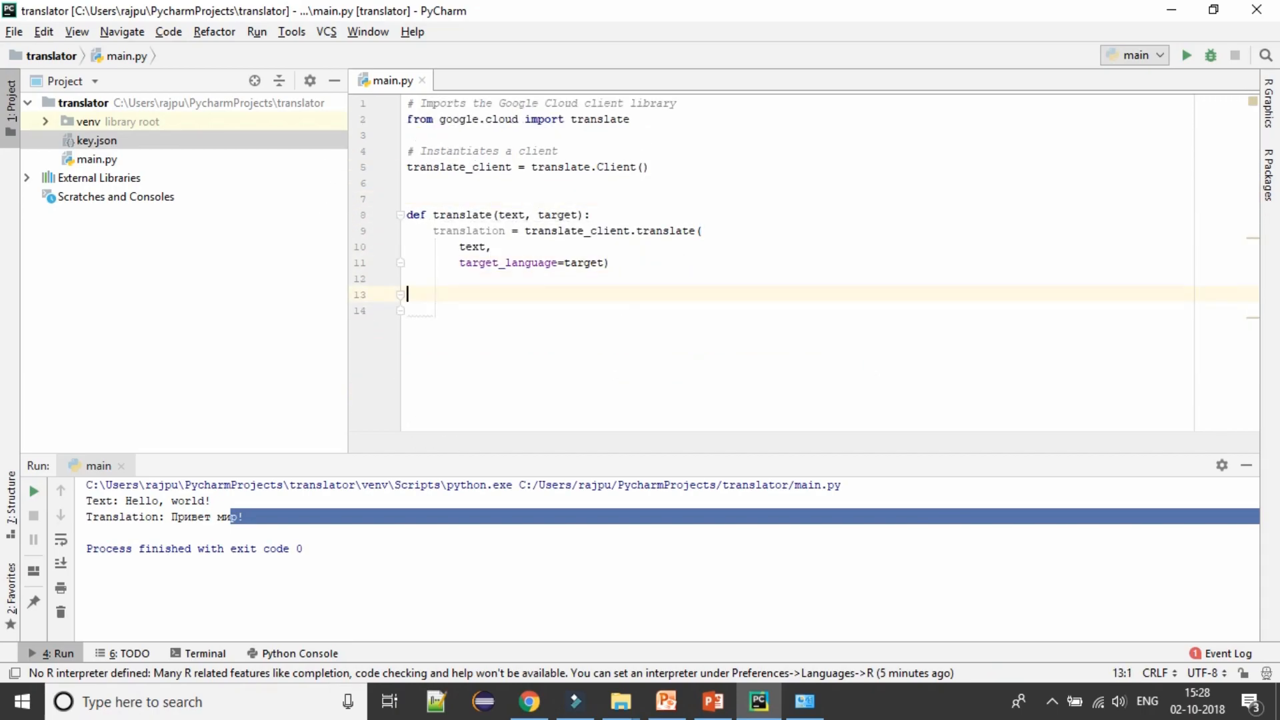
- Return translation from translate and add a main guard with 'Hello, world!' and 'ru' target
type("if __name__ == '__main__':")
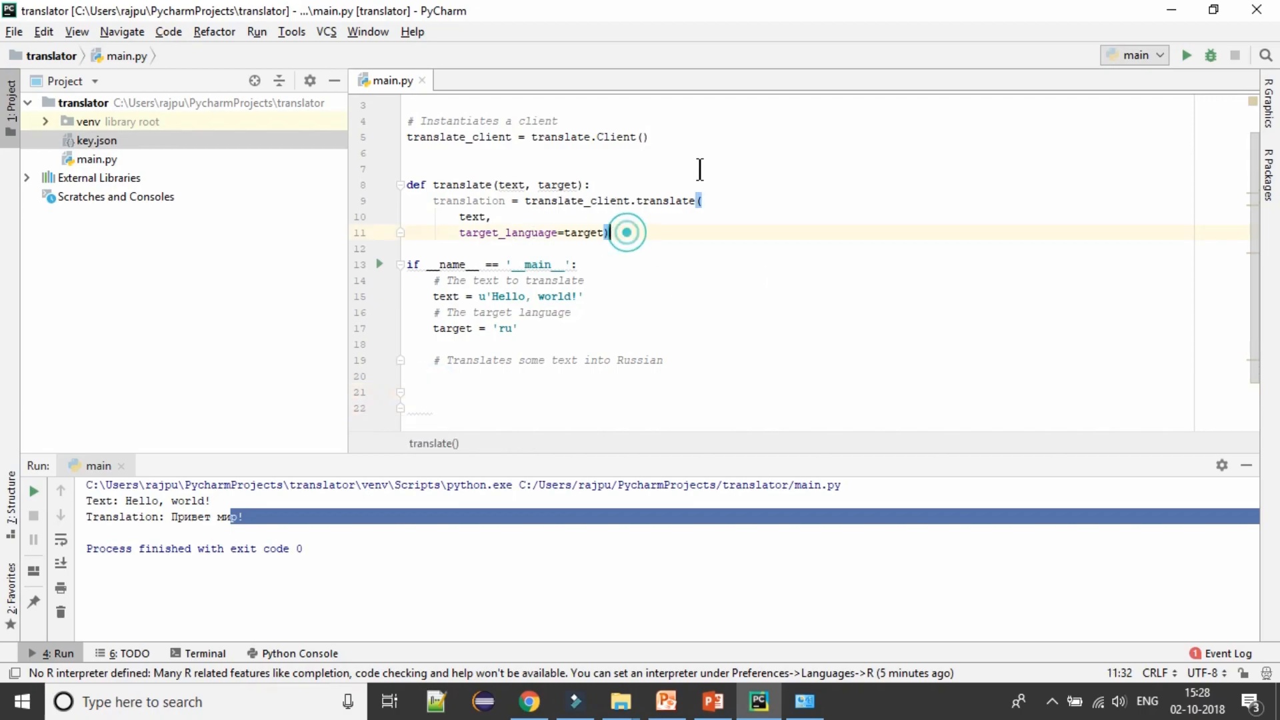
type("return")
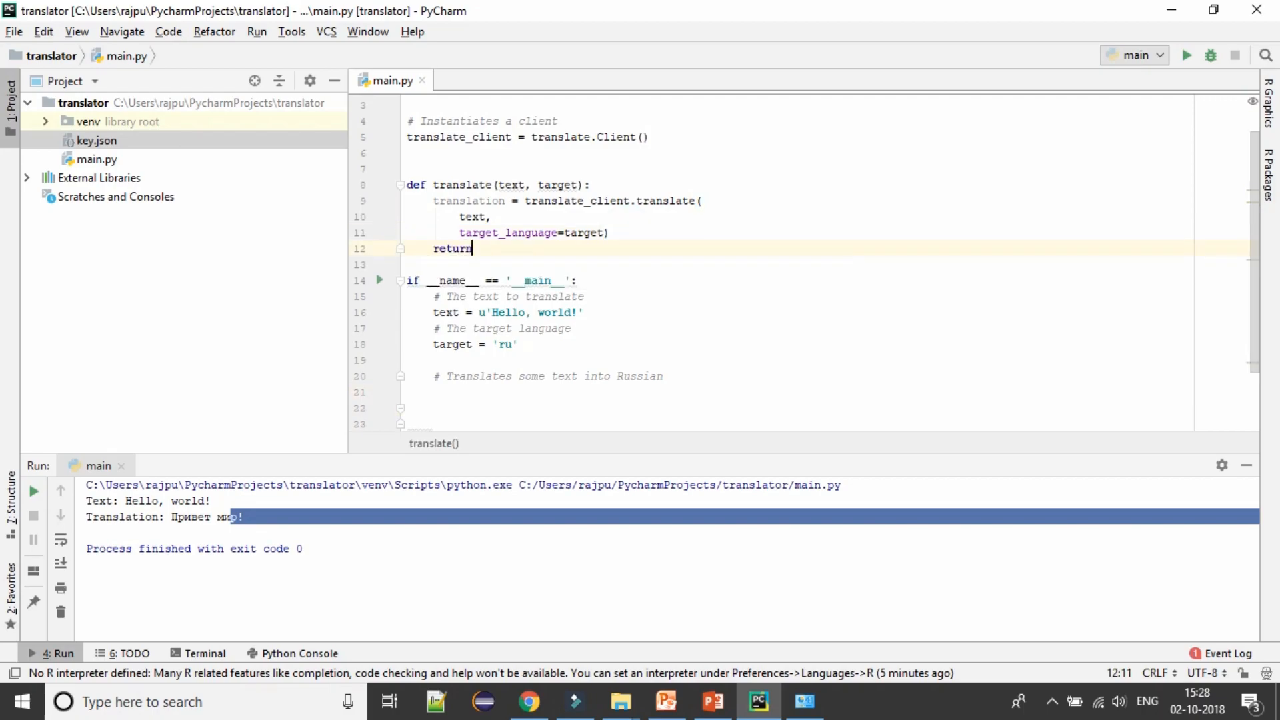
type("translation")
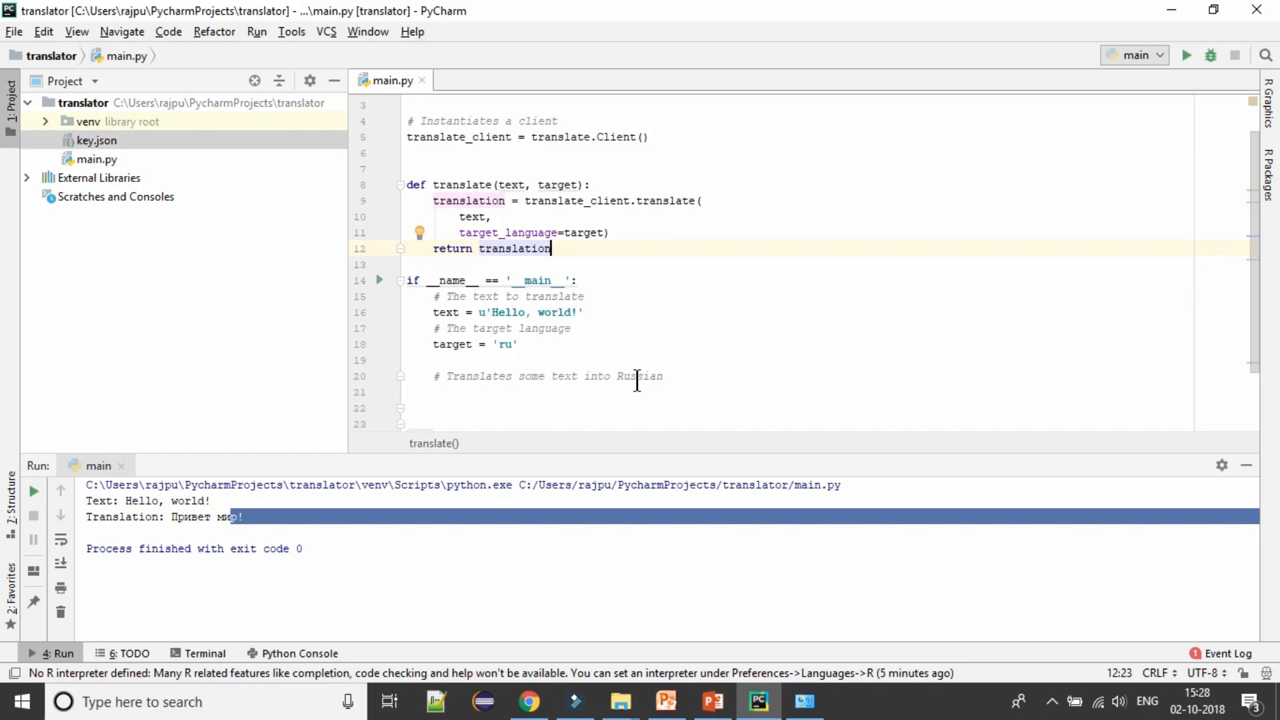
triple_click(549, 375)
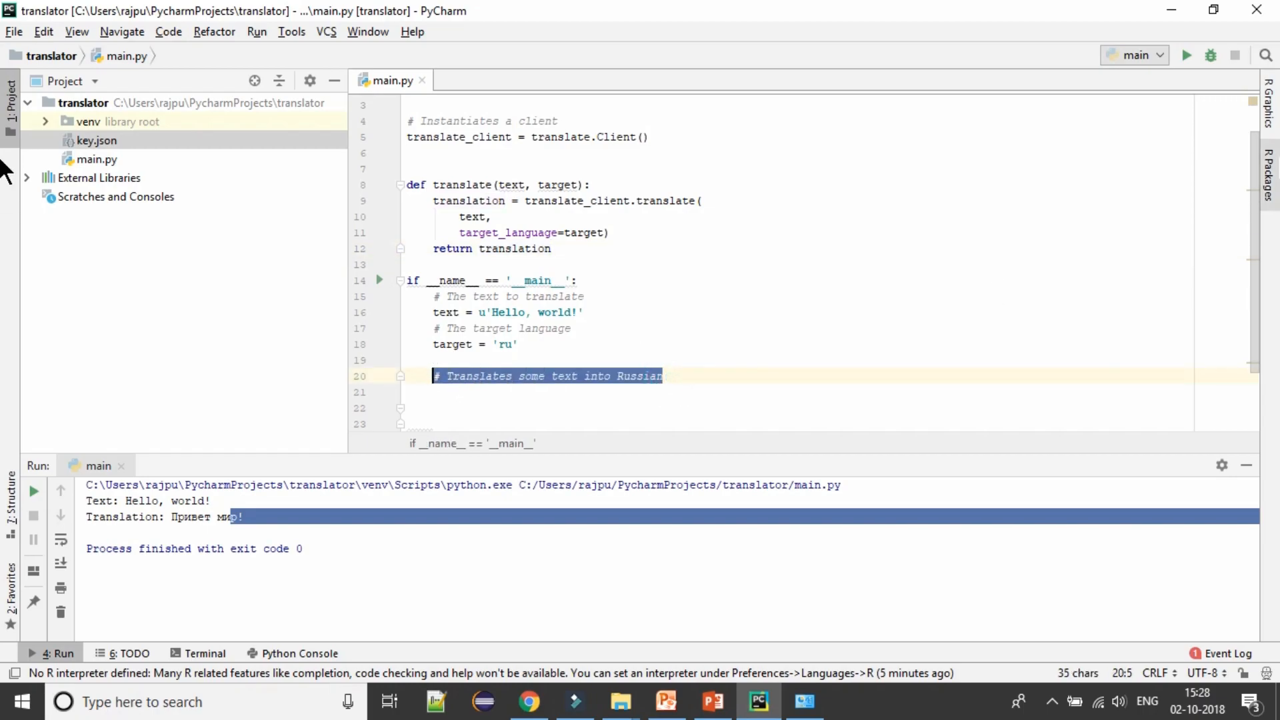
type("transtlated =")
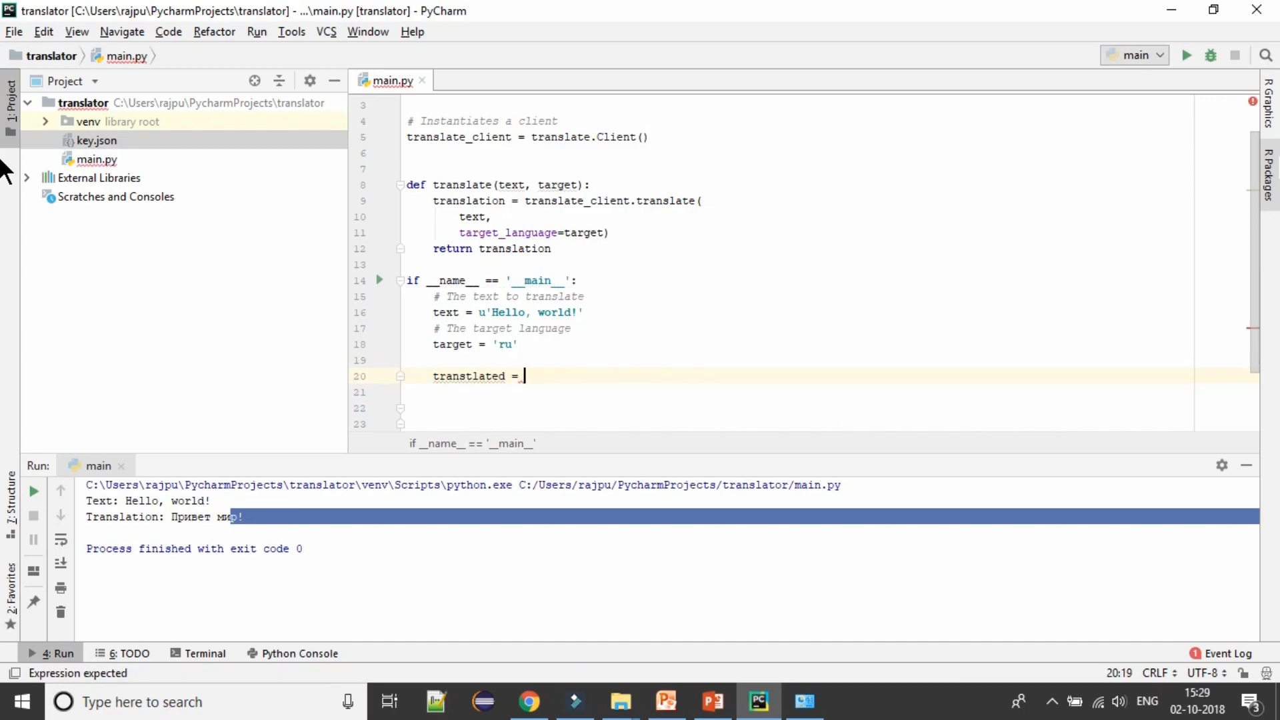
- Call translate(target=target, text=text) into translated and begin a print line below
left_click(453, 185)
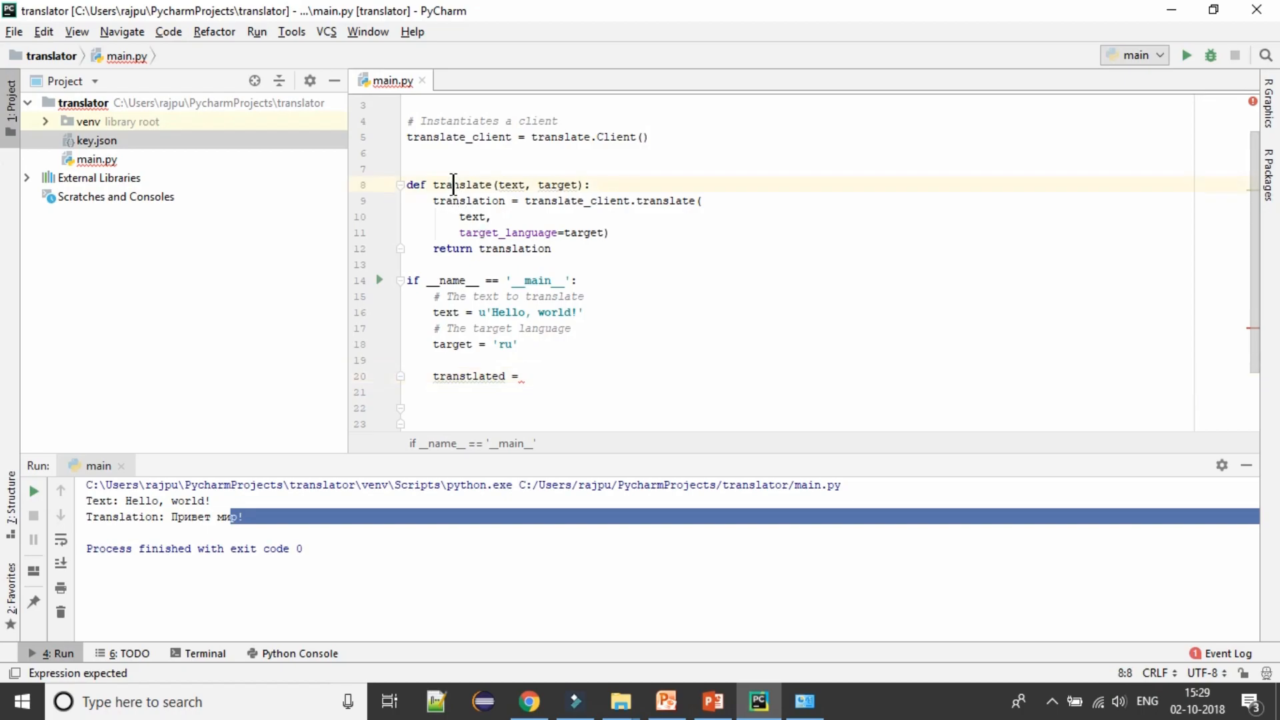
type("translate()")
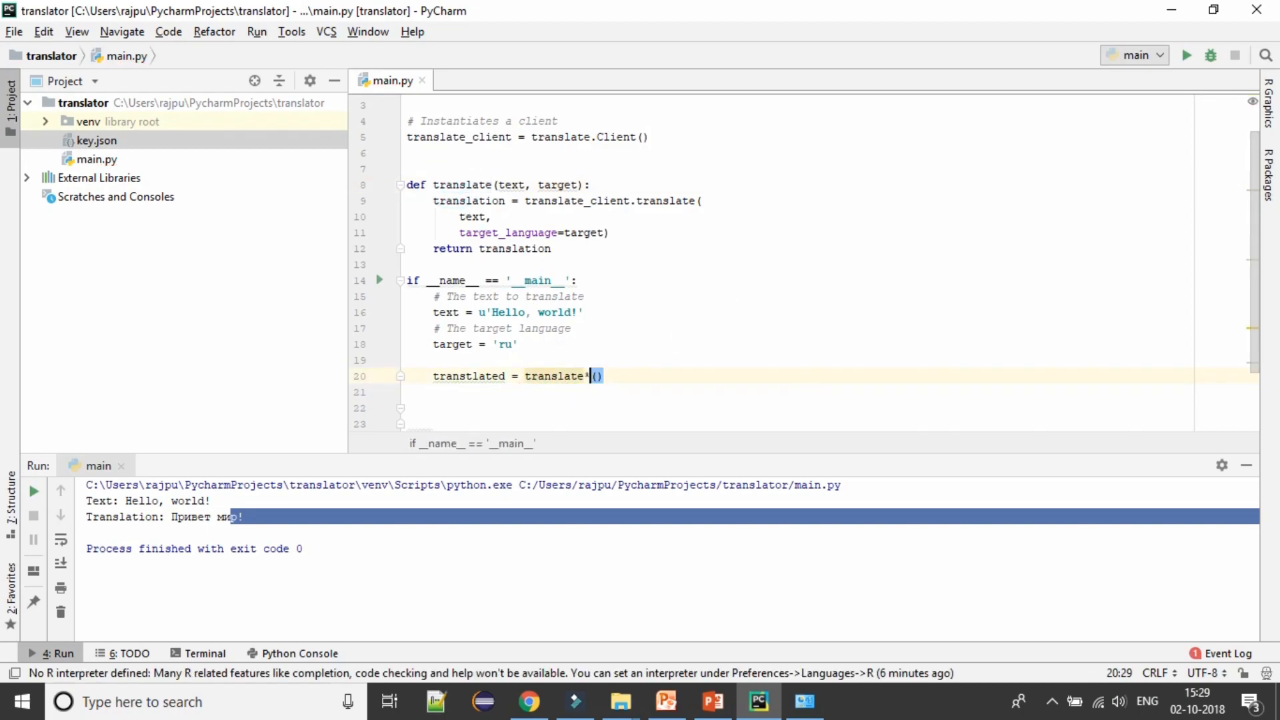
type("text")
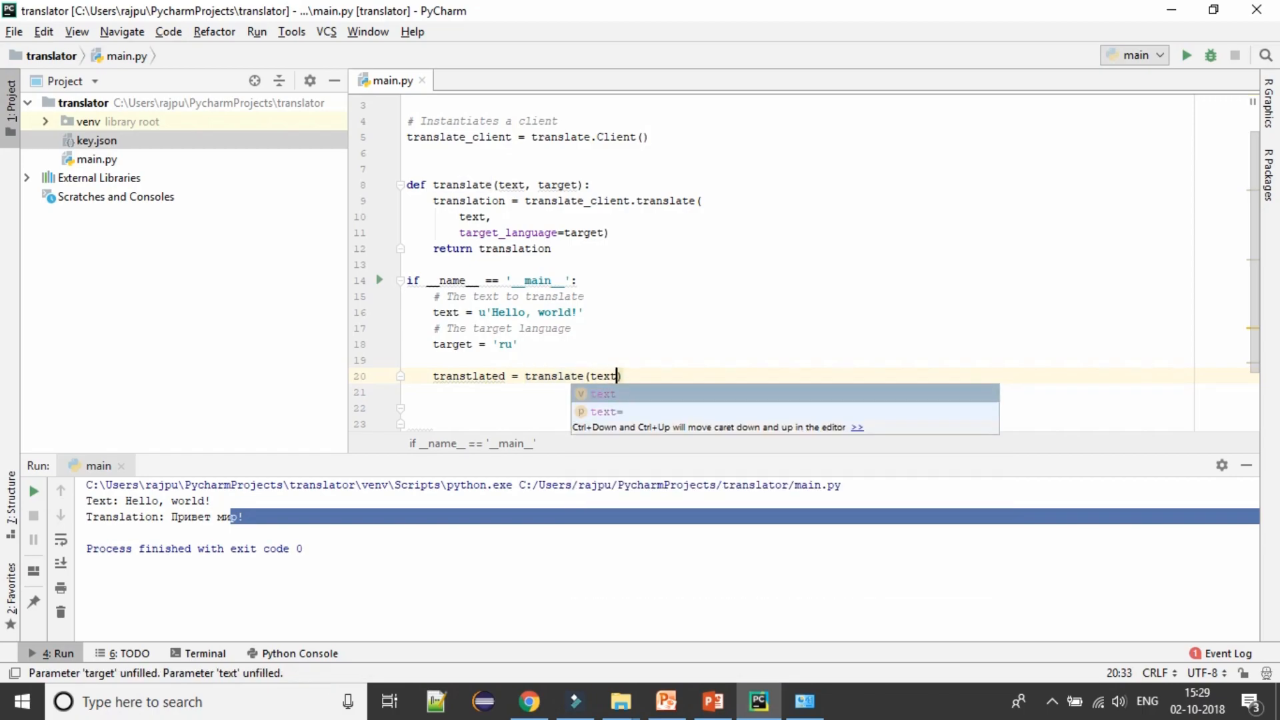
type("tar")
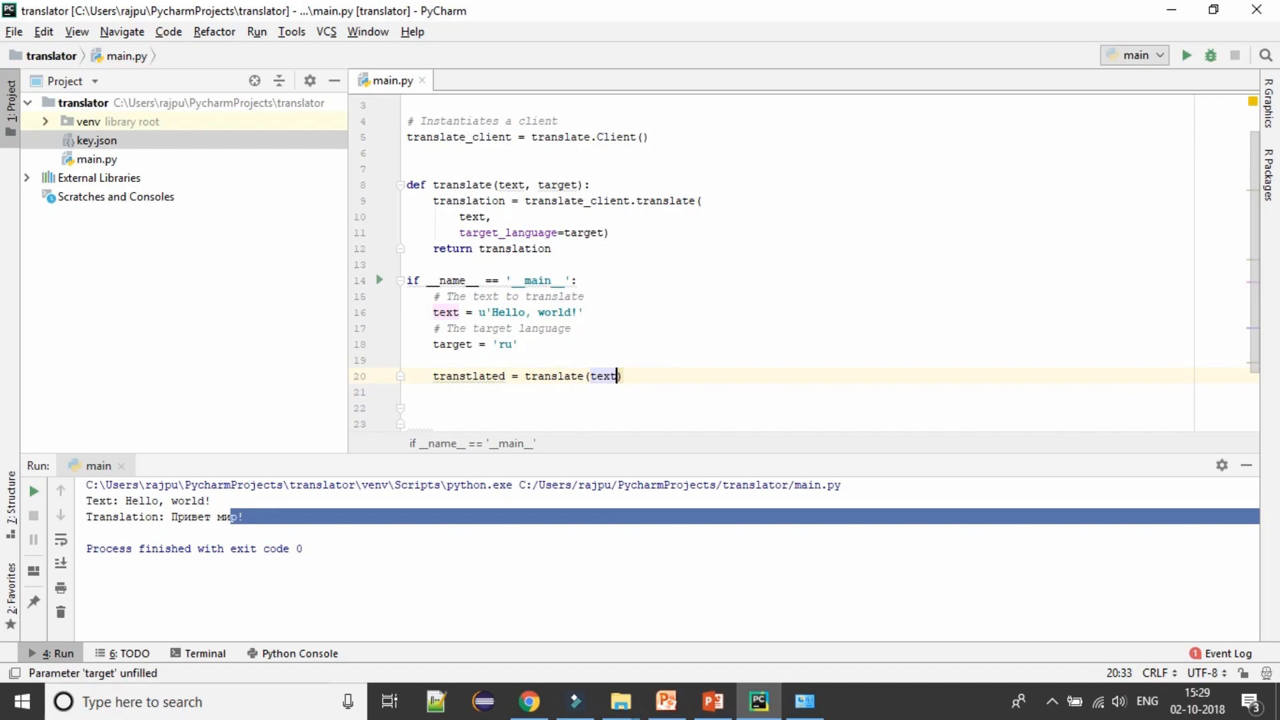
type(",target")
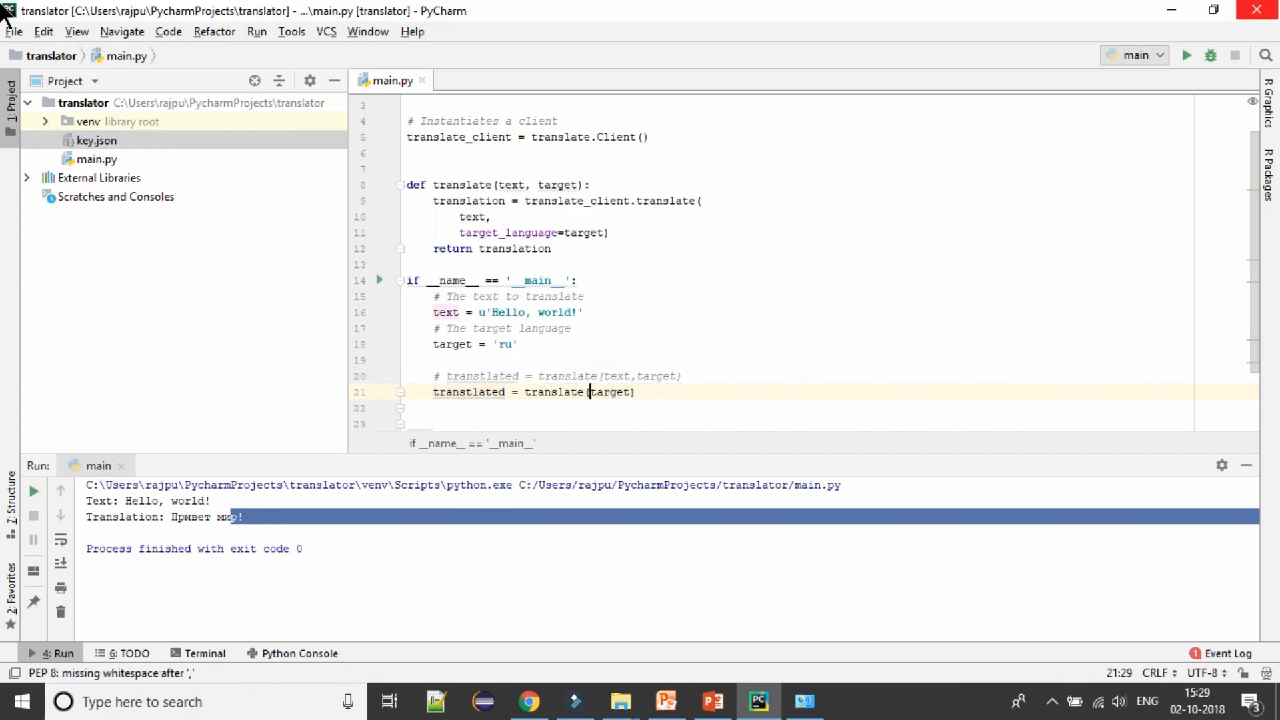
type("tra")
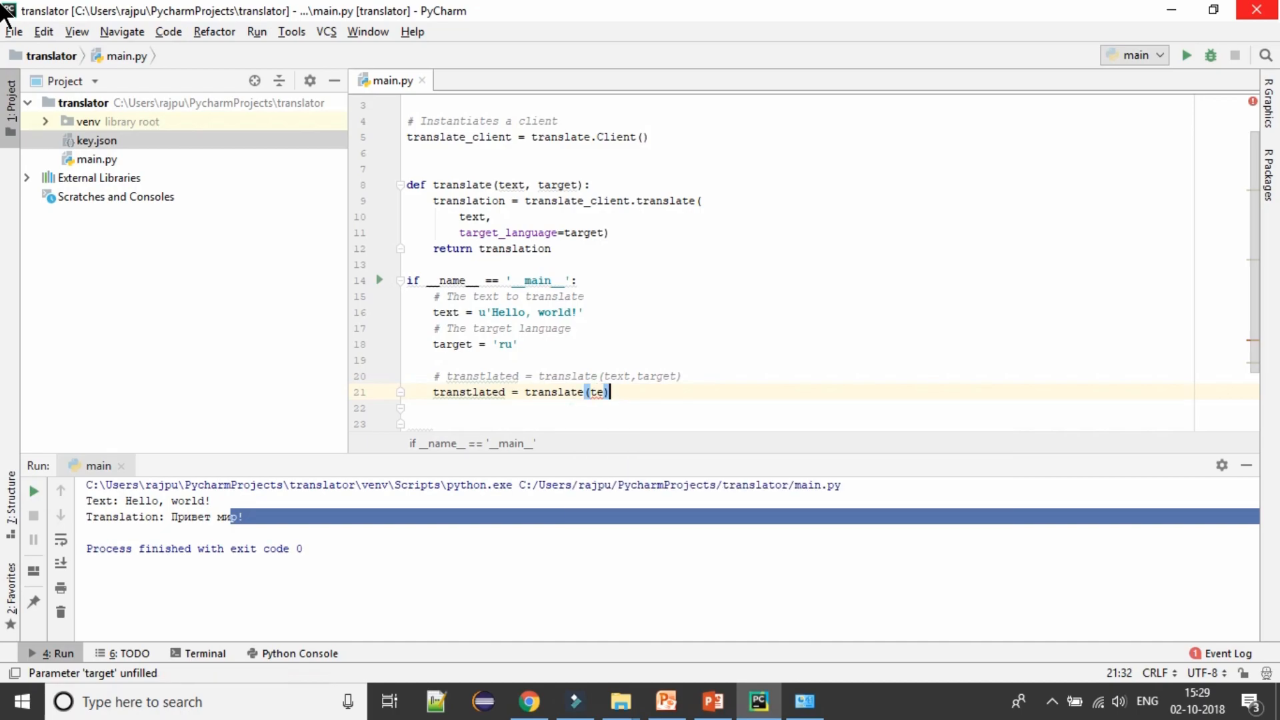
type("arget=")
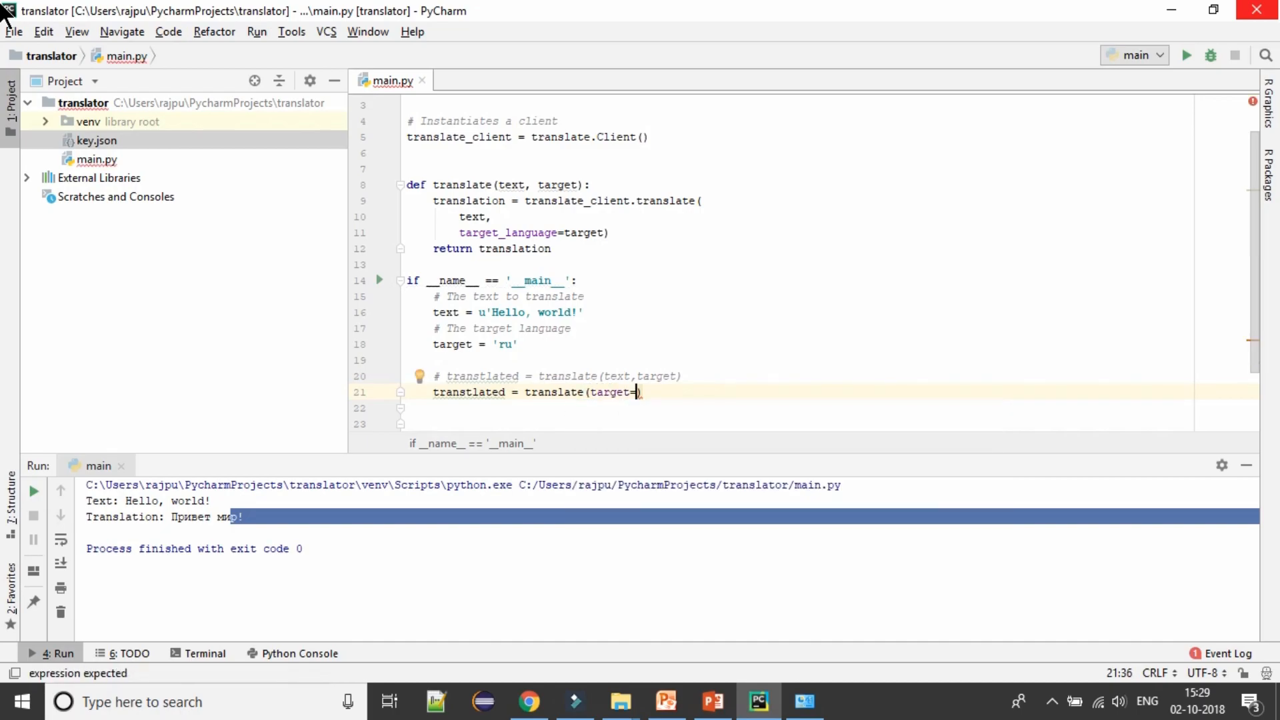
type("target")
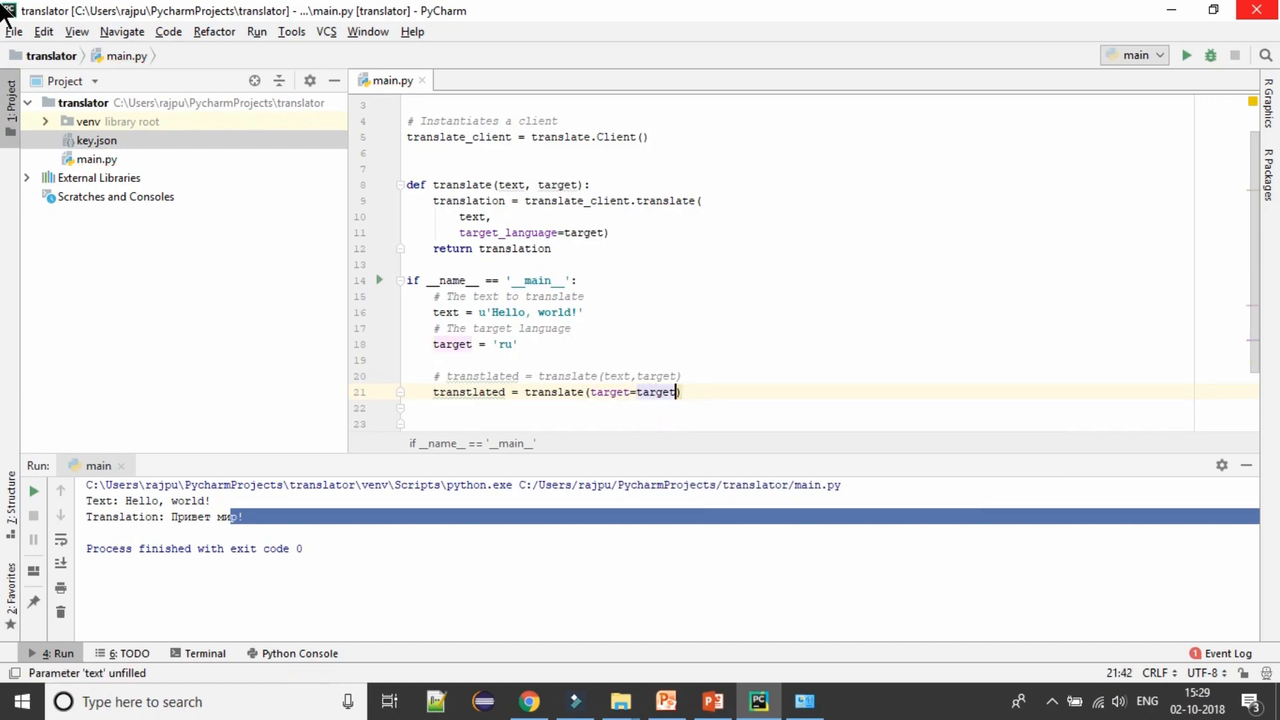
type(",tex")
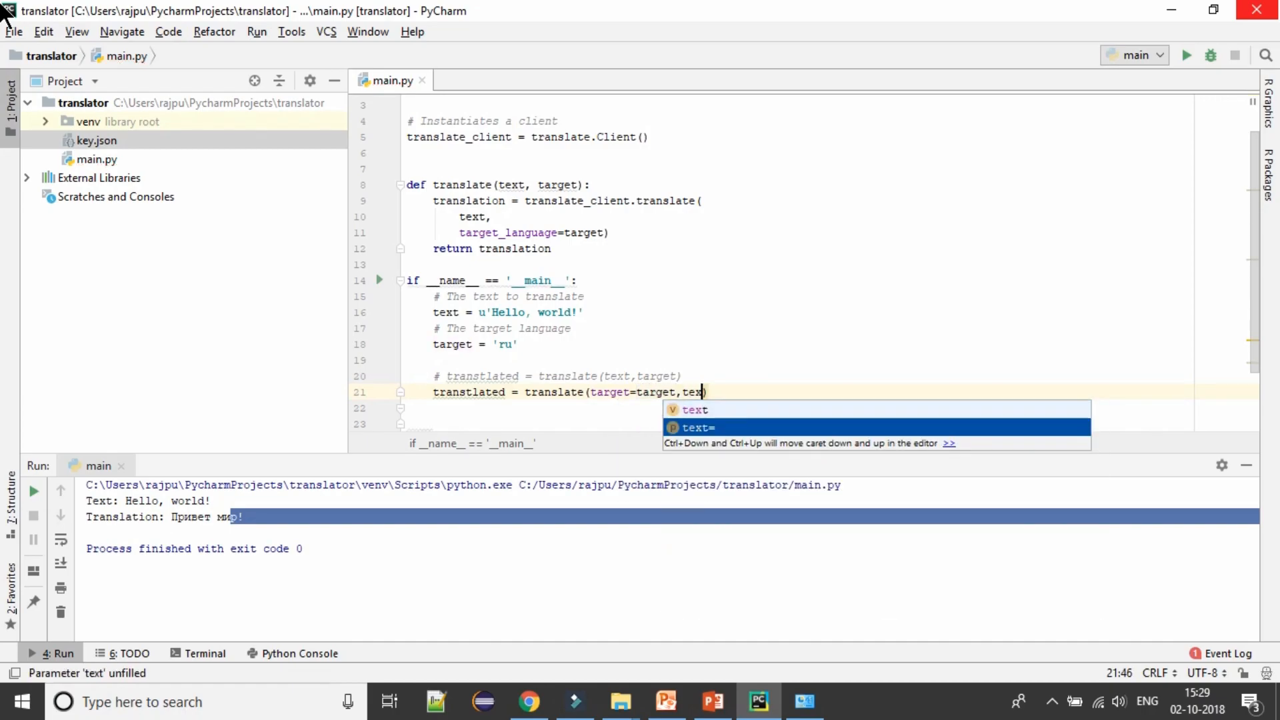
type("=text")
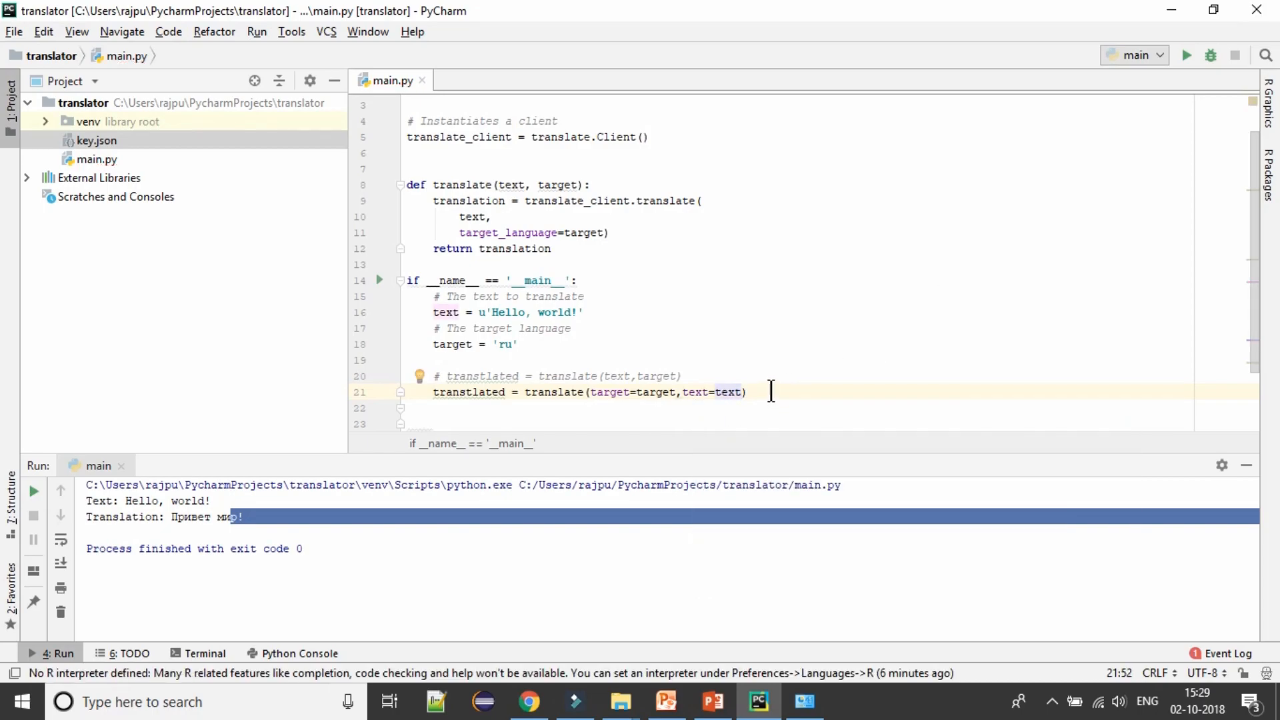
type("print(")
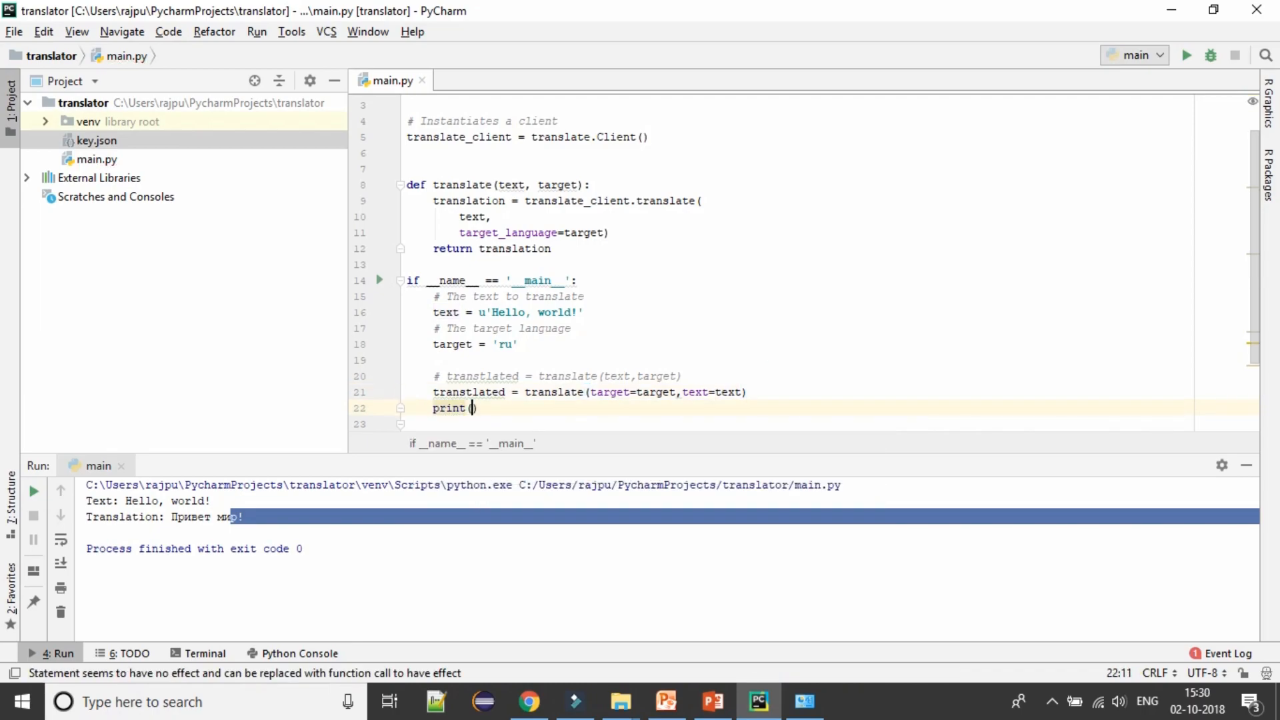
type("tra")
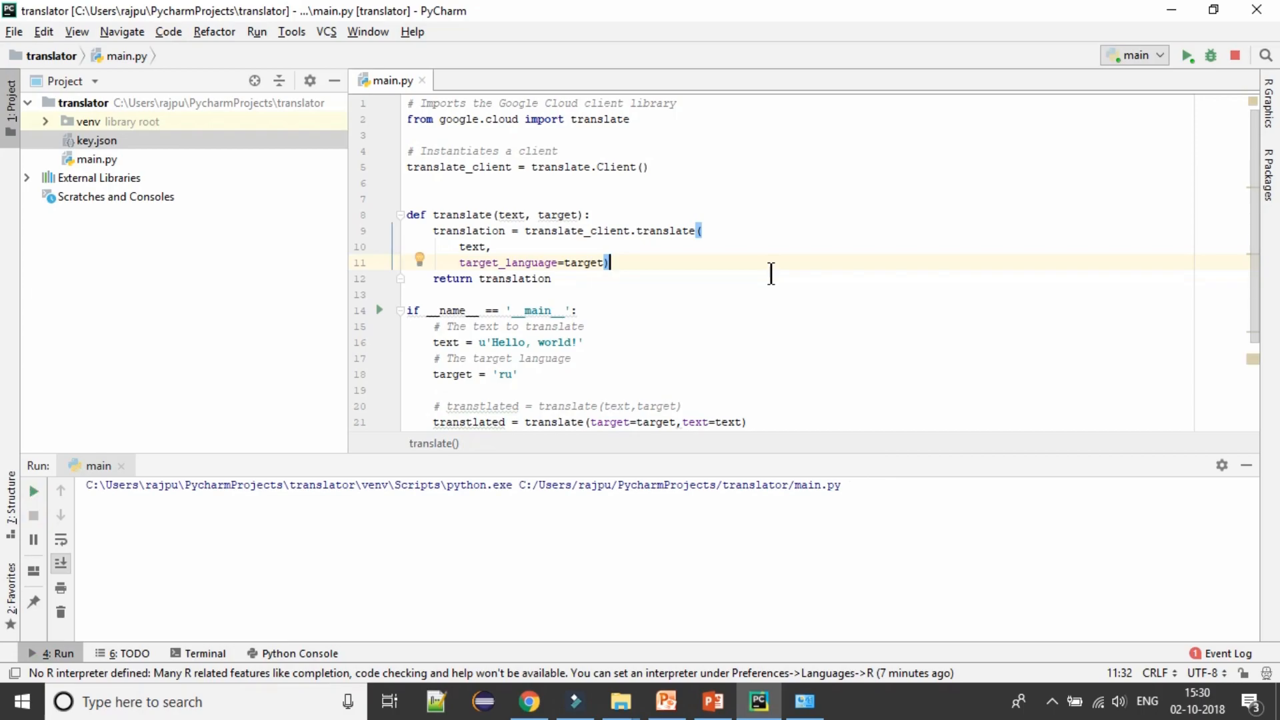
- Run main.py and inspect translatedText 'Привет мир!', detectedSourceLanguage and input in the output
left_click(1186, 55)
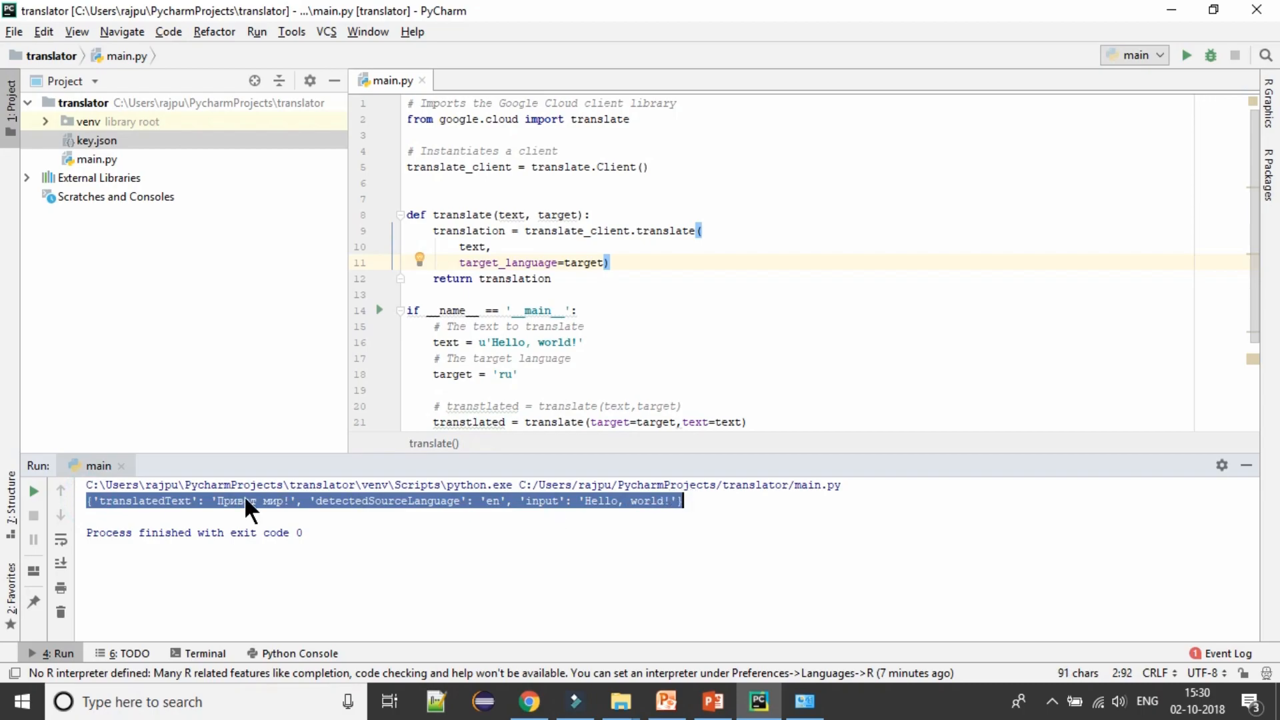
double_click(124, 501)
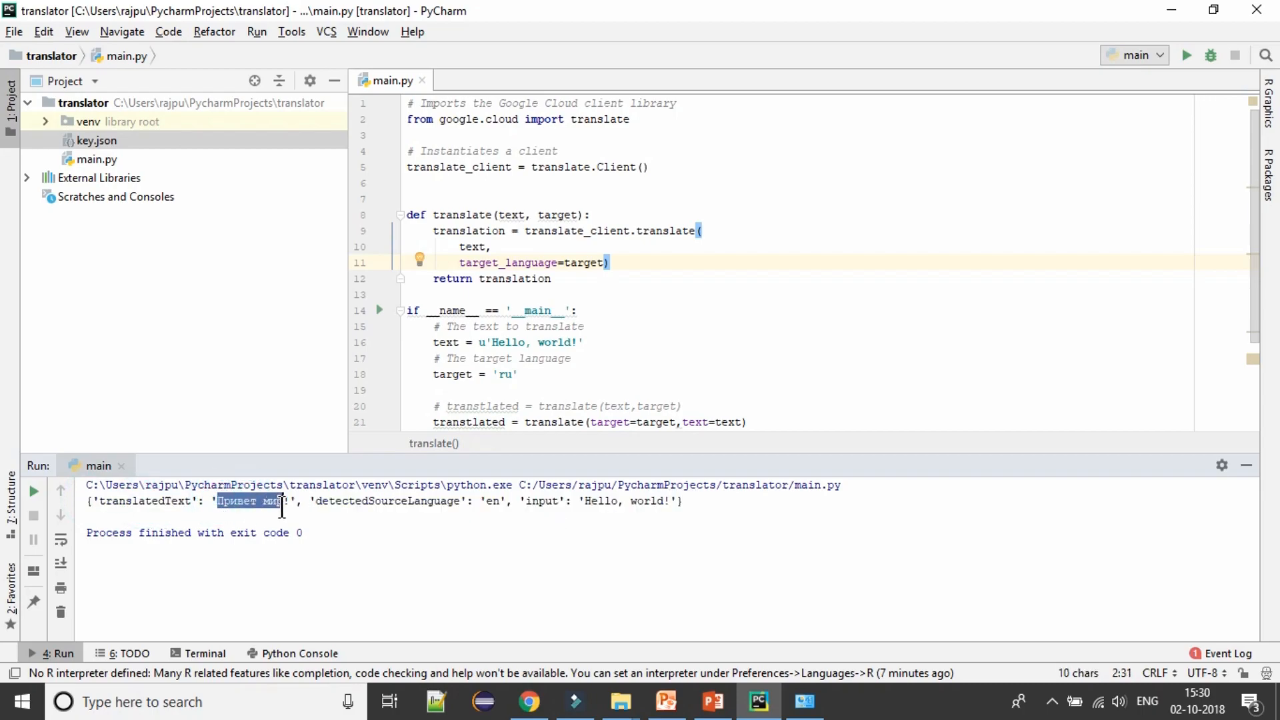
double_click(388, 500)
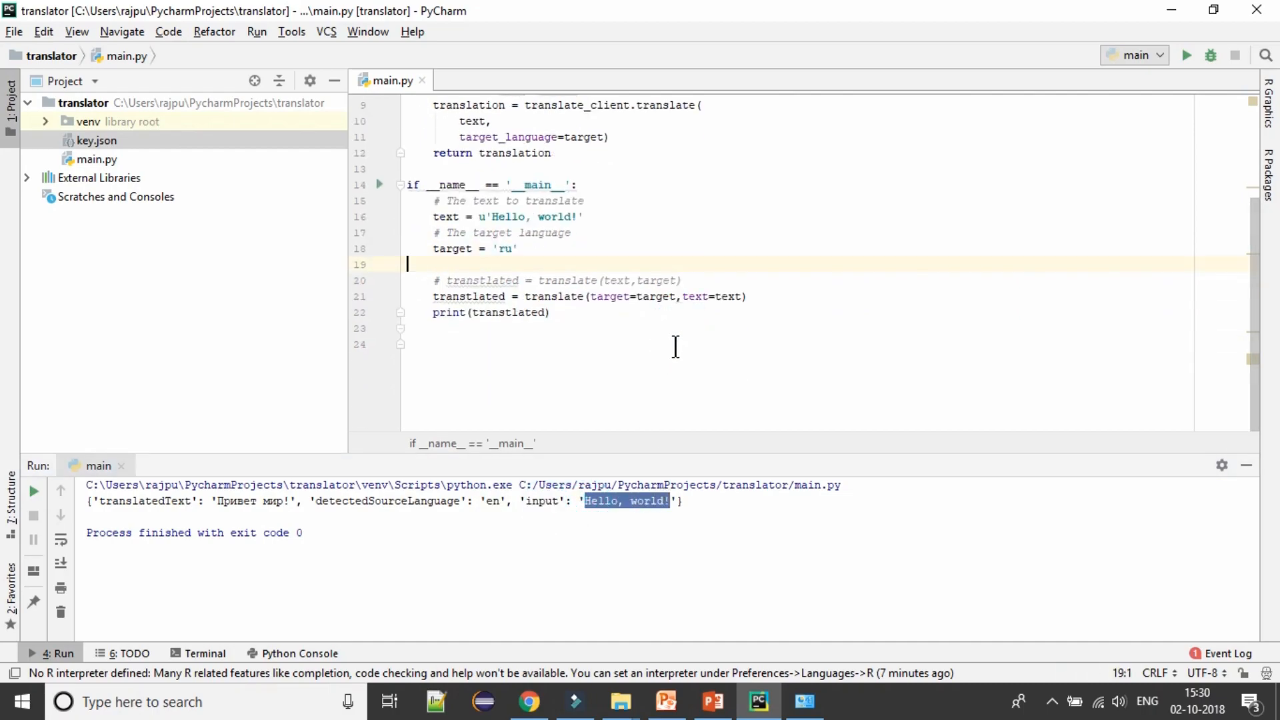
double_click(136, 501)
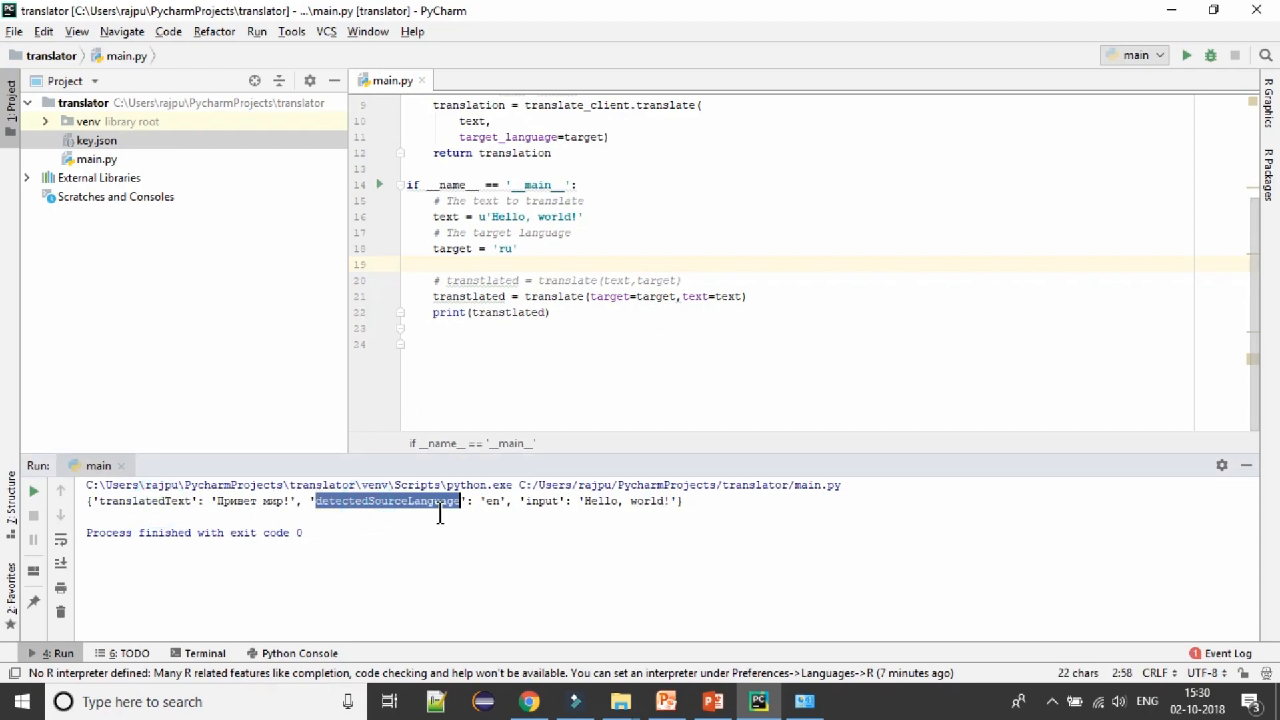
mouse_move(551, 501)
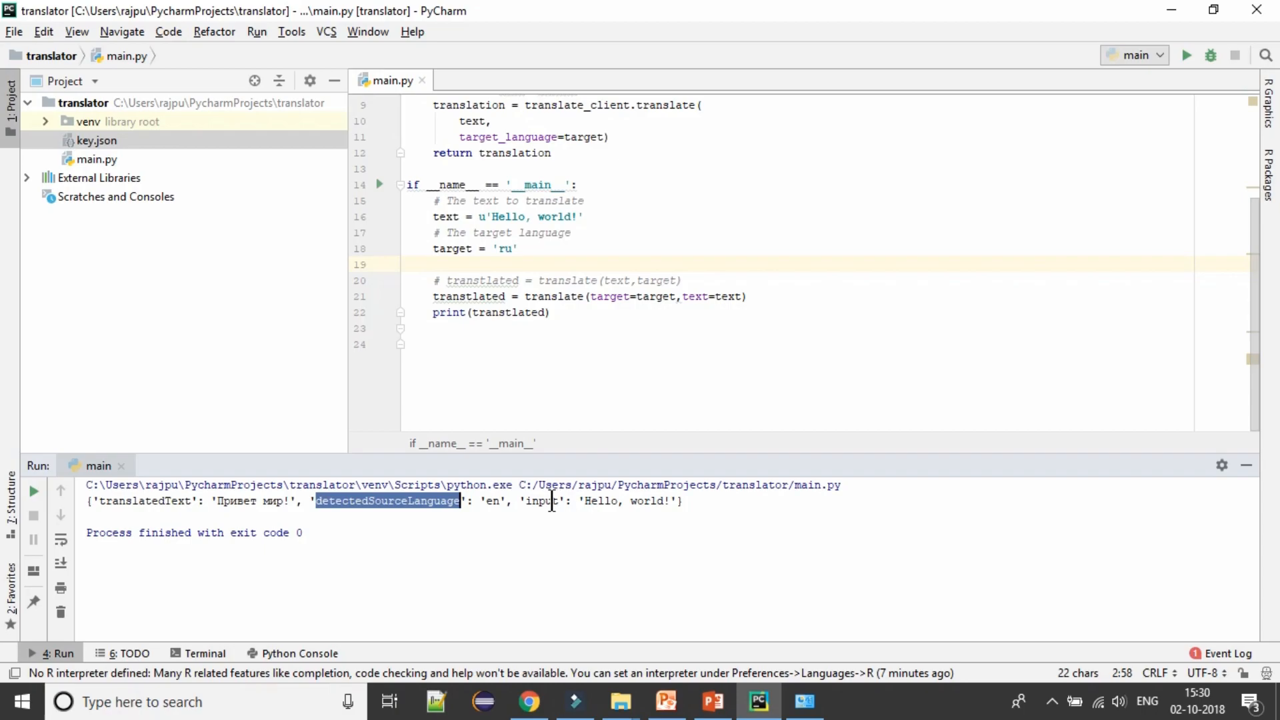
double_click(542, 501)
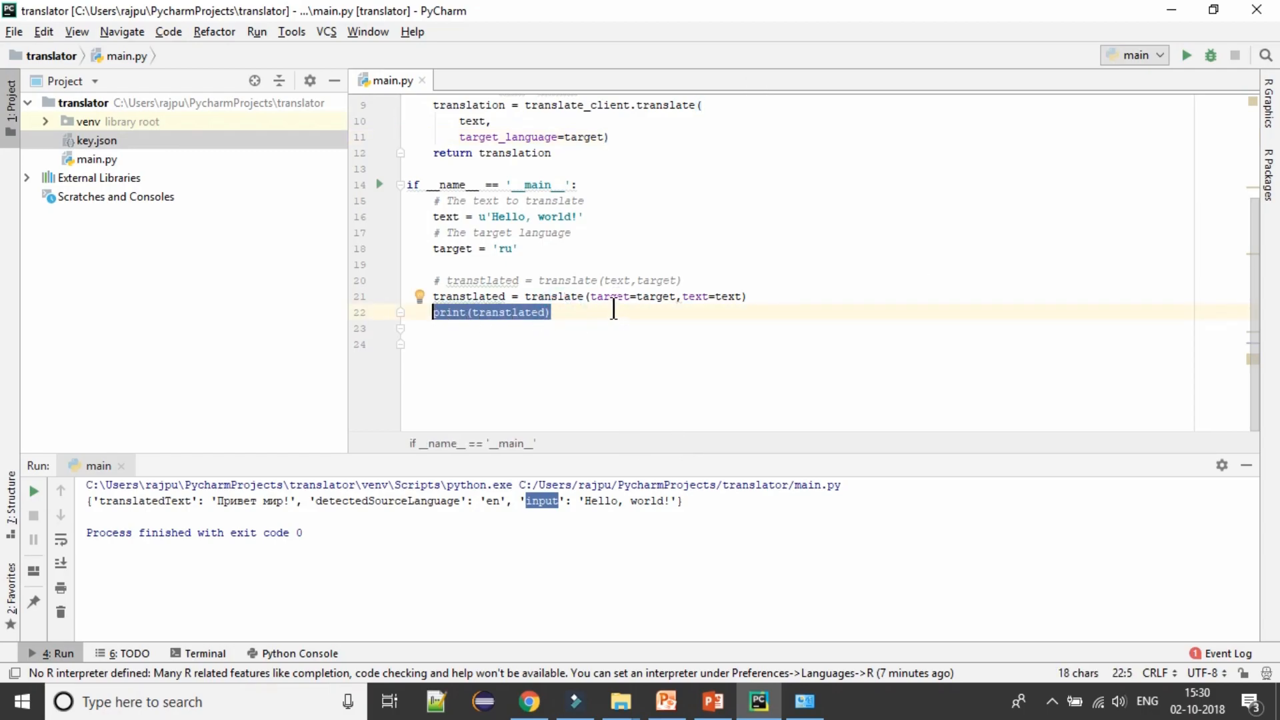
- Loop over translated.items() printing key ' : ' value, then run and check the lines
type("fo")
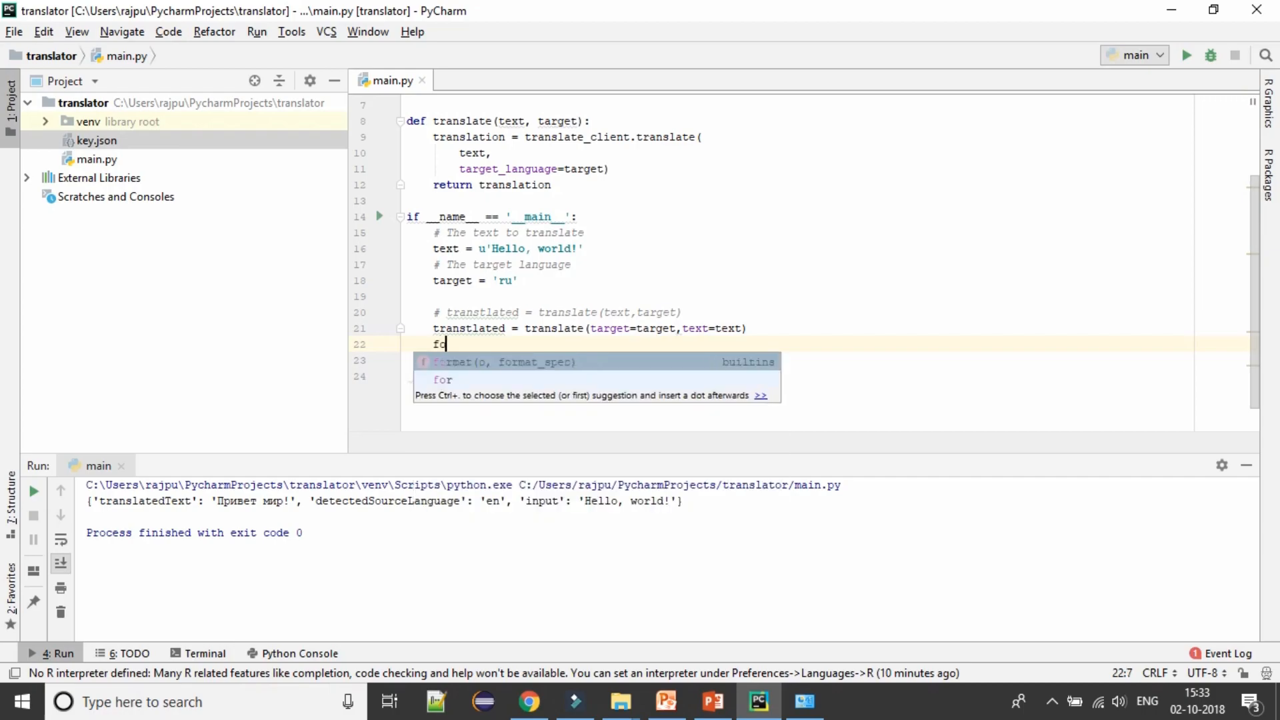
type("r")
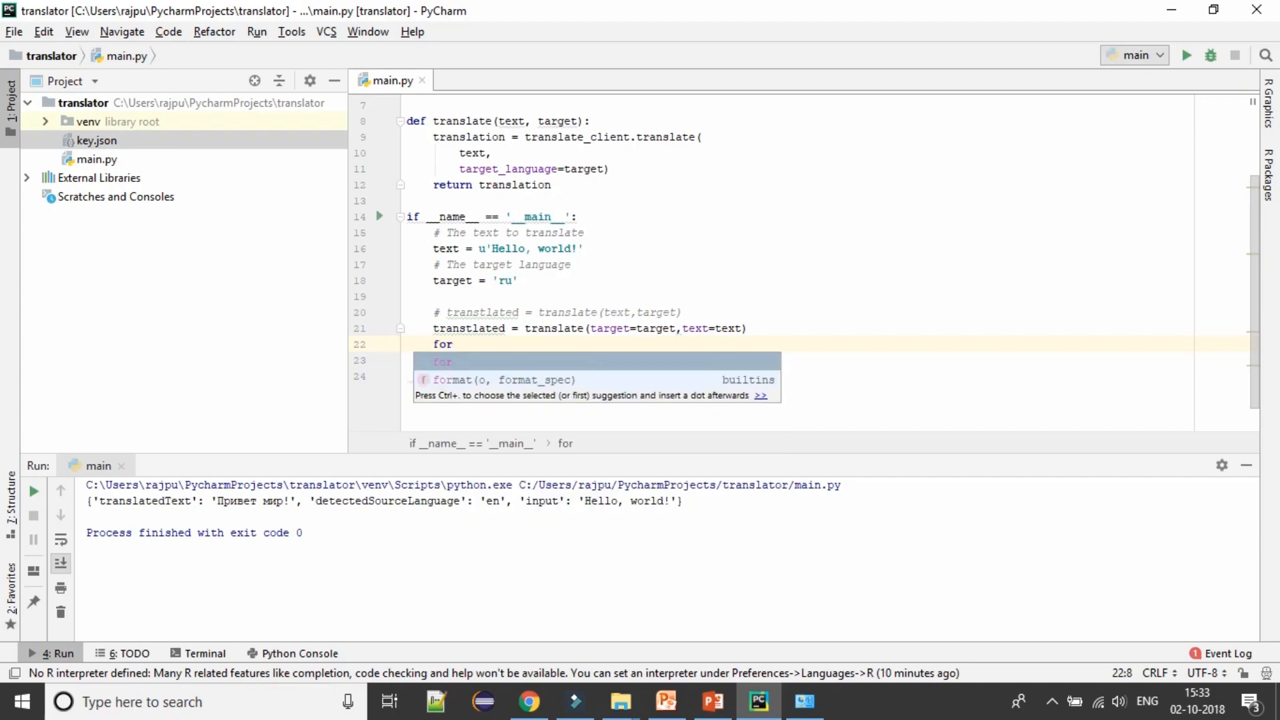
type("key, value in translated.items():")
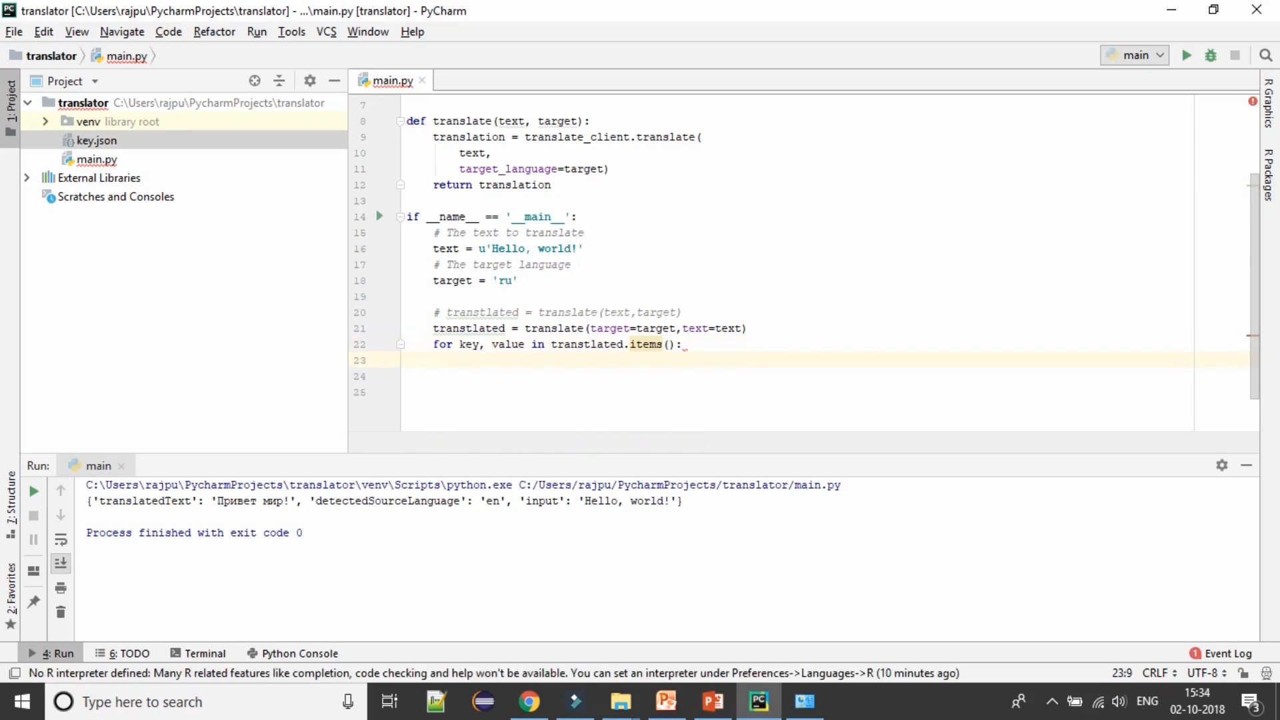
type("print(")
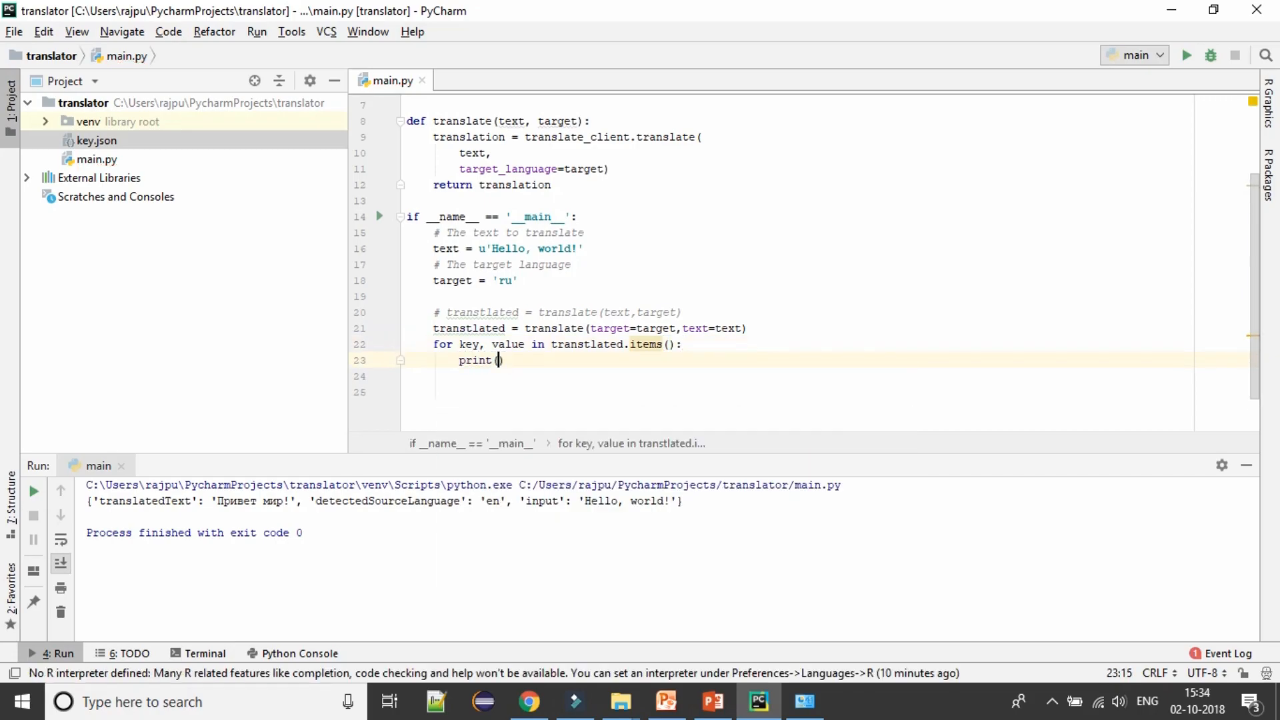
type("key,")
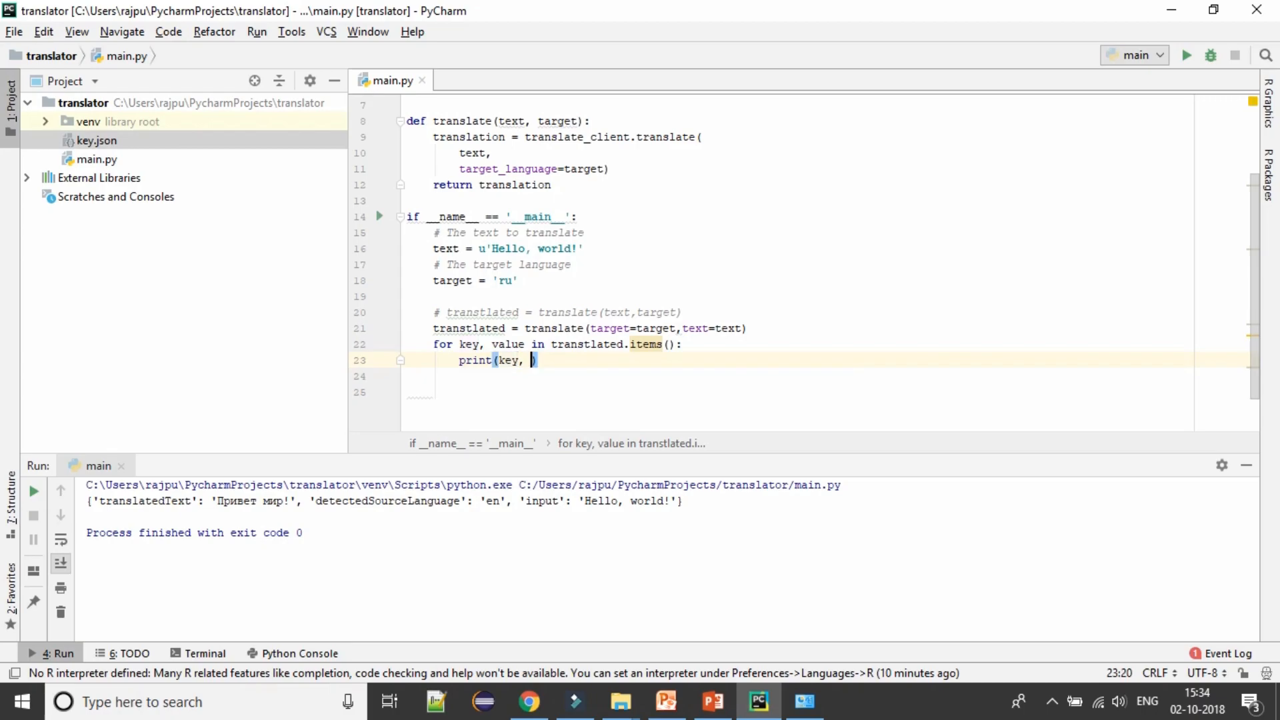
key("Backspace")
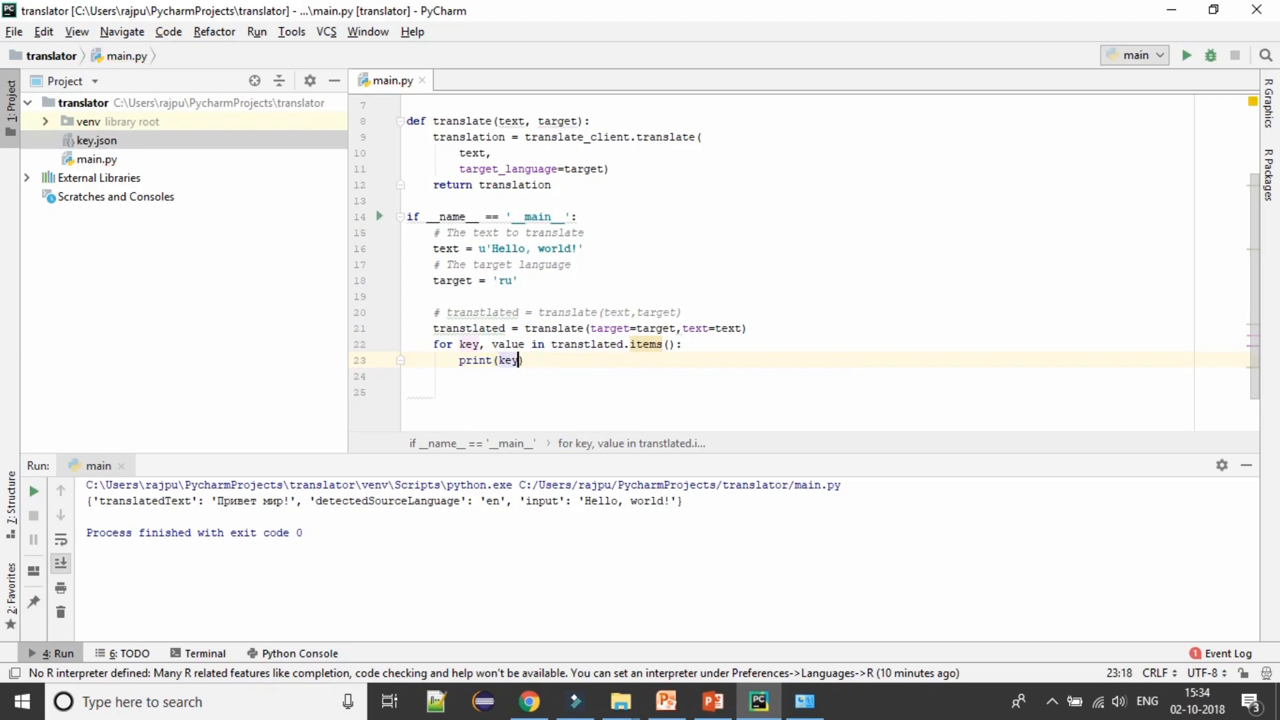
type(", \" \"")
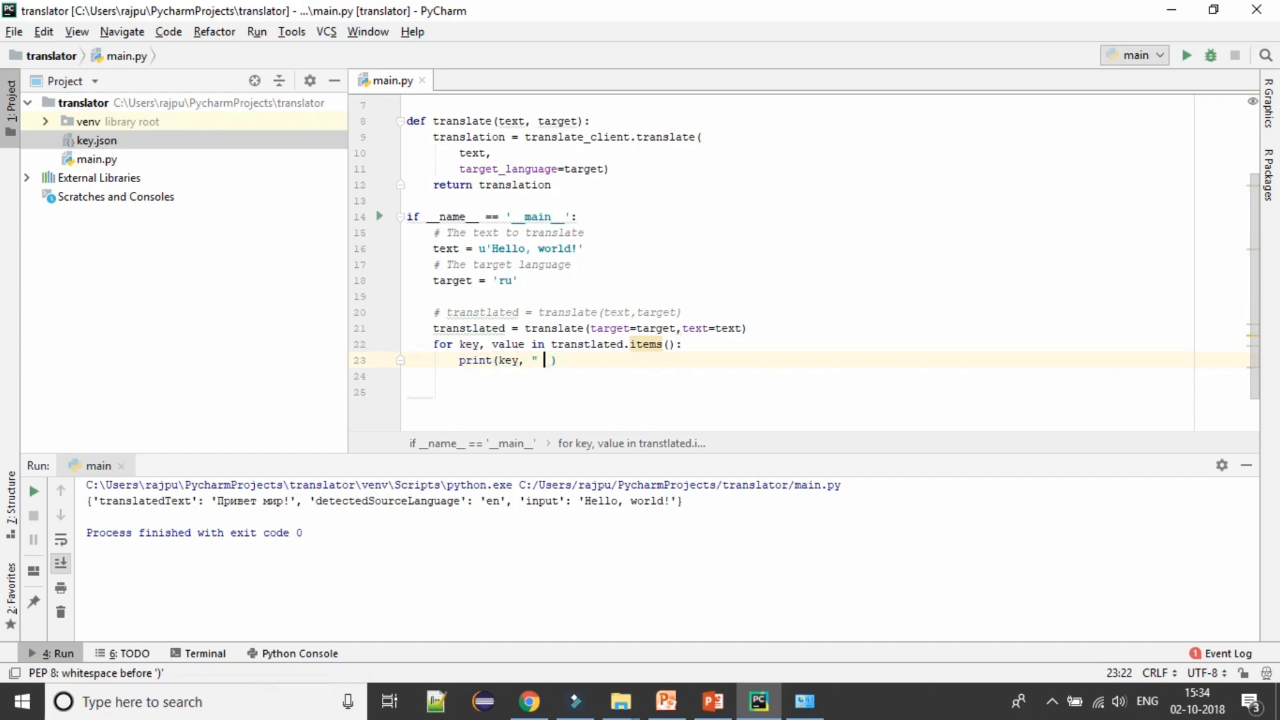
type(": \",")
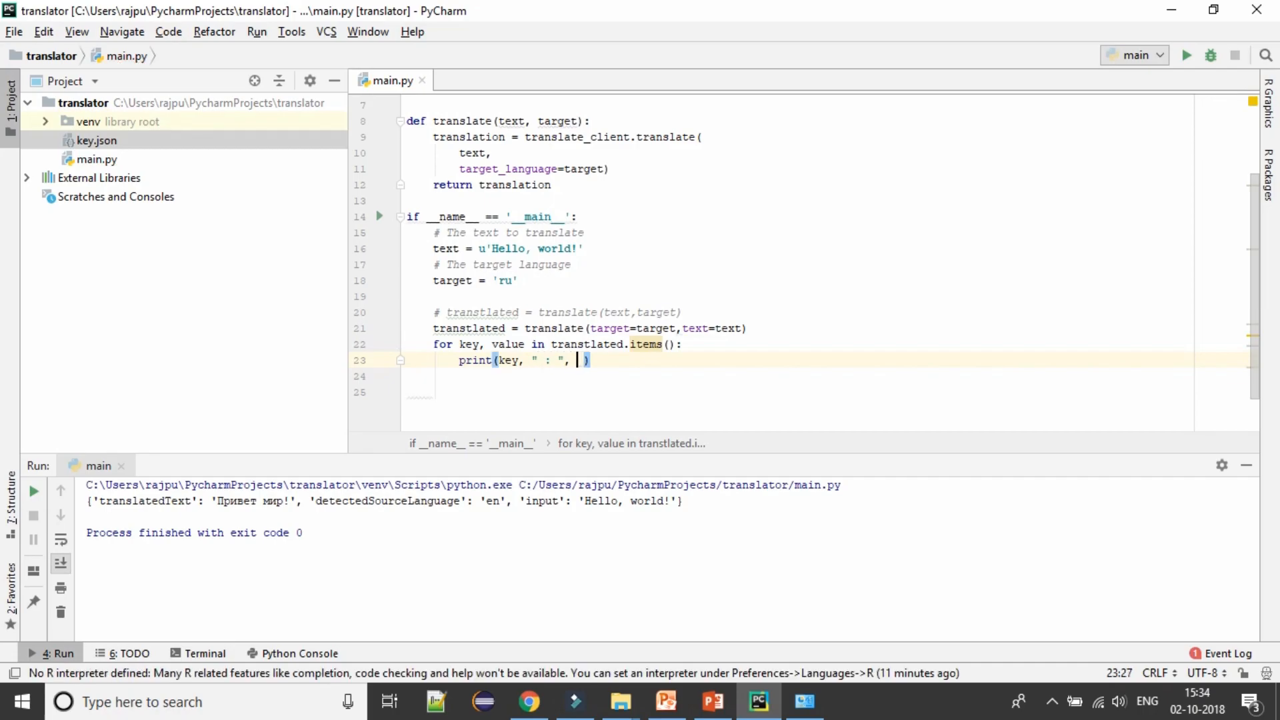
type("value")
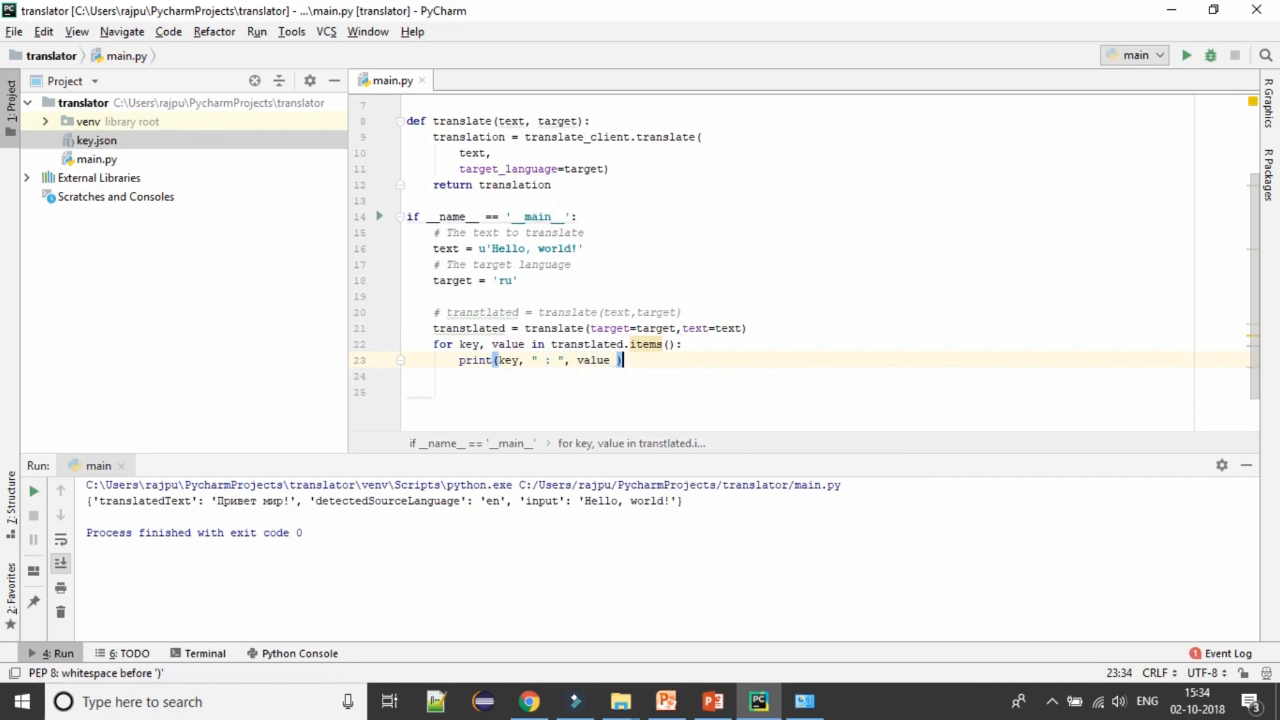
left_click(1185, 55)
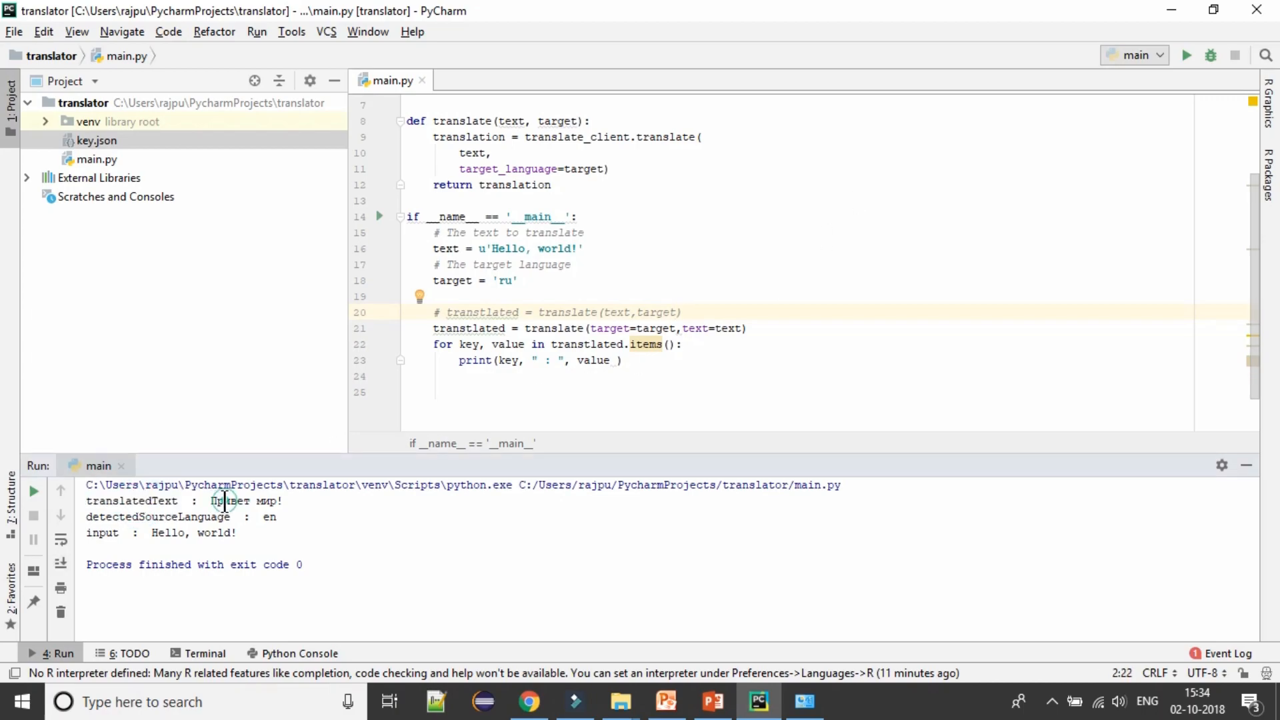
double_click(157, 516)
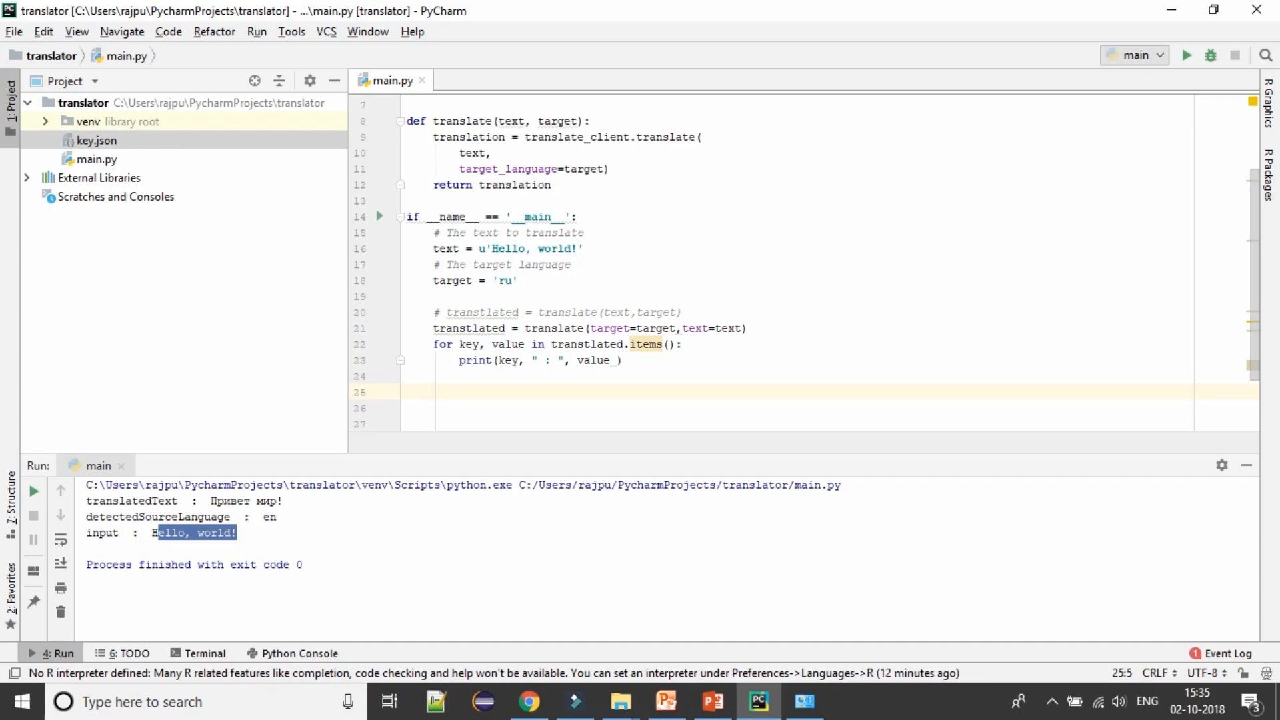
- Fetch translate_client.get_languages(), print len(languages), and run to see the count
double_click(577, 136)
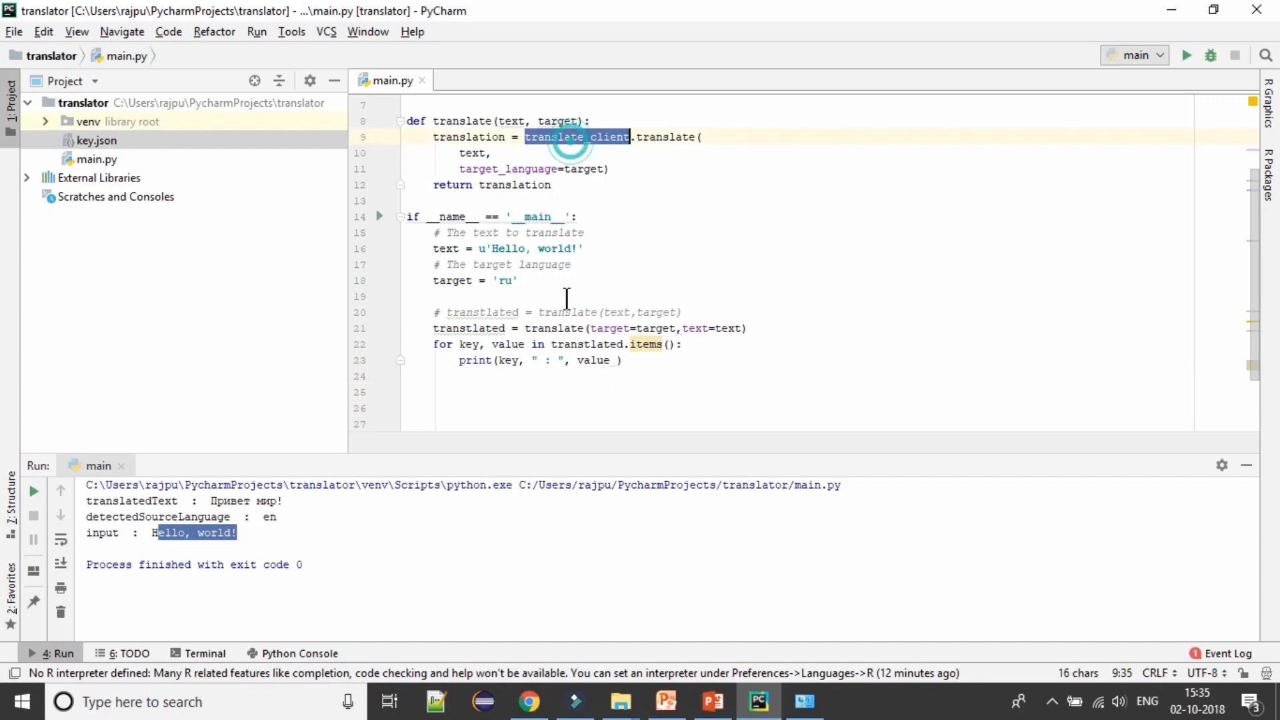
type("languages =")
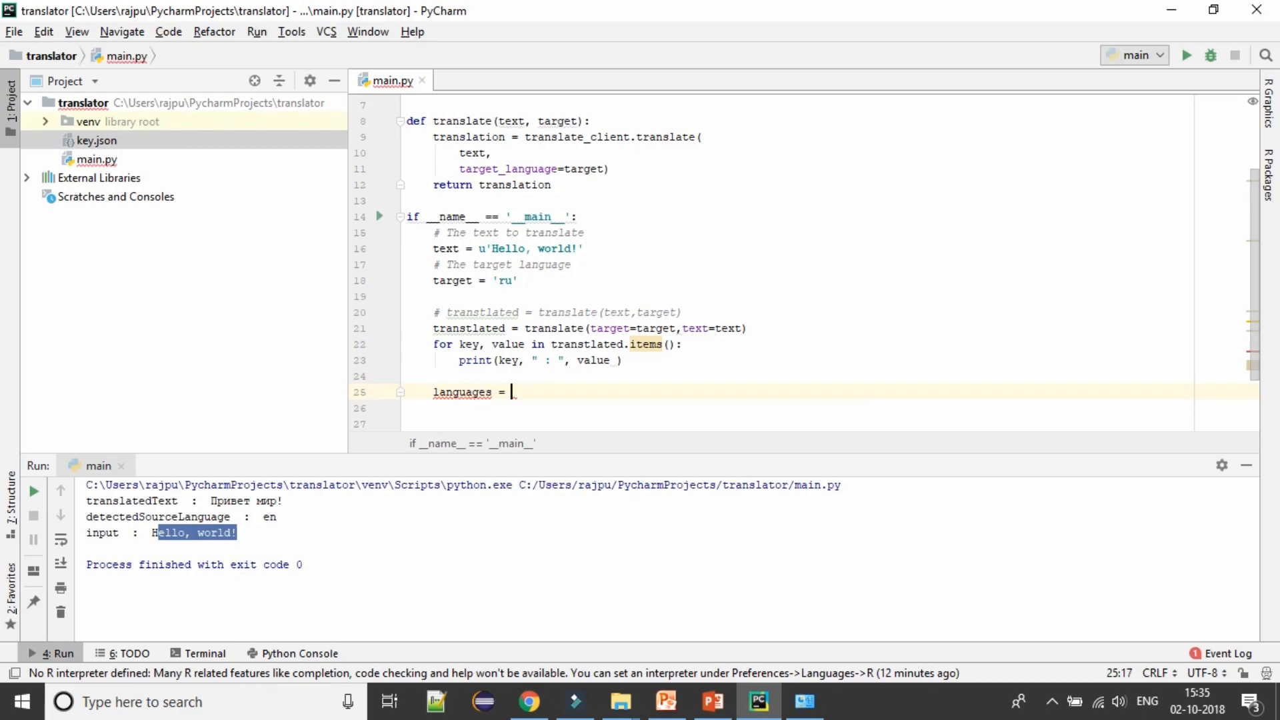
type("translate_client.la")
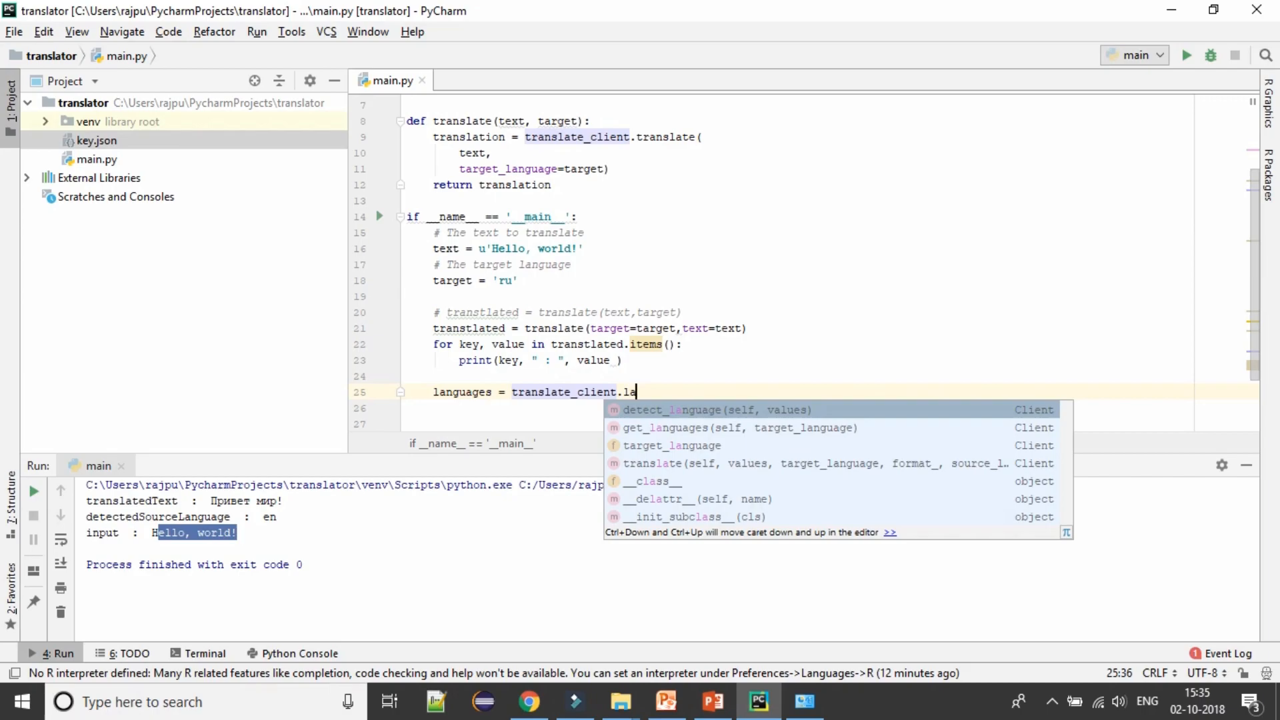
key("Down")
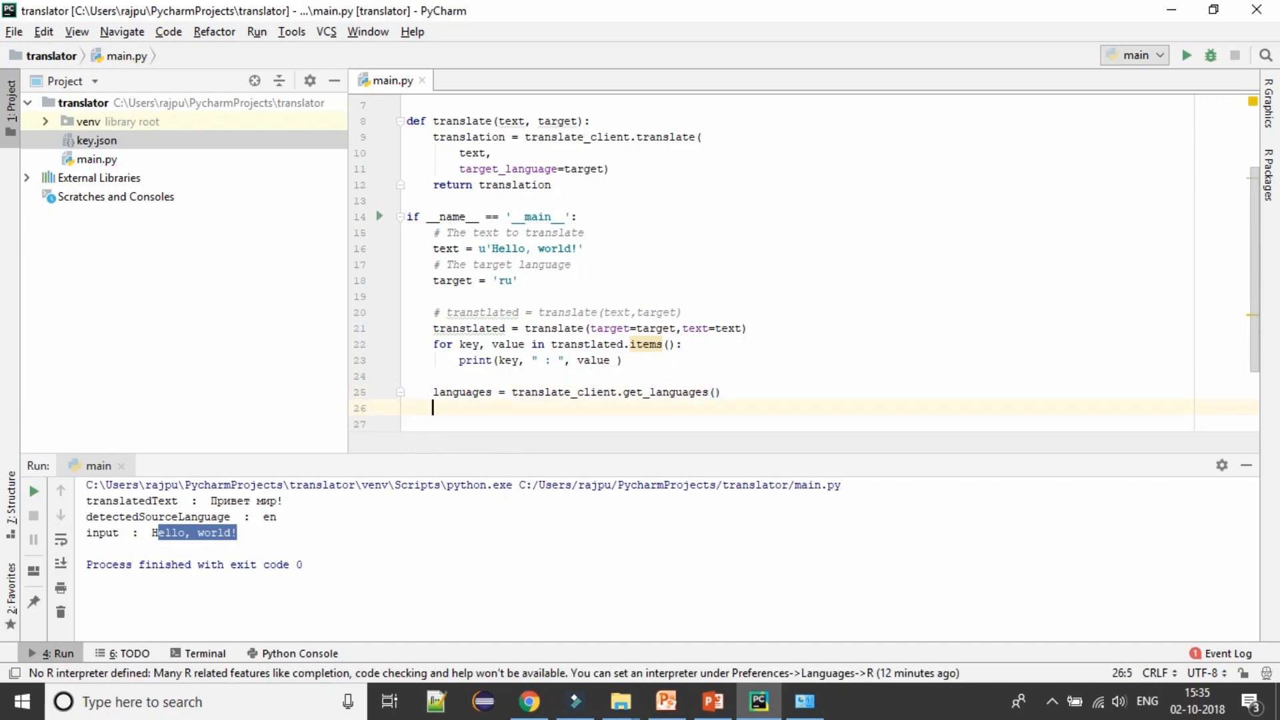
type("print(l")
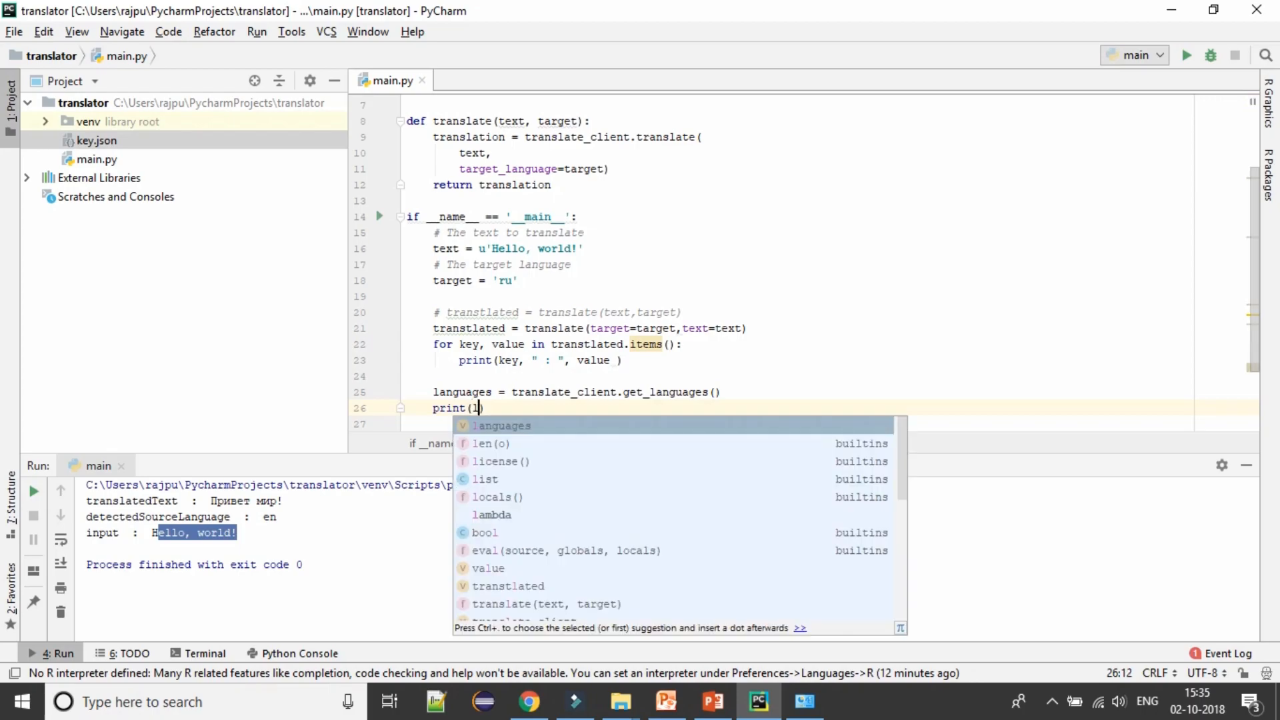
type("anguages.")
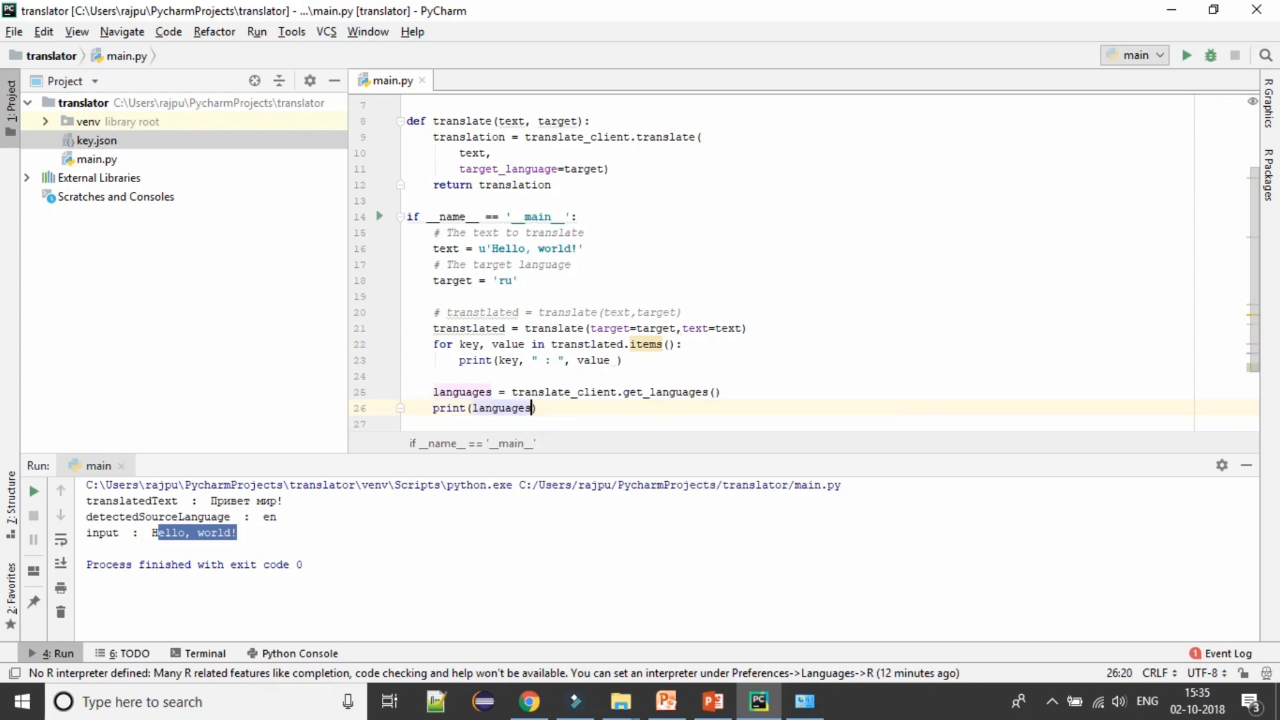
type("len")
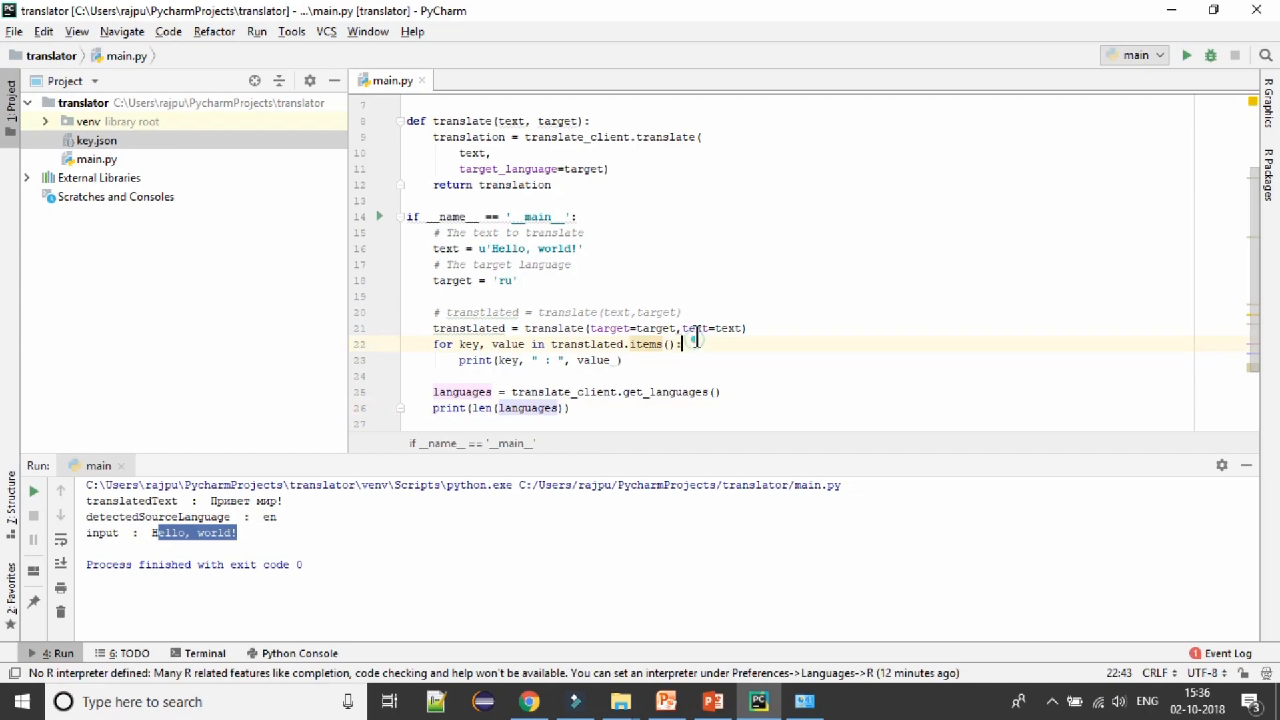
left_click(1186, 55)
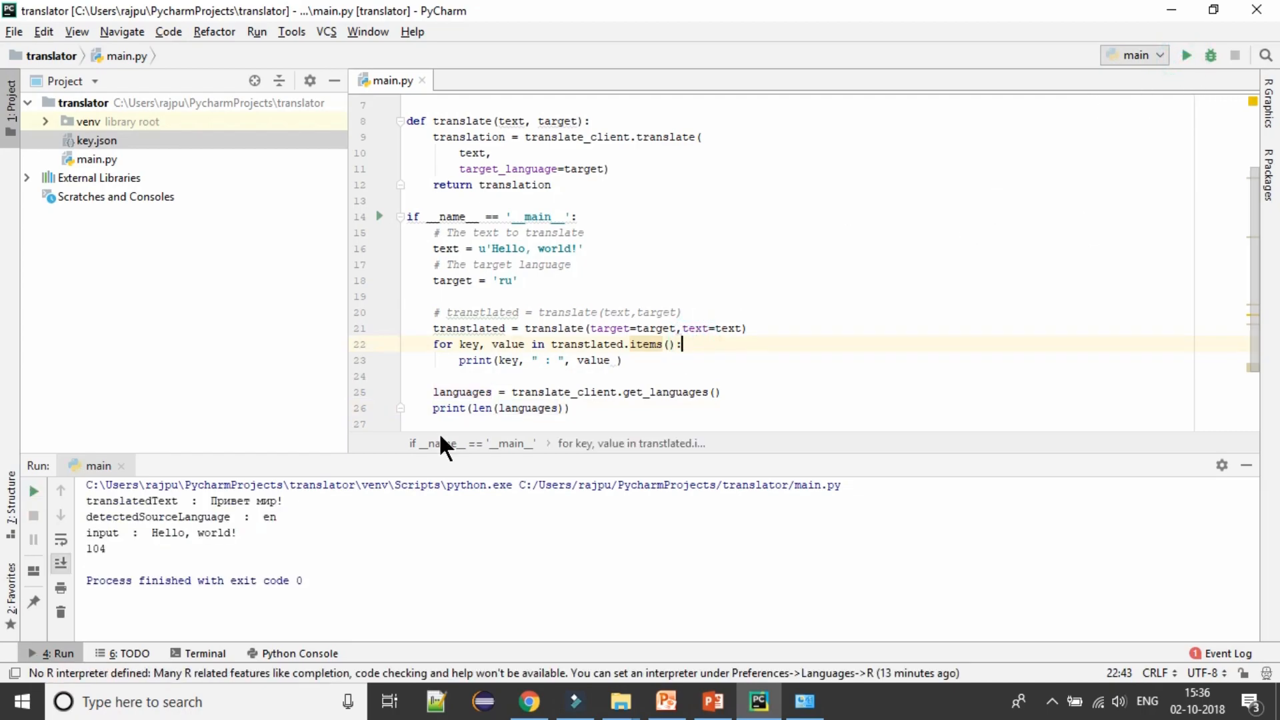
double_click(94, 549)
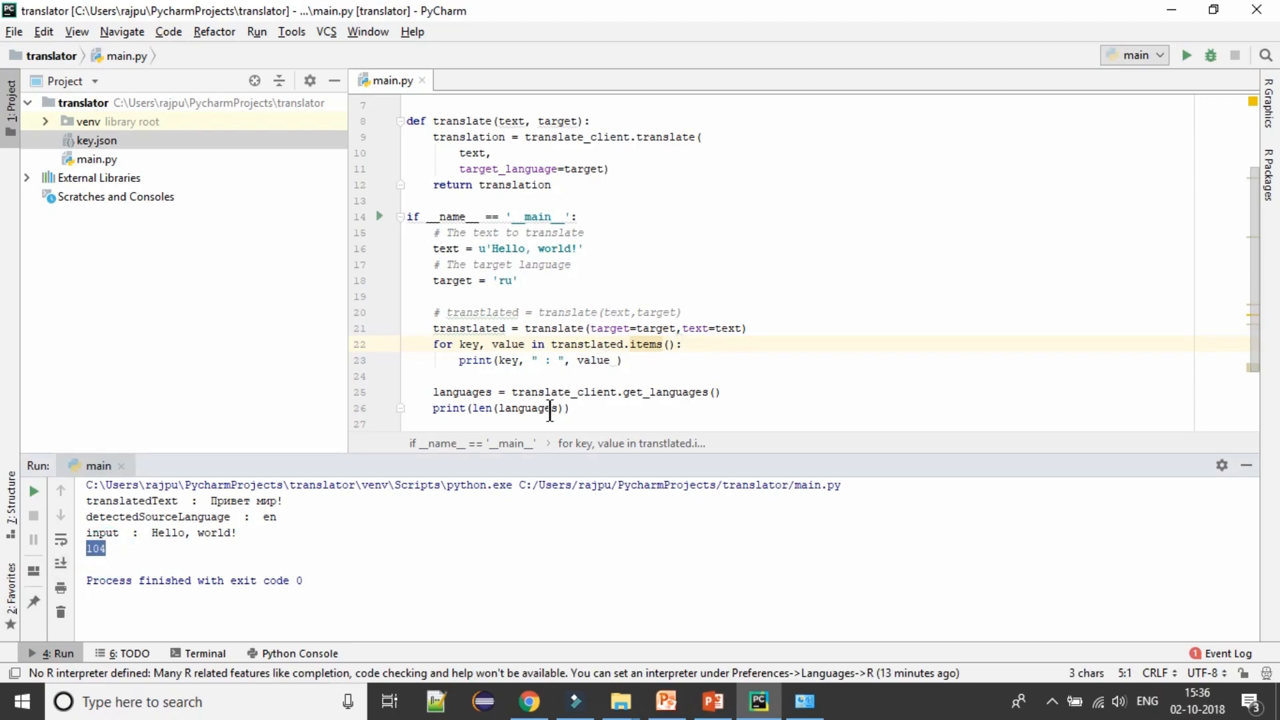
- Label the count as 'Google supports : … languages' and start print(languages) below
double_click(526, 360)
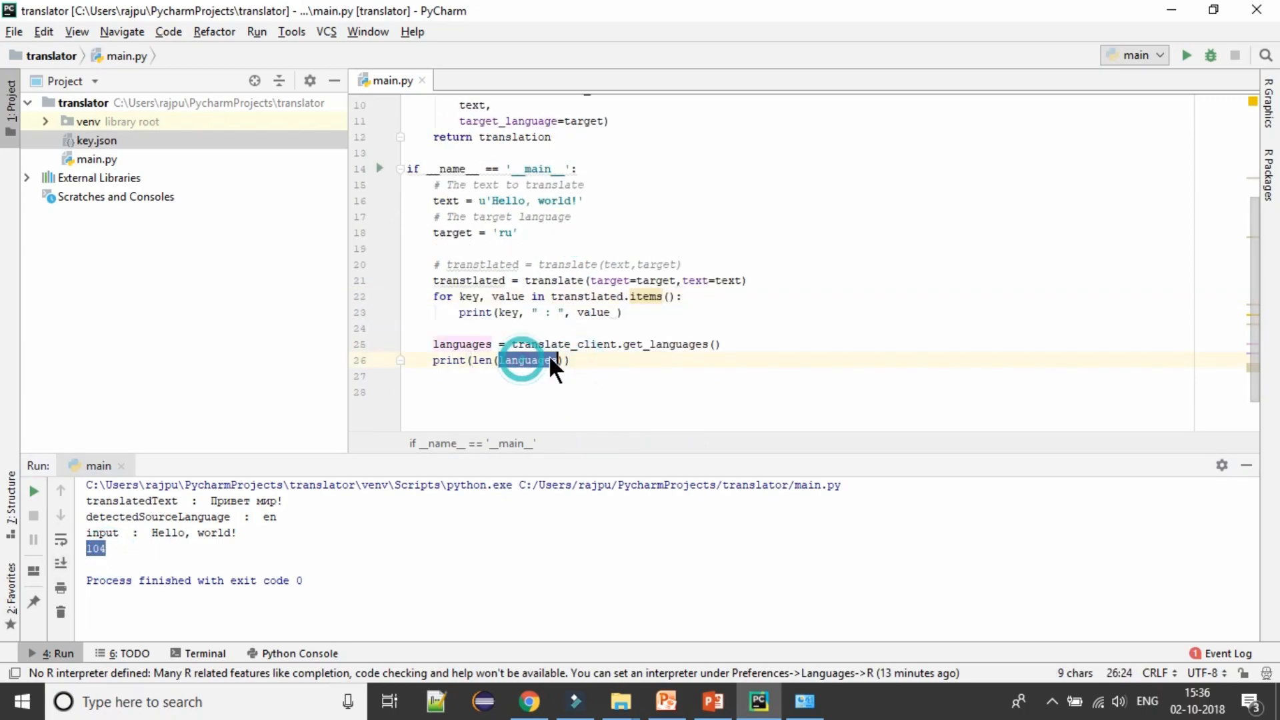
left_click(553, 360)
type("'")
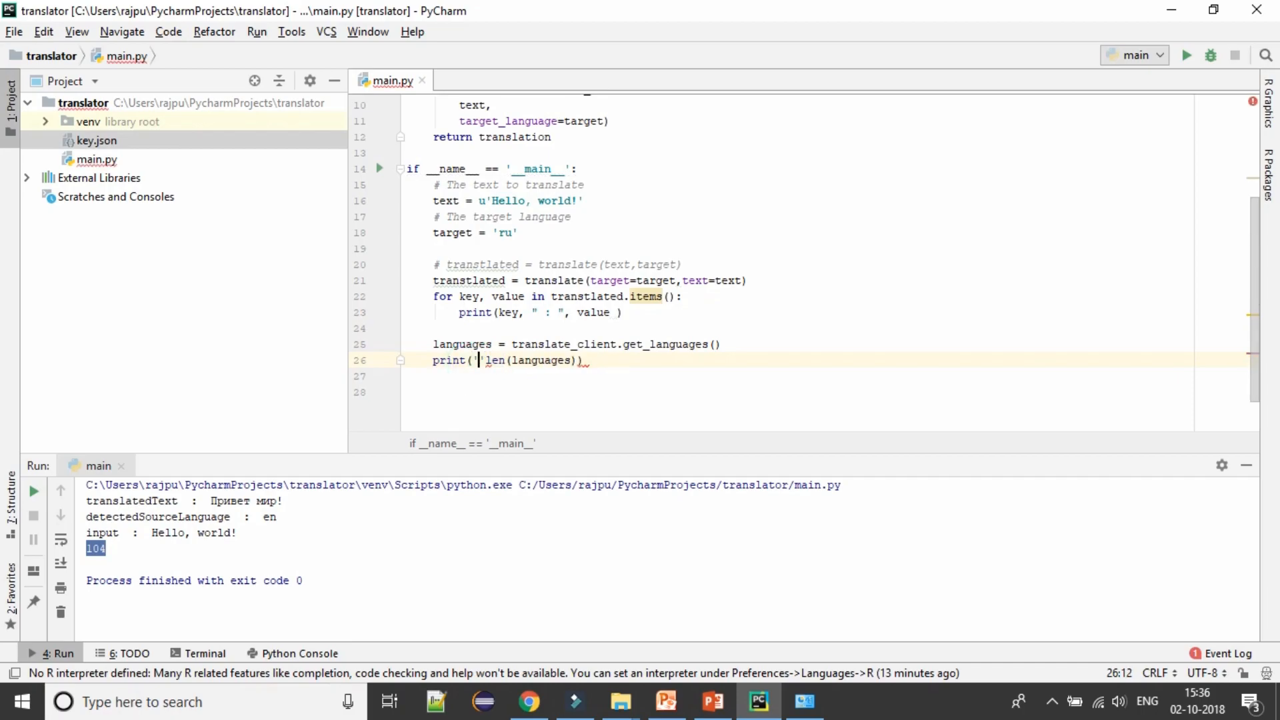
type("Google supports :")
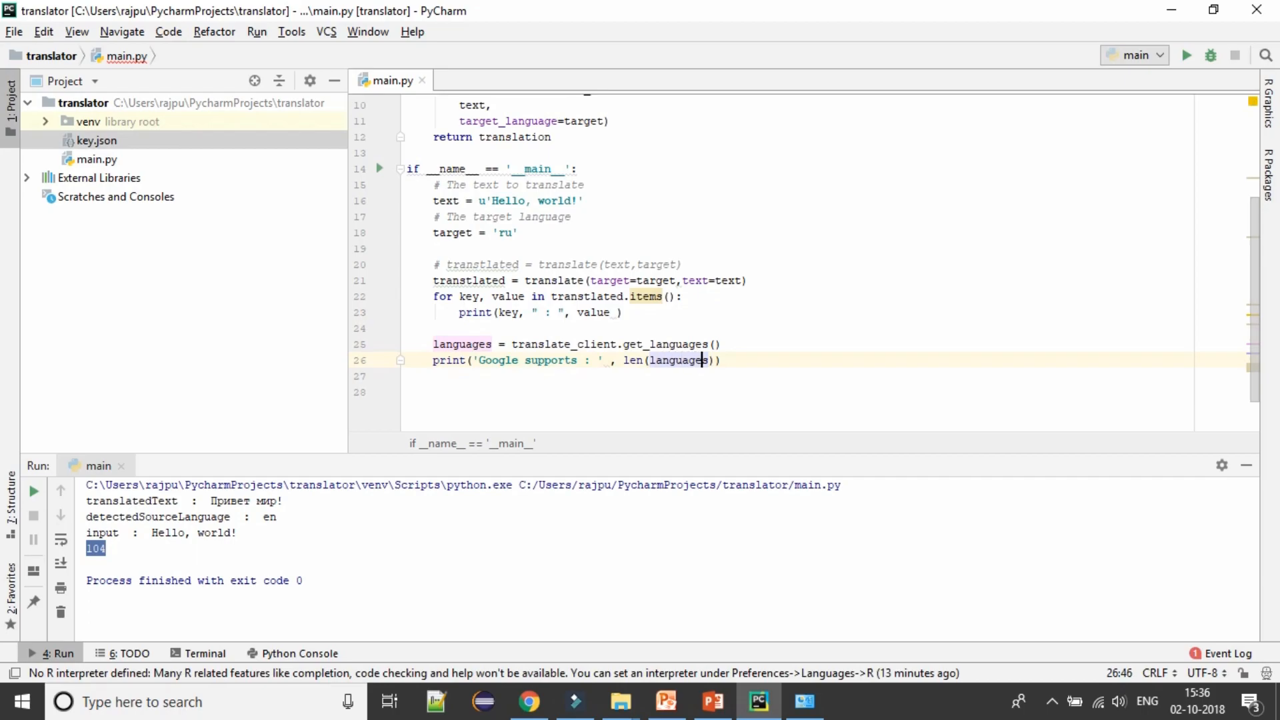
double_click(679, 360)
type(", ' languages'")
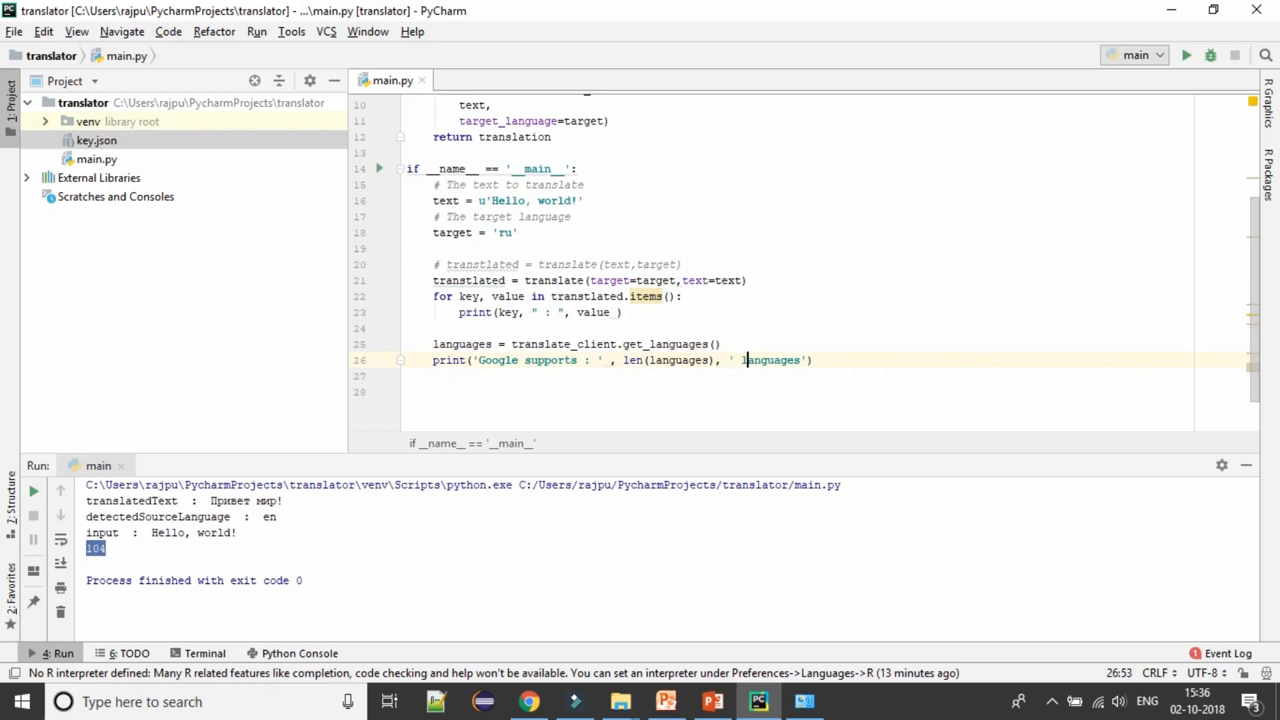
key("enter")
type("print(")
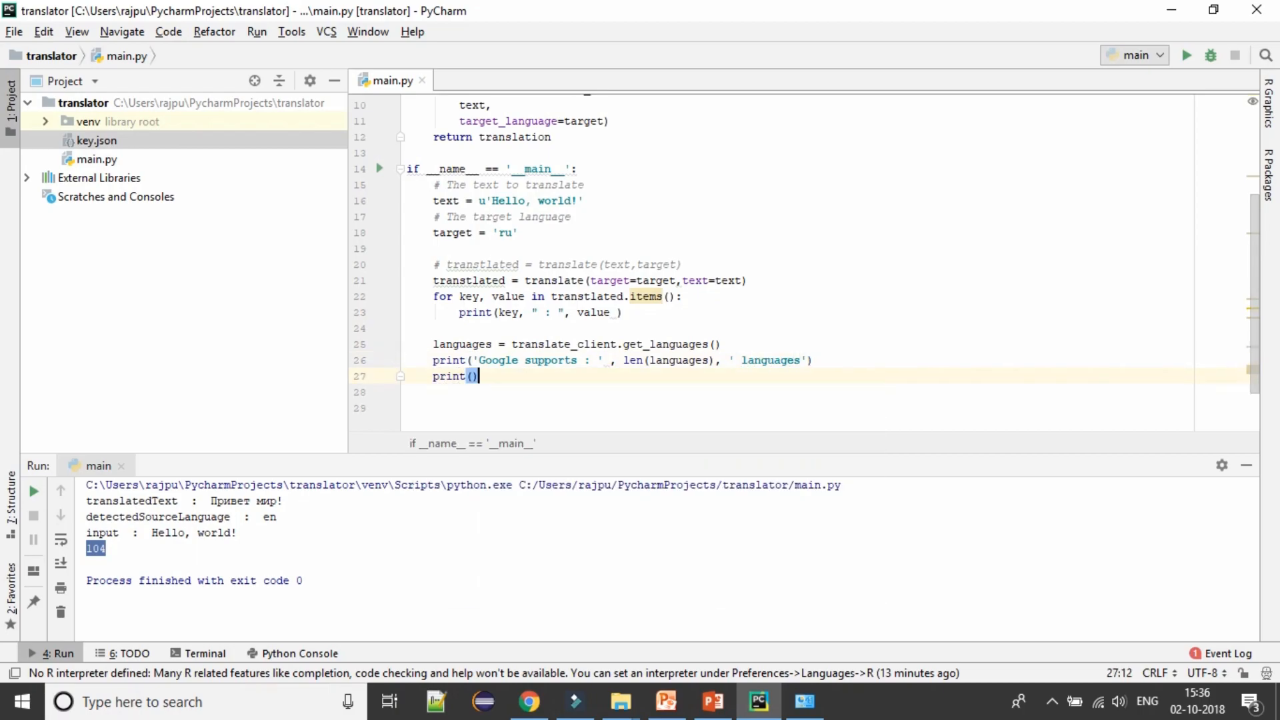
type("languages")
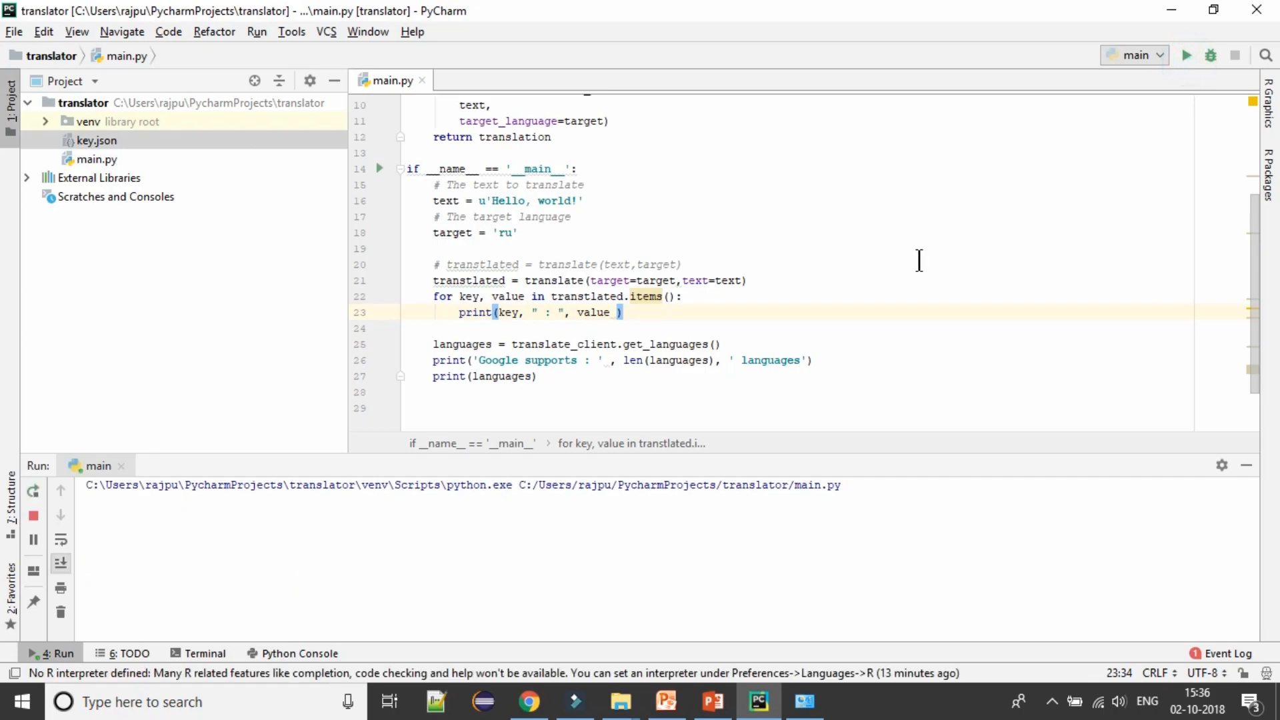
- Rerun to see 'Google supports : 104 languages' and copy the key/value loop below print(languages)
left_click(1186, 55)
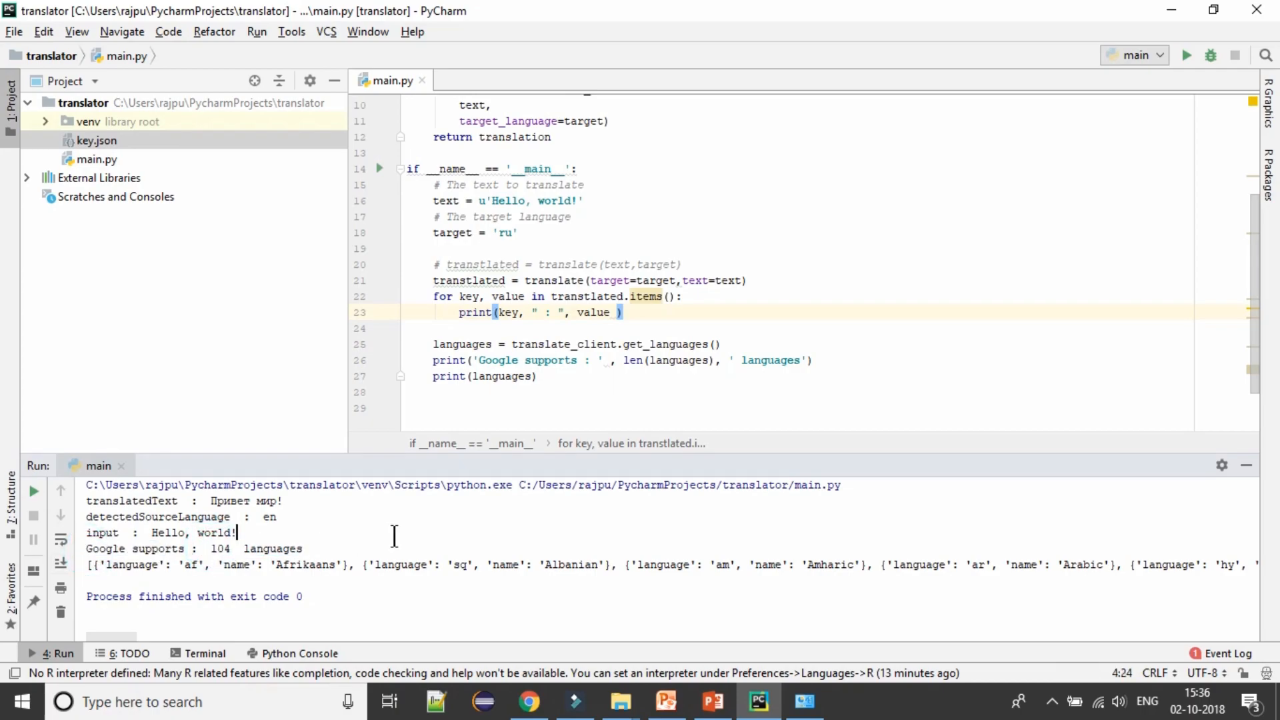
left_click_drag(88, 564, 477, 564)
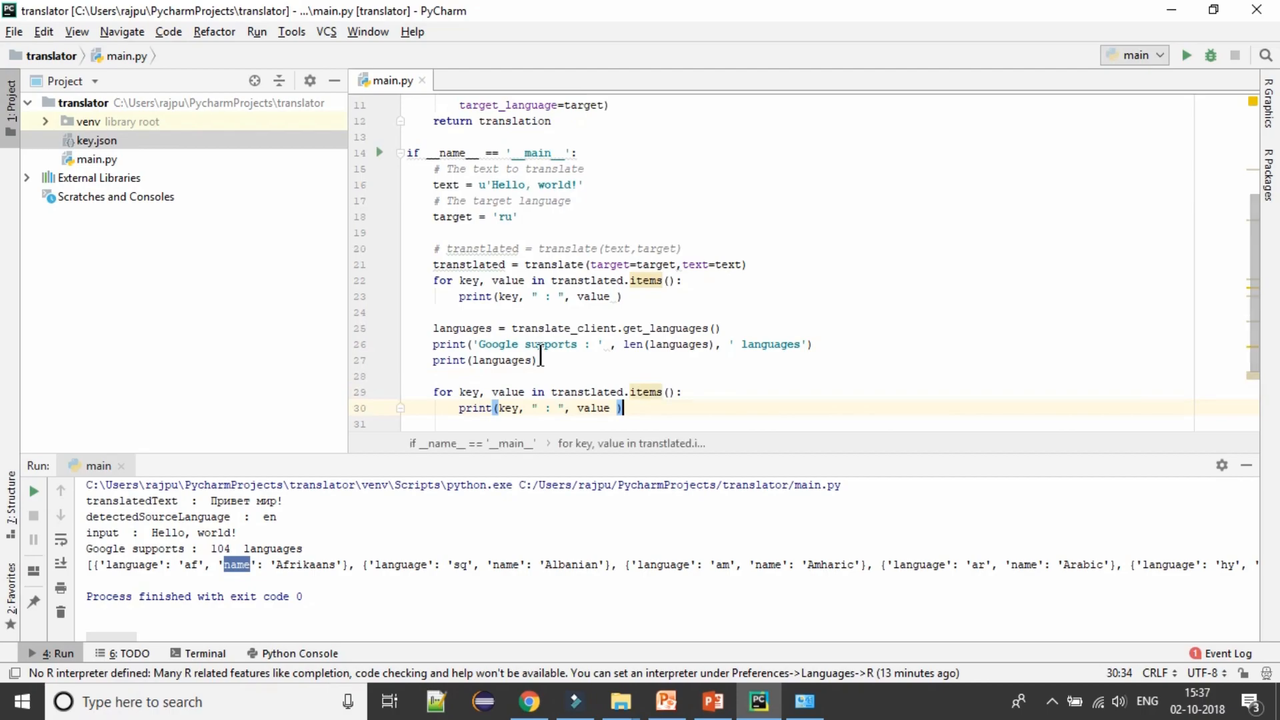
- Rewrite the copied loop as 'for language in languages' with nested 'for key, value in language.items()'
double_click(463, 232)
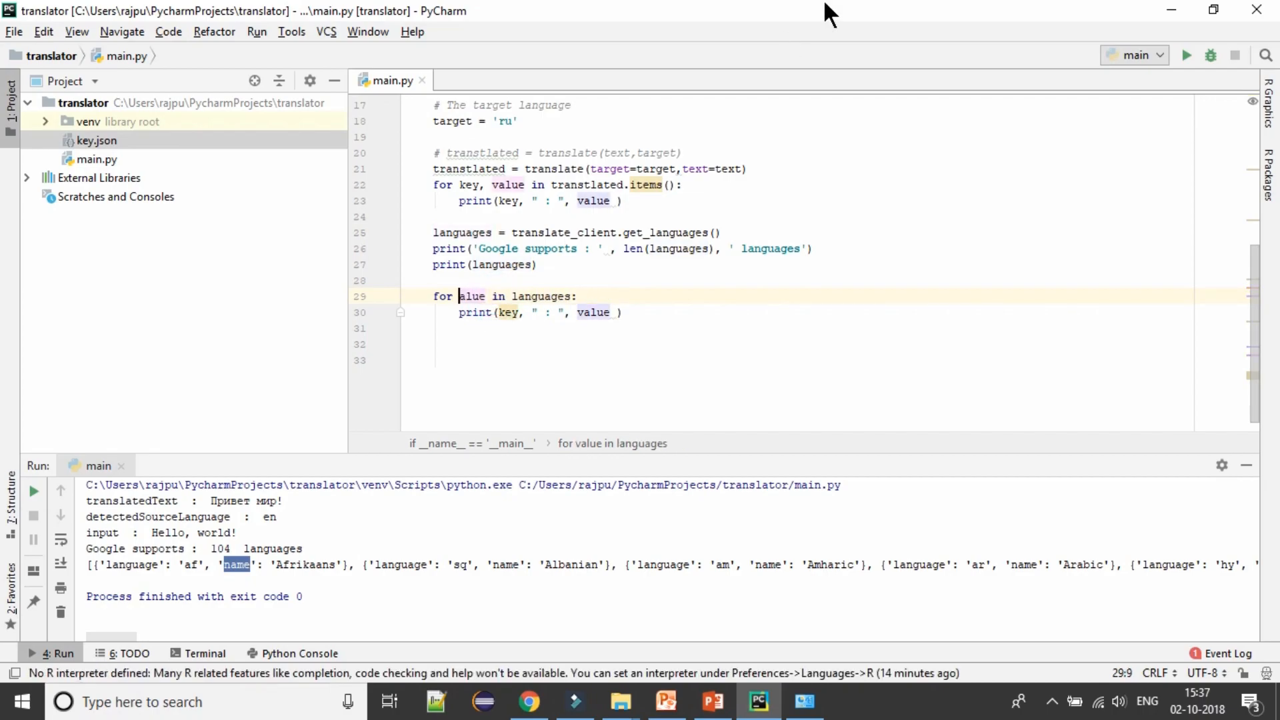
type("languag")
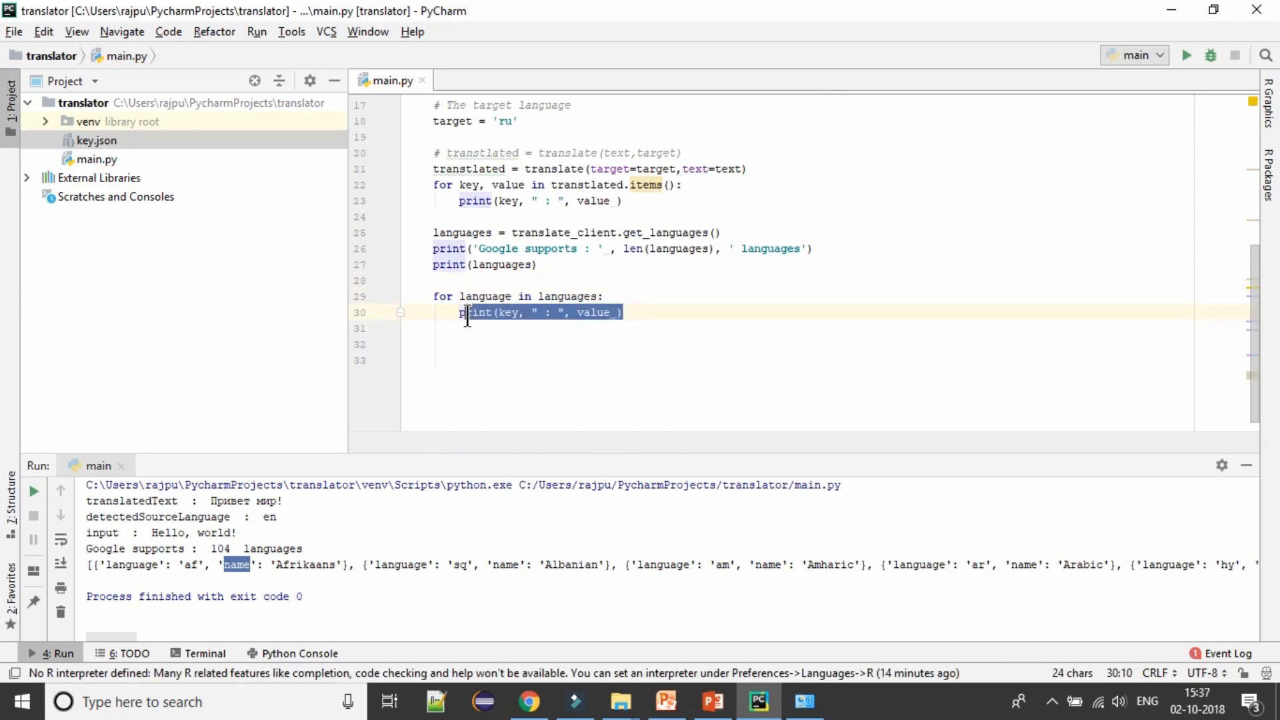
type("for")
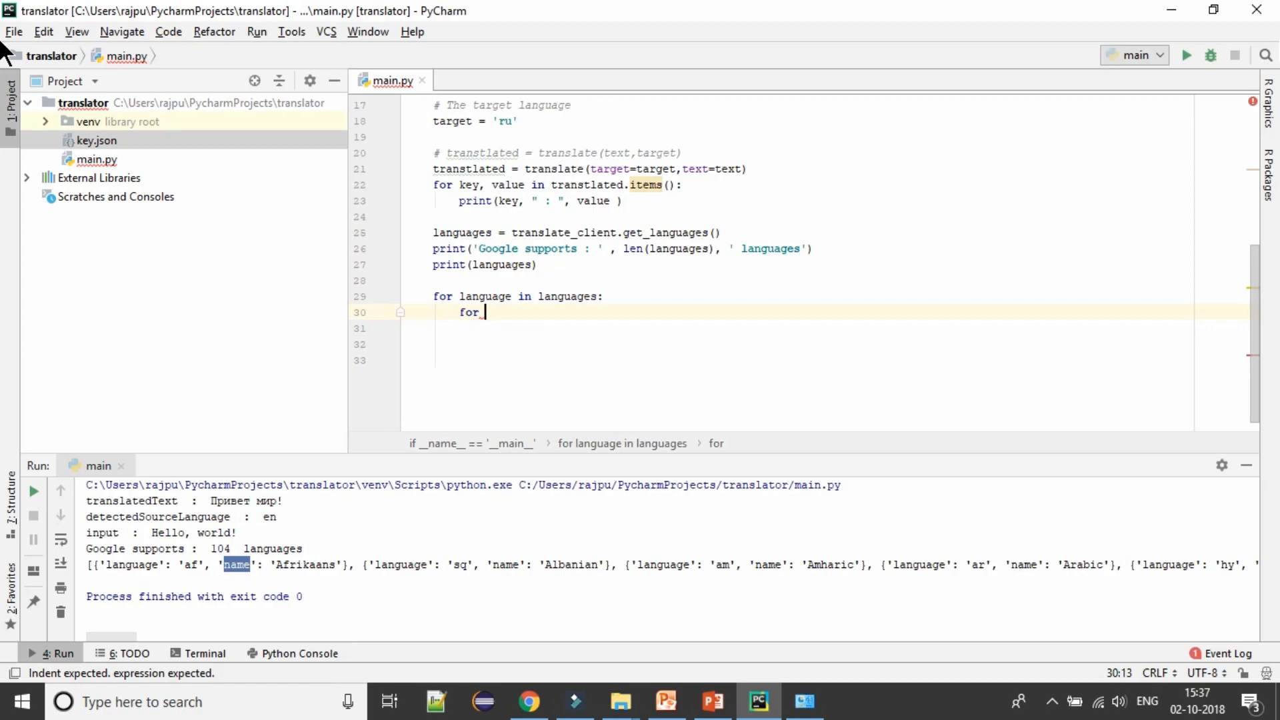
type("key,")
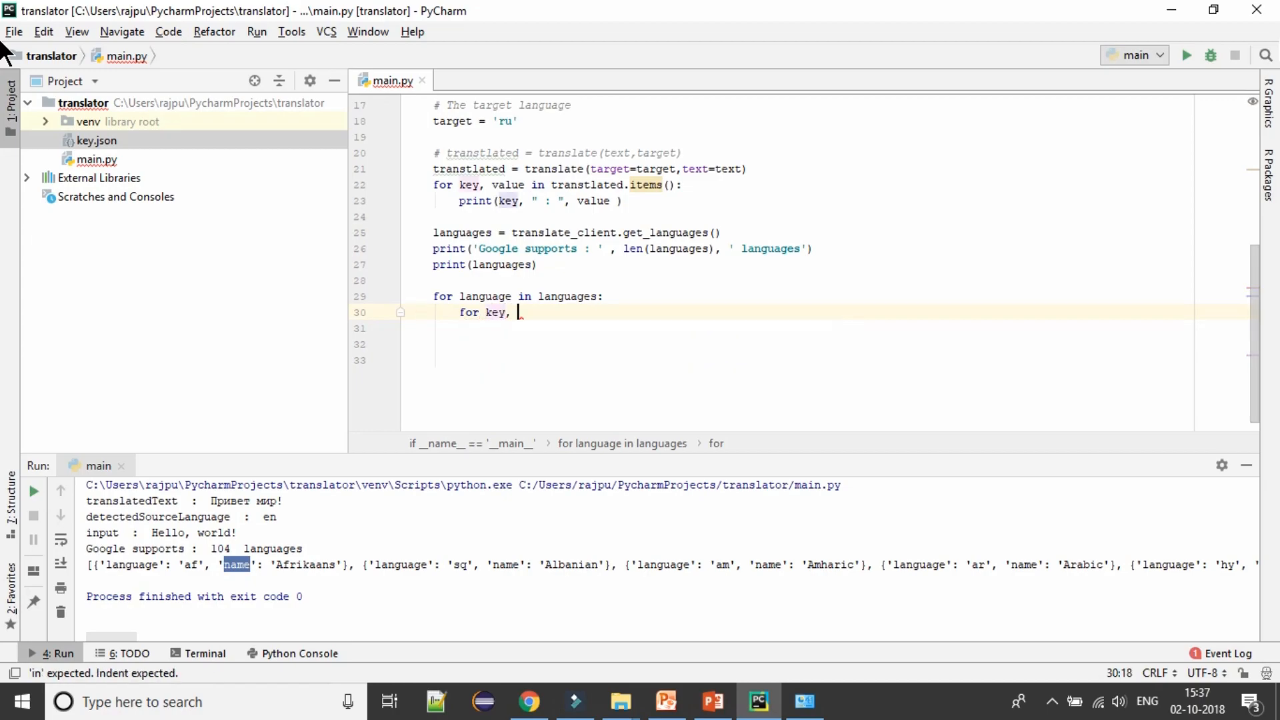
type("value in l")
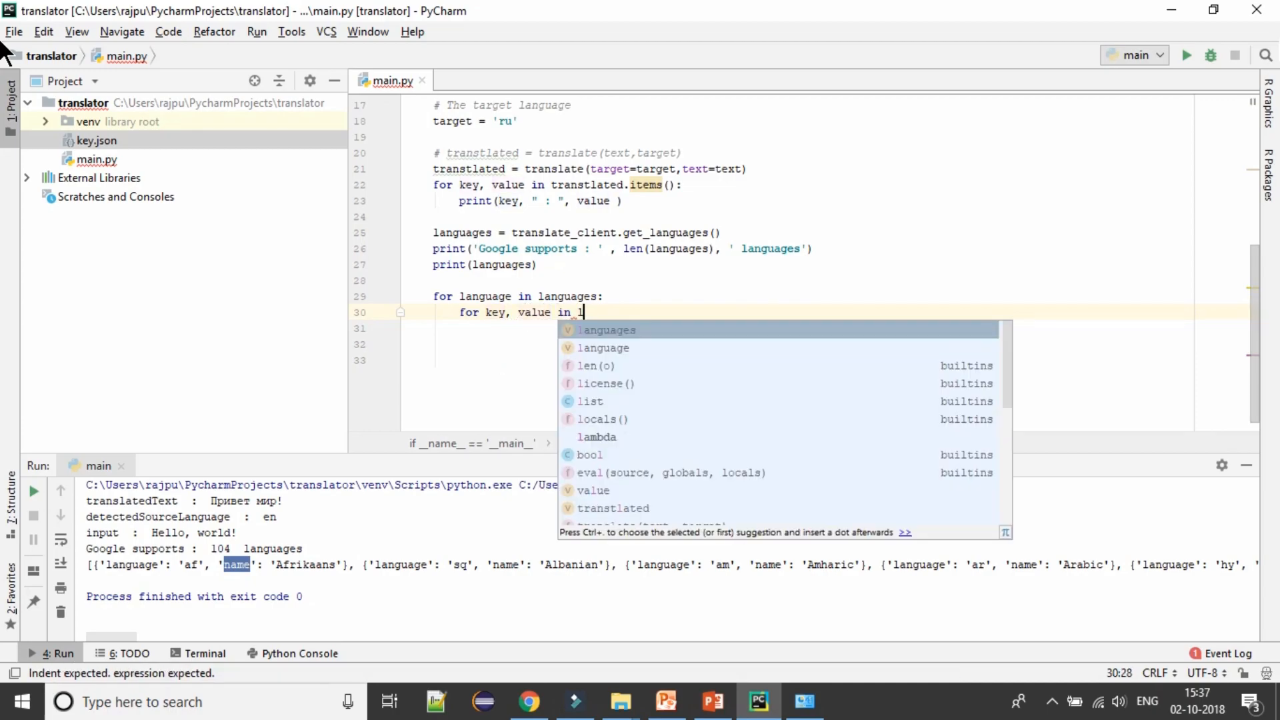
type("anguage")
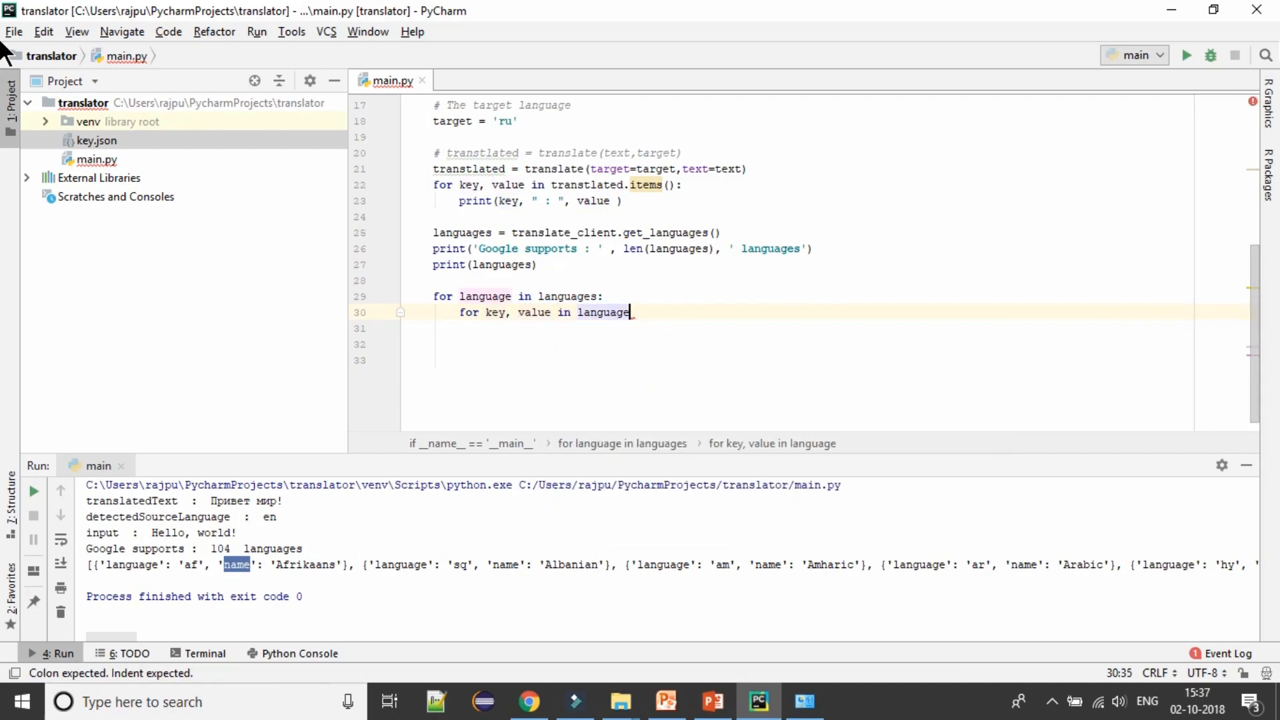
type(".items()")
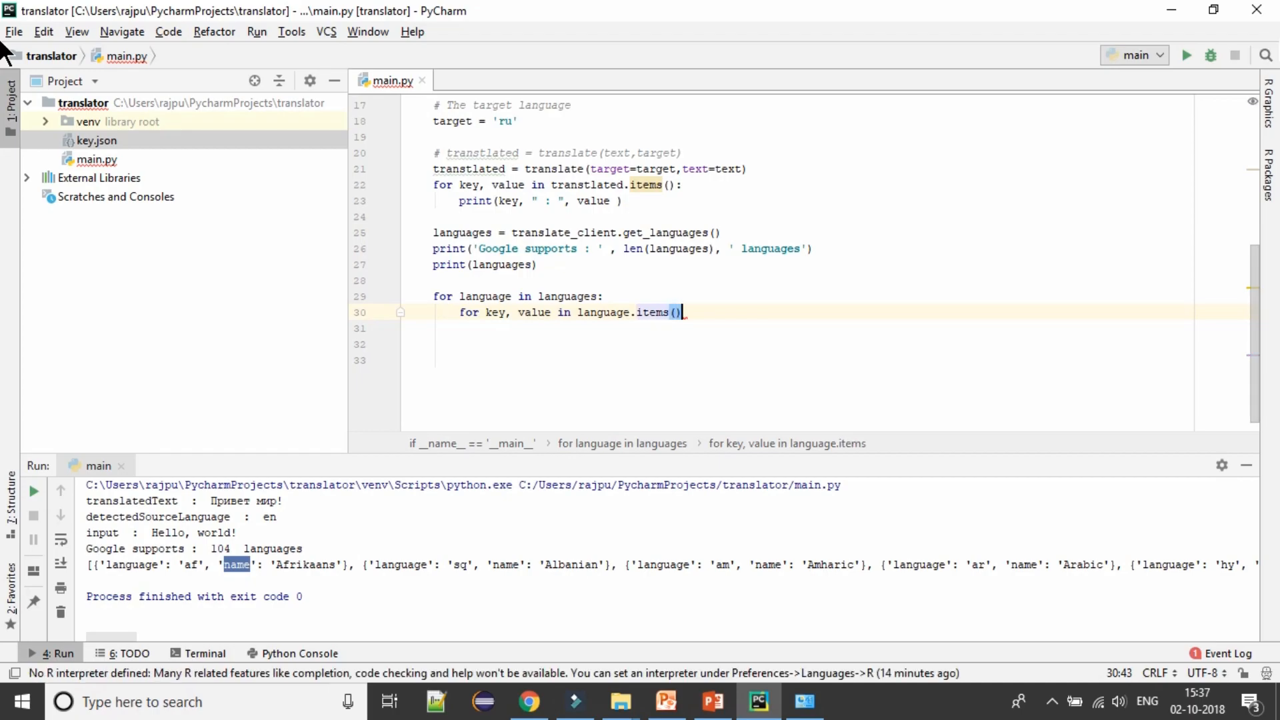
- Print each key ' : ' value inside the nested loop
type("print(")
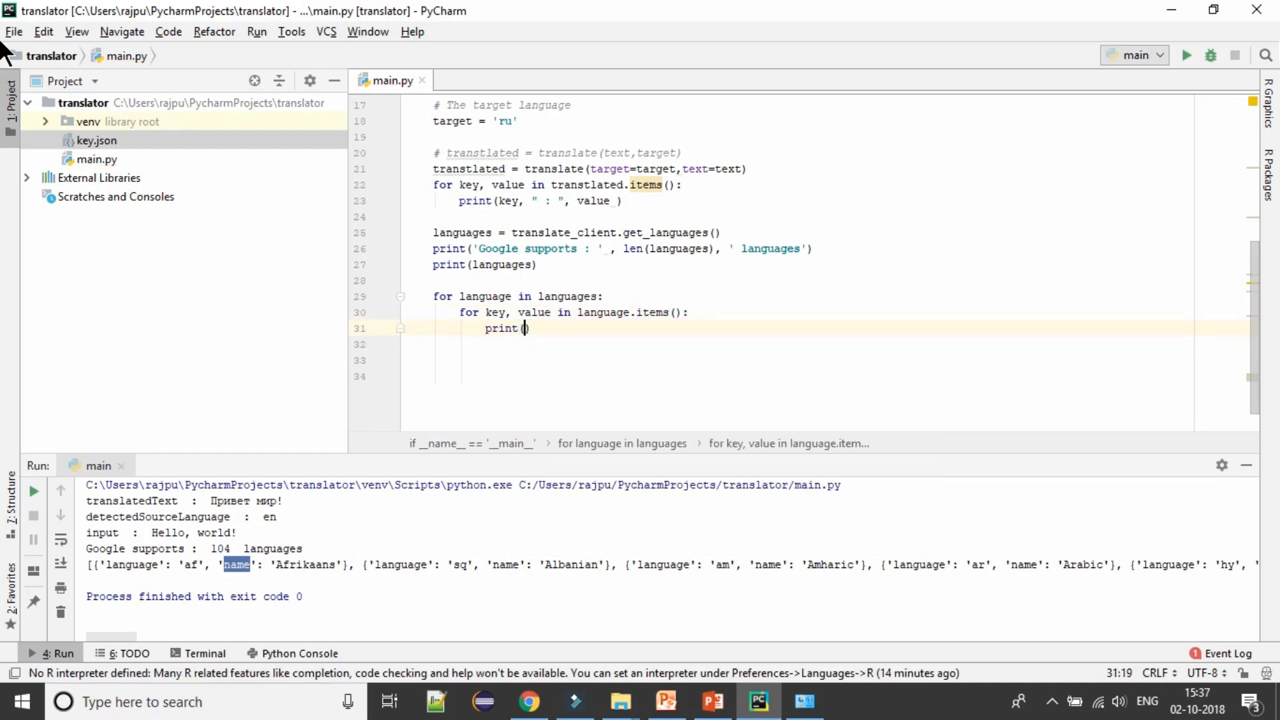
type("key")
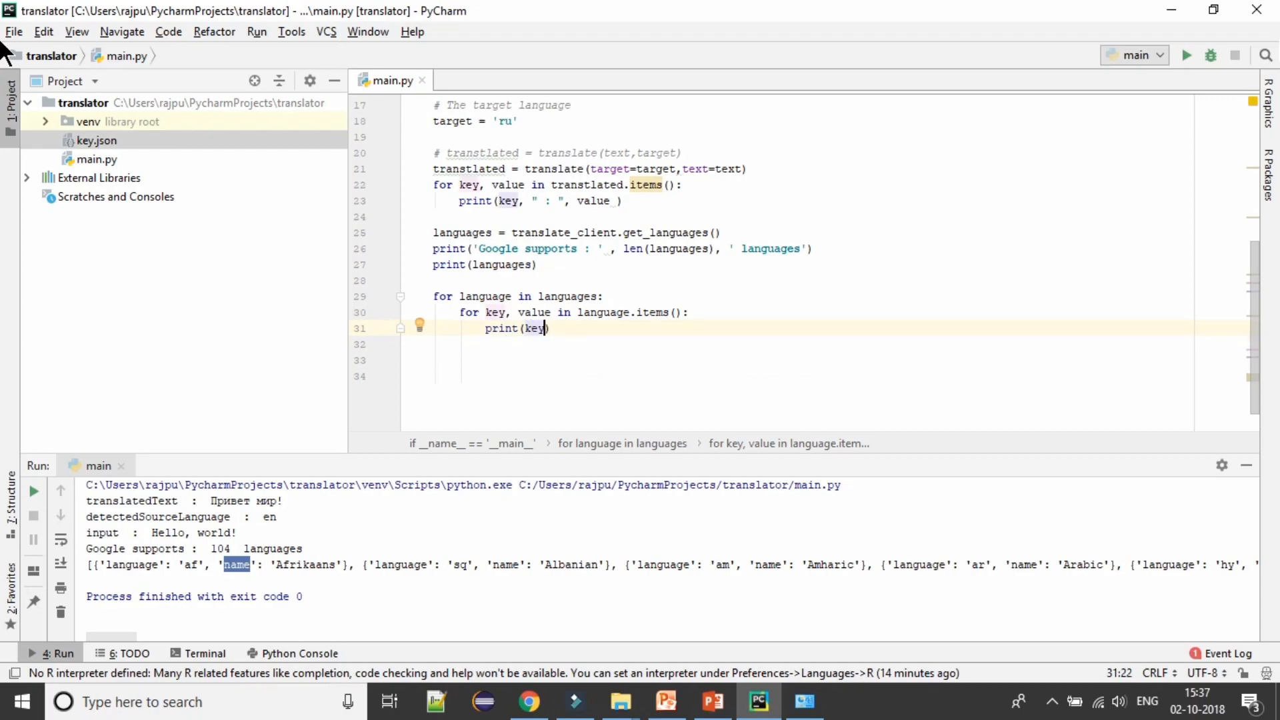
type(", ''")
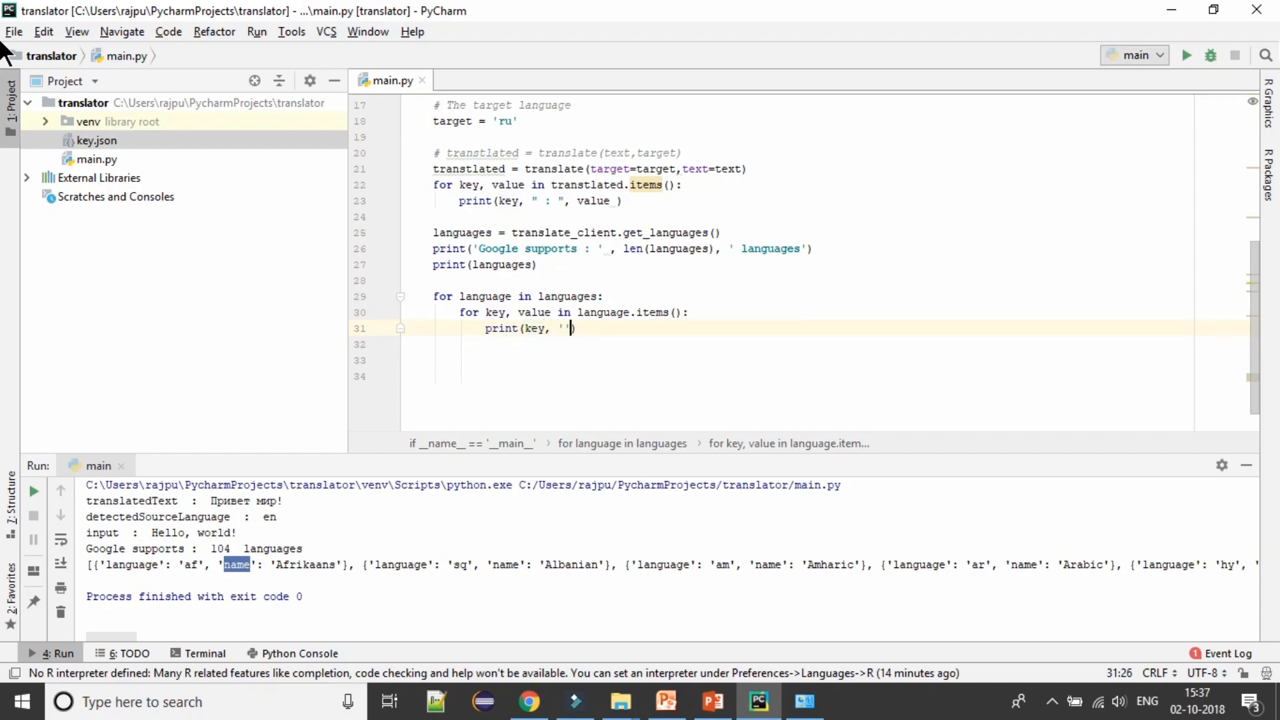
type(":")
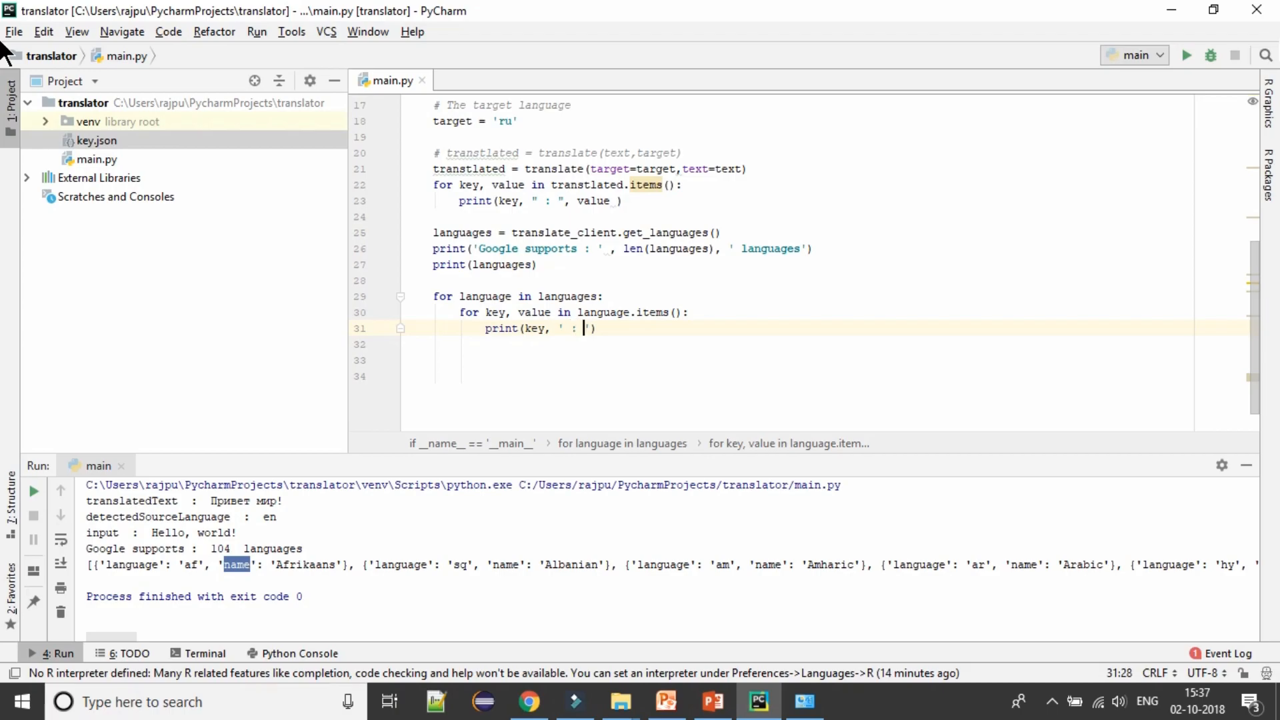
type("val")
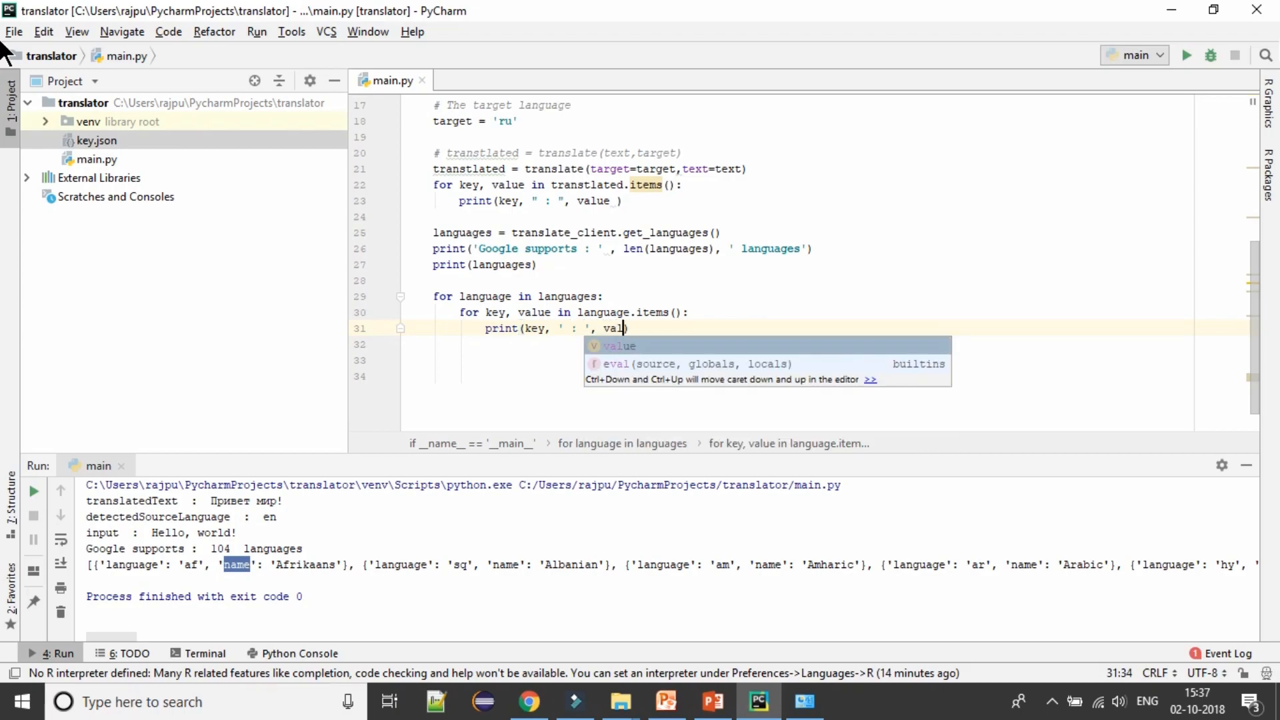
key("Enter")
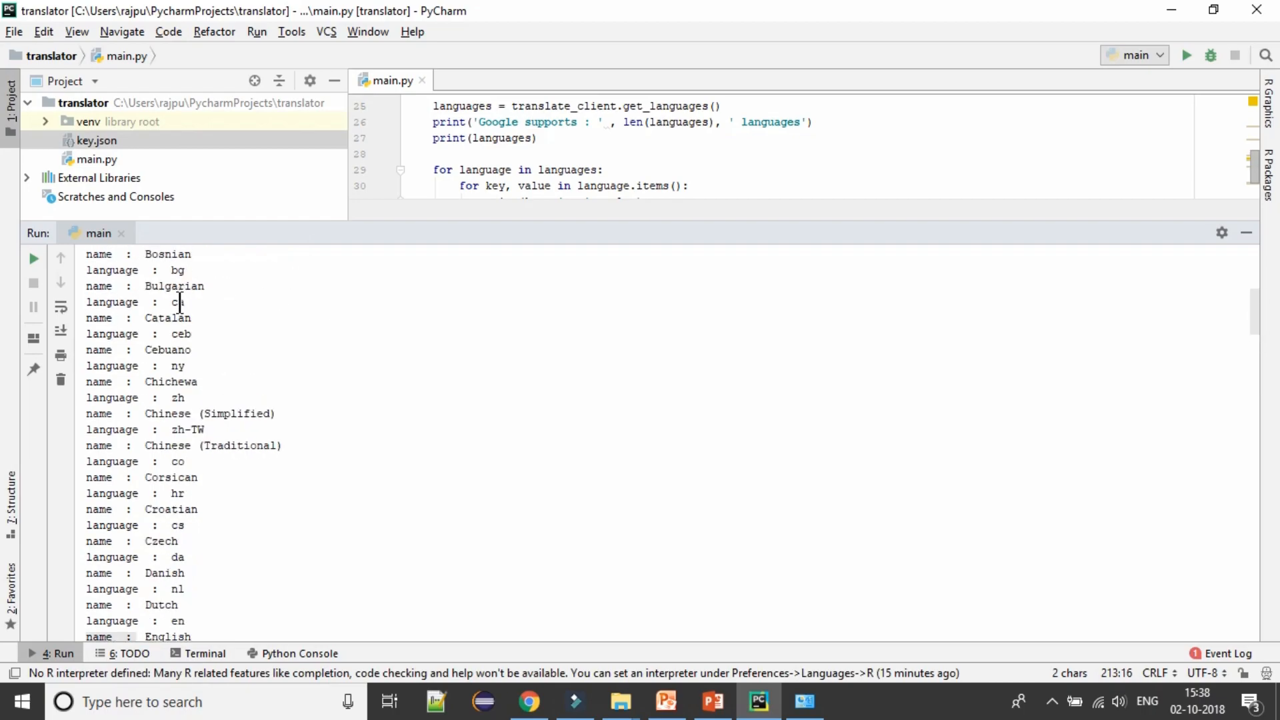
- Set target to Catalan 'ca', run main, and select the 'Hola món!' result
double_click(178, 302)
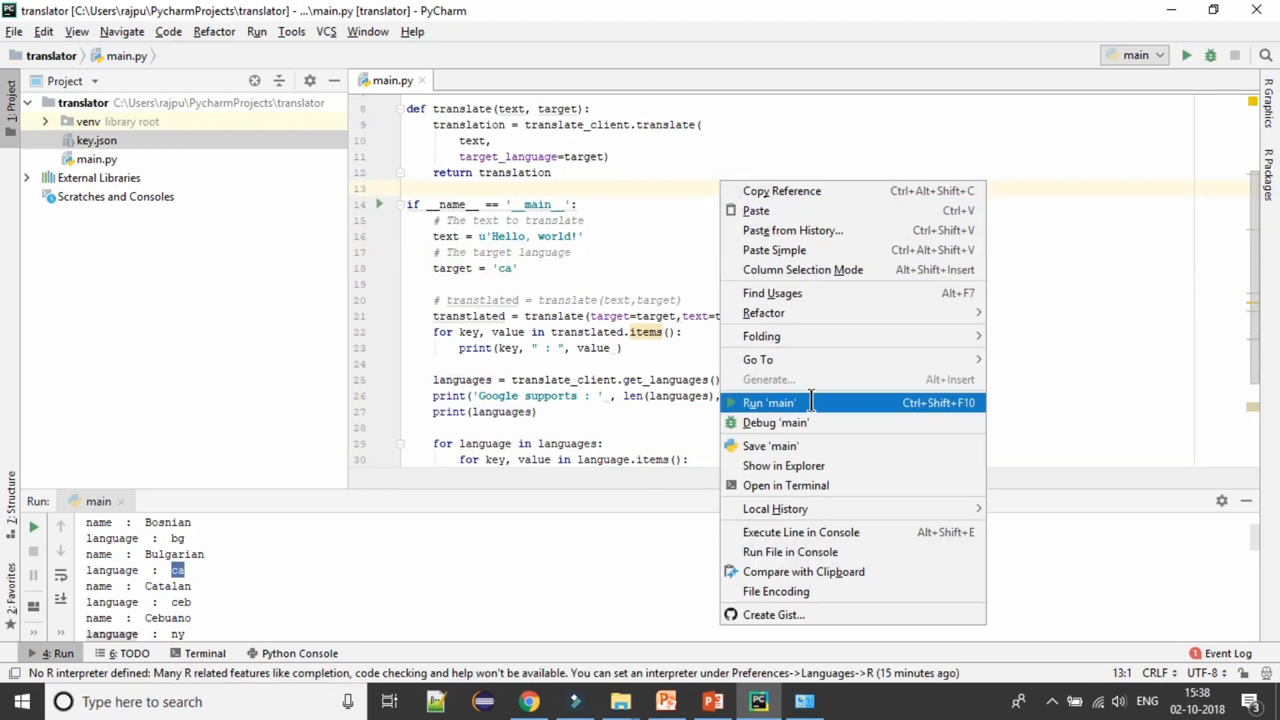
left_click(769, 403)
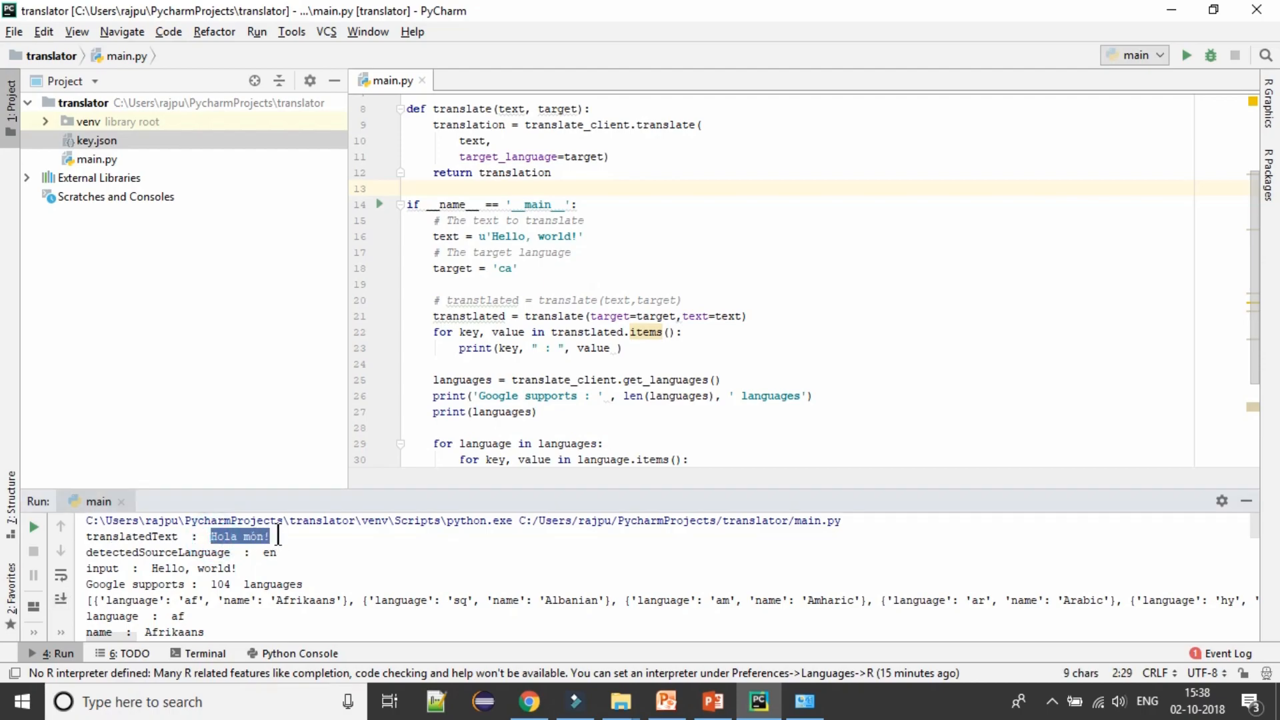
double_click(158, 553)
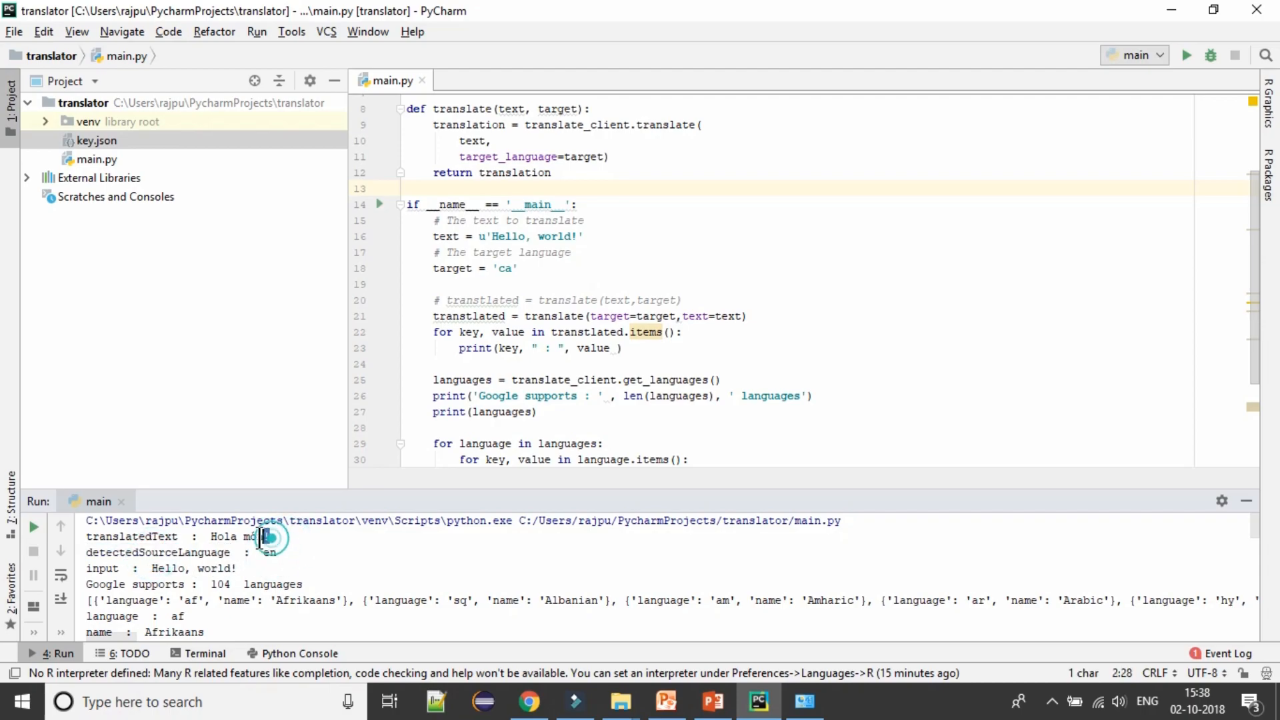
double_click(237, 536)
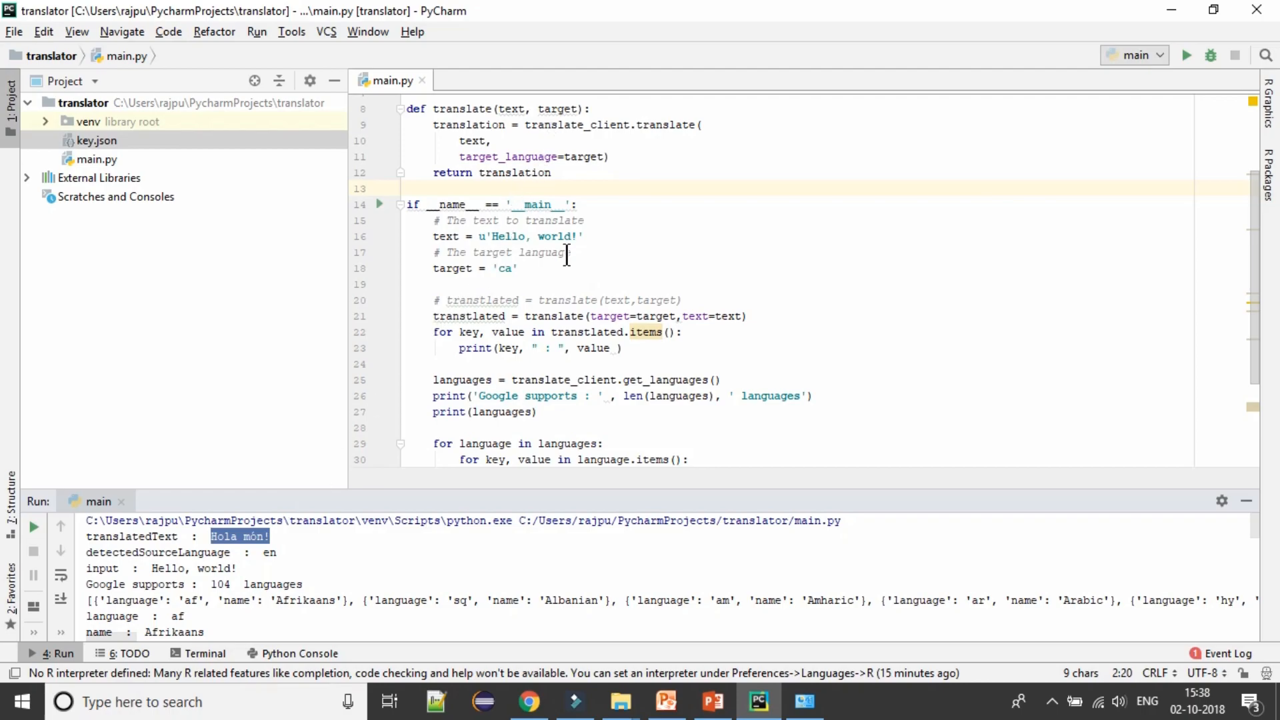
double_click(541, 284)
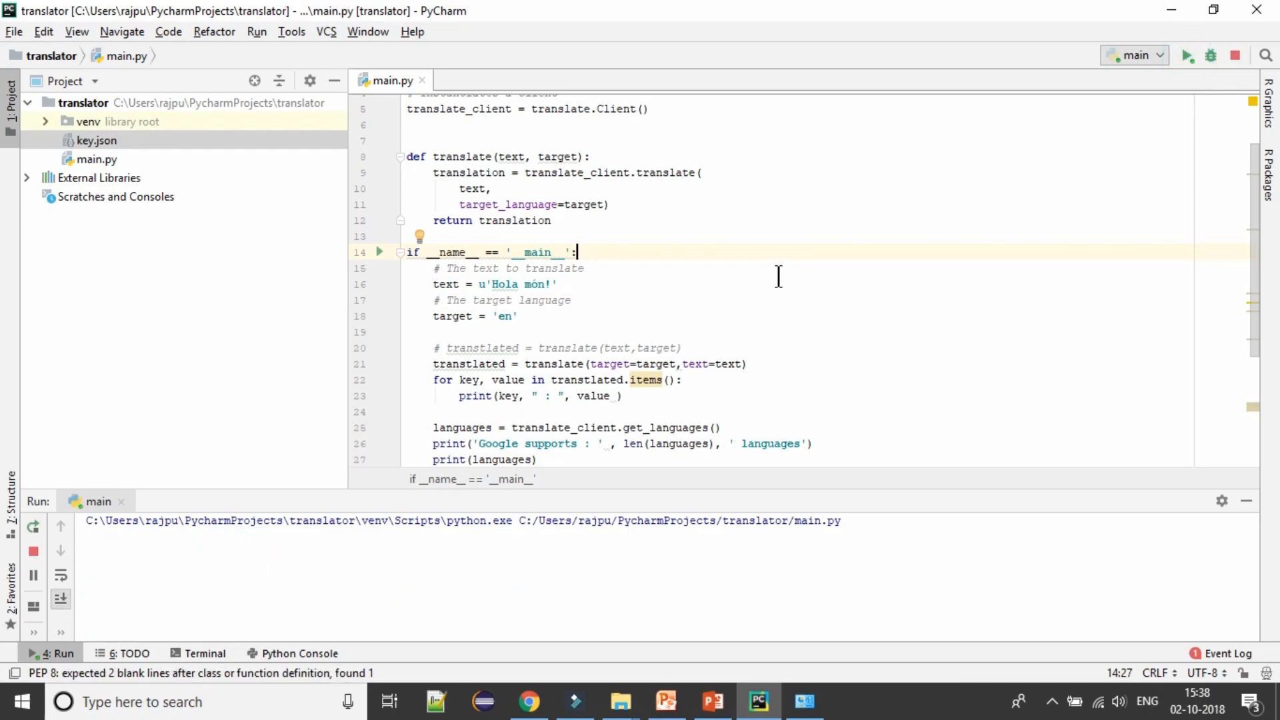
mouse_move(1148, 589)
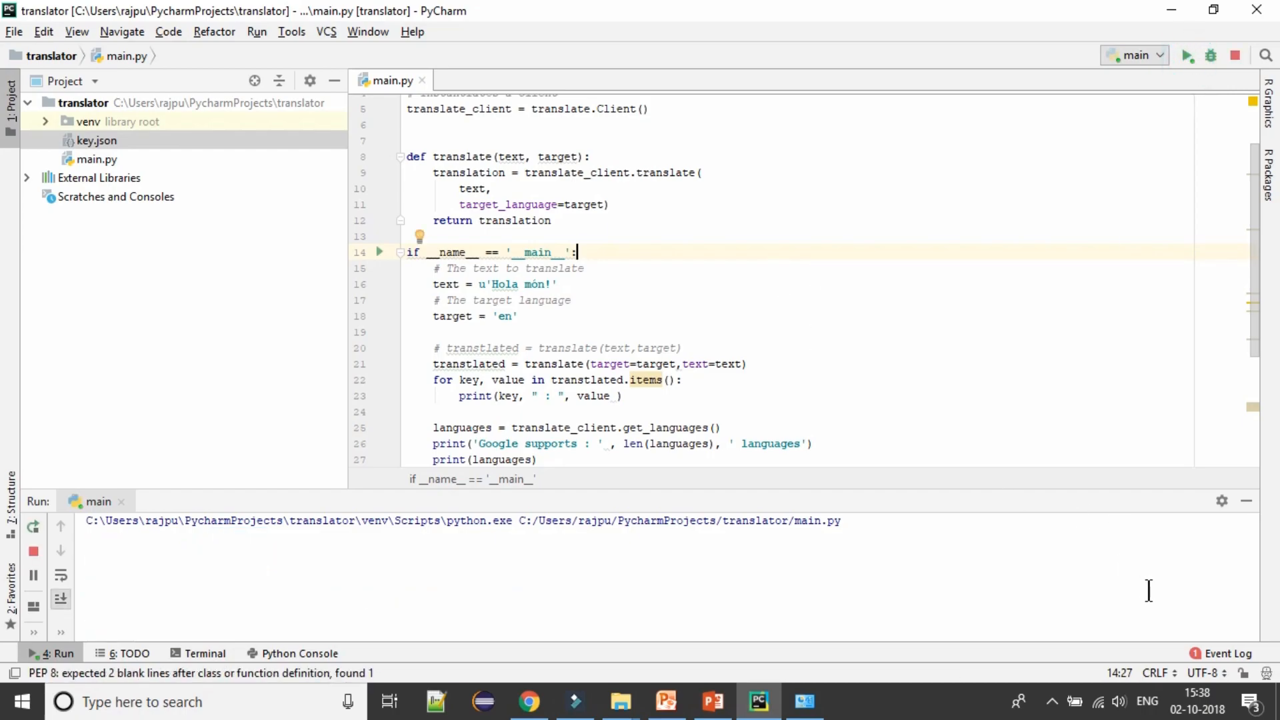
- Rerun main.py and highlight the detected source language 'ca' beside 'Hello world'
left_click(1186, 55)
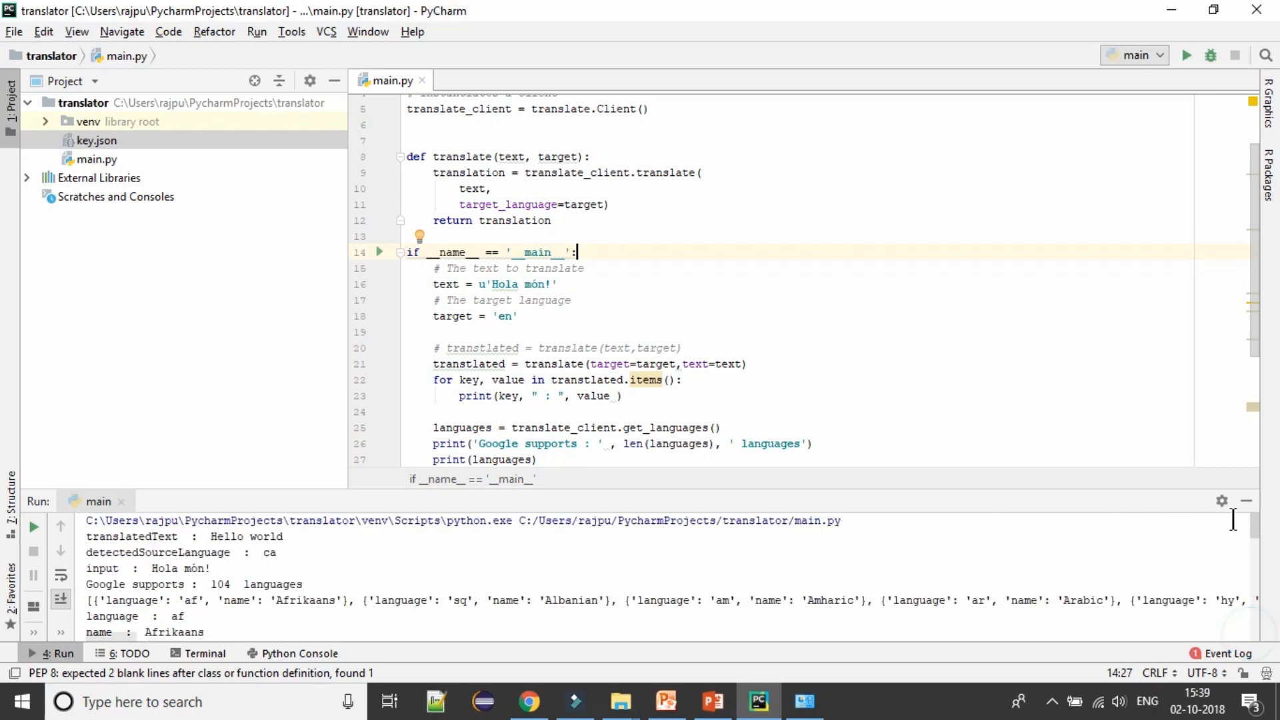
double_click(228, 536)
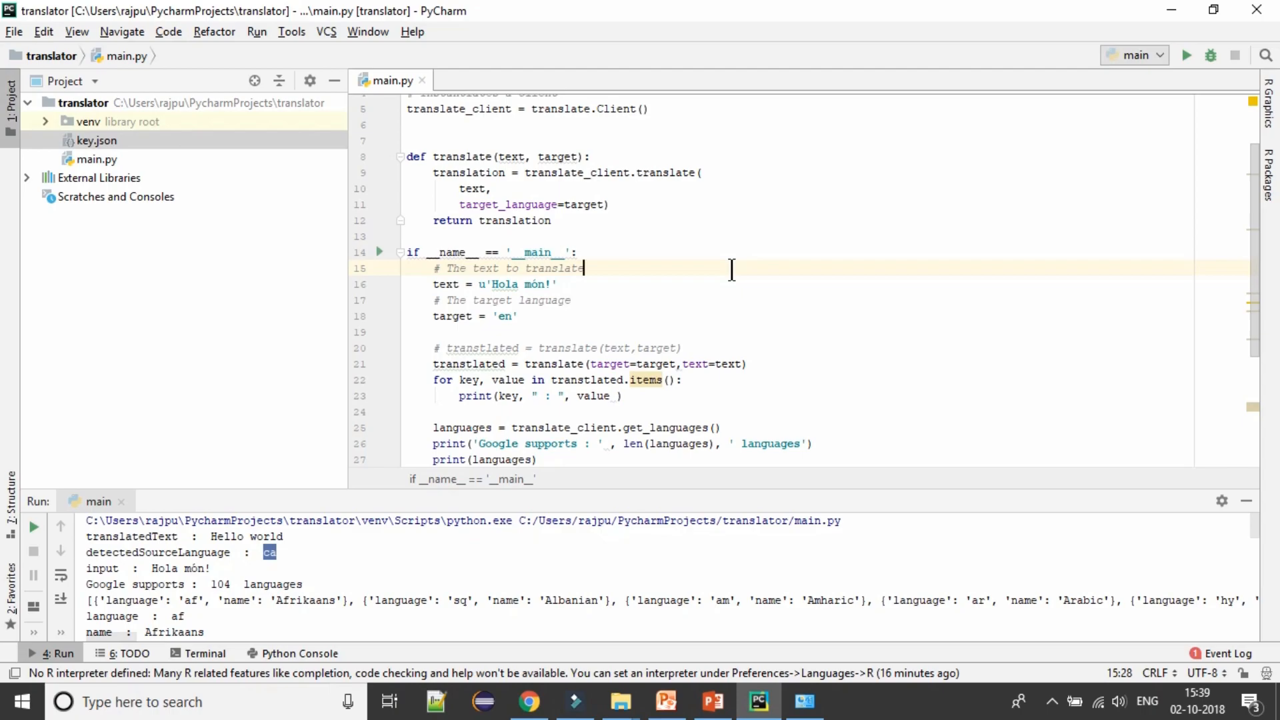
mouse_move(756, 270)
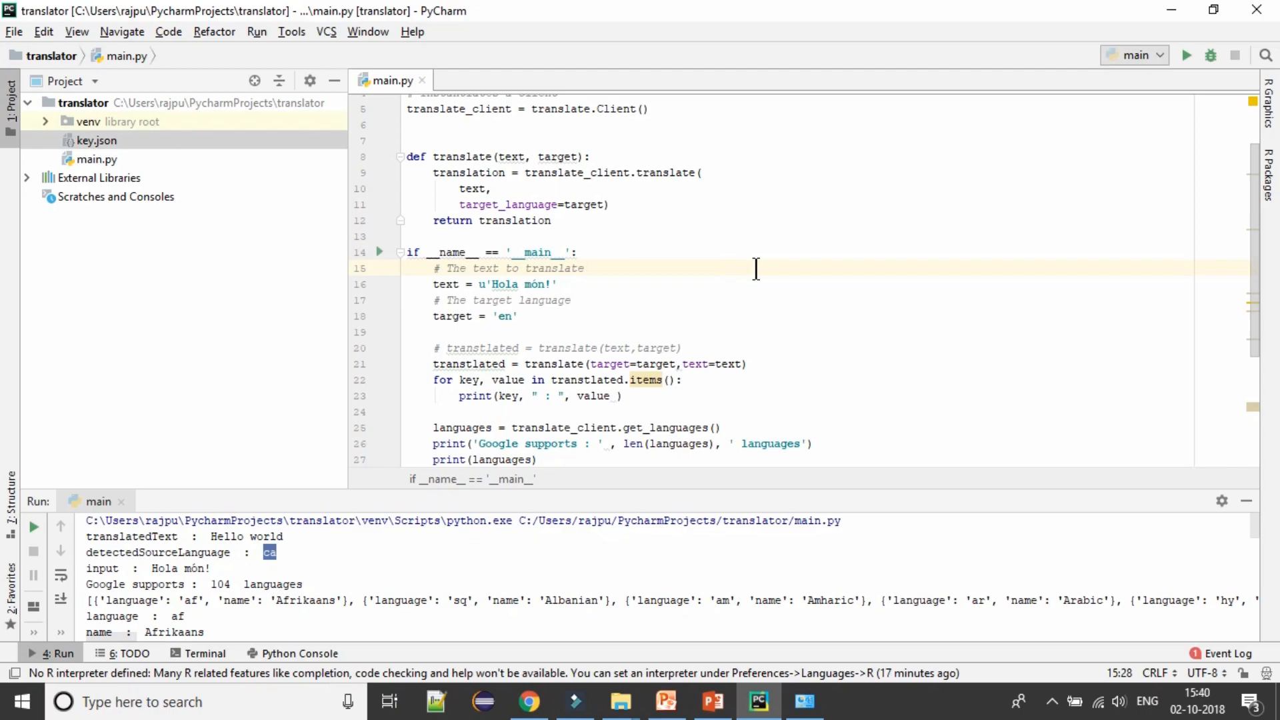